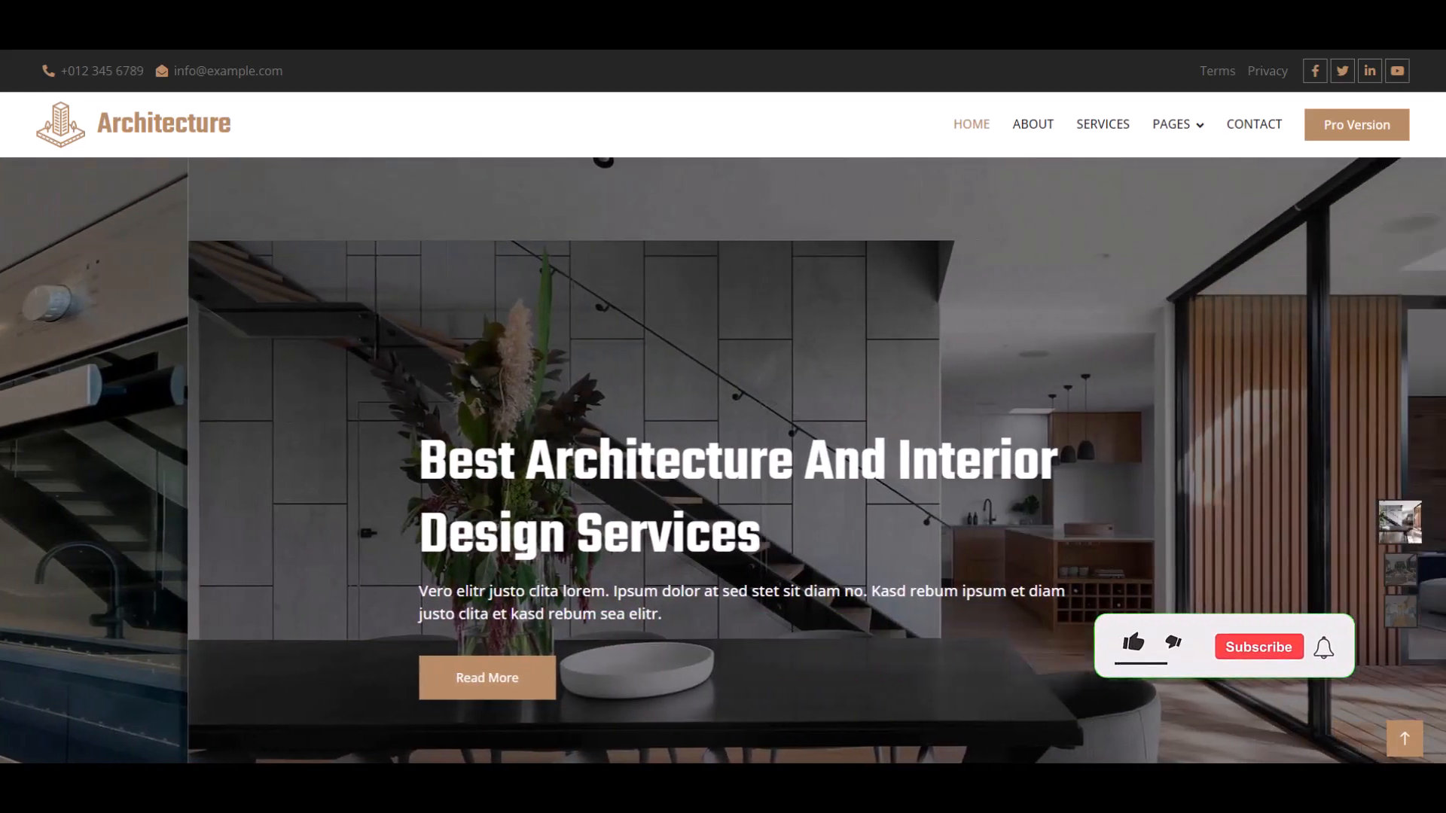
Scroll the home page past features, About Us, services and Why Choose Us to Our Projects.
left_click(1132, 645)
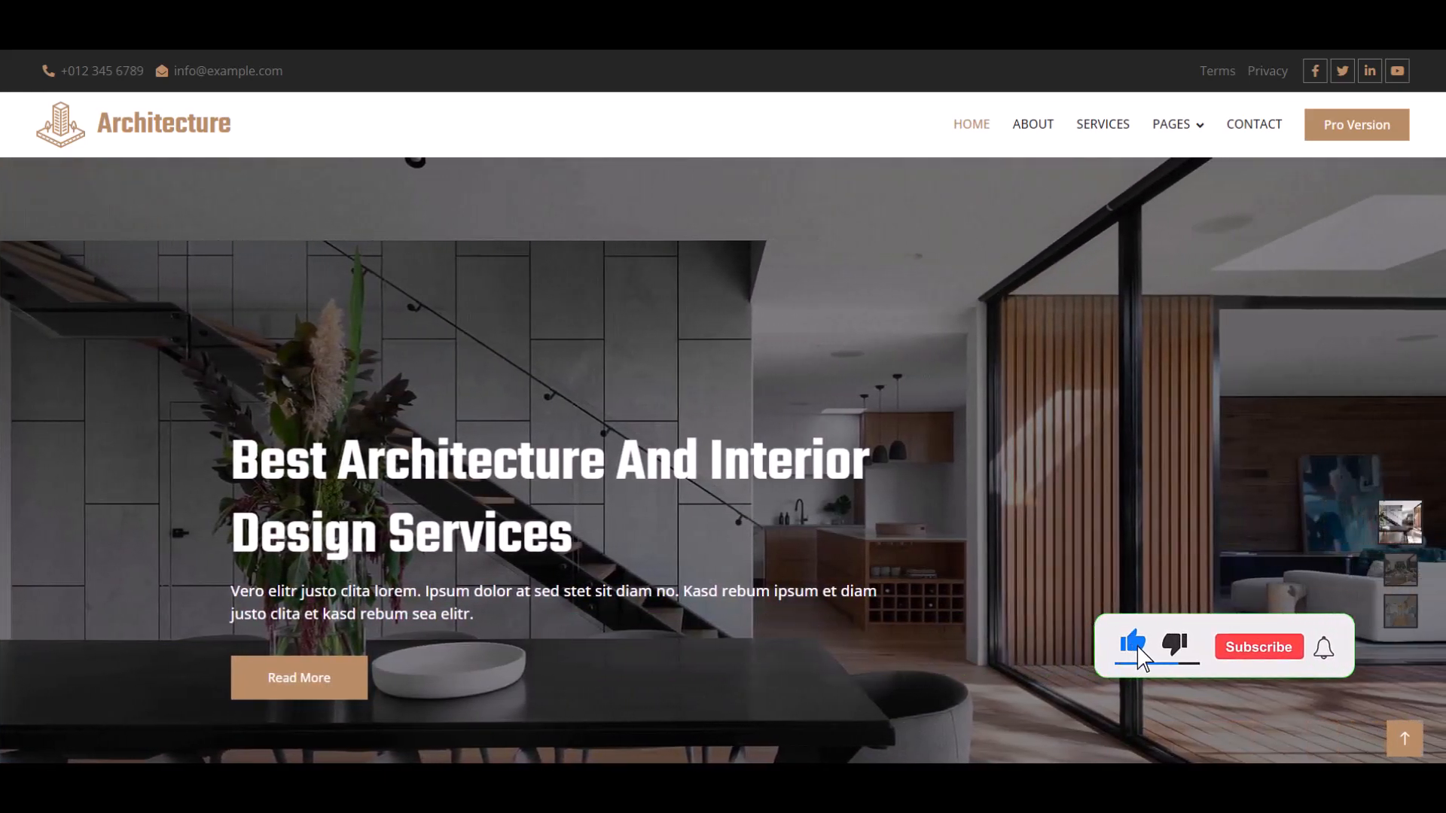
left_click(1258, 647)
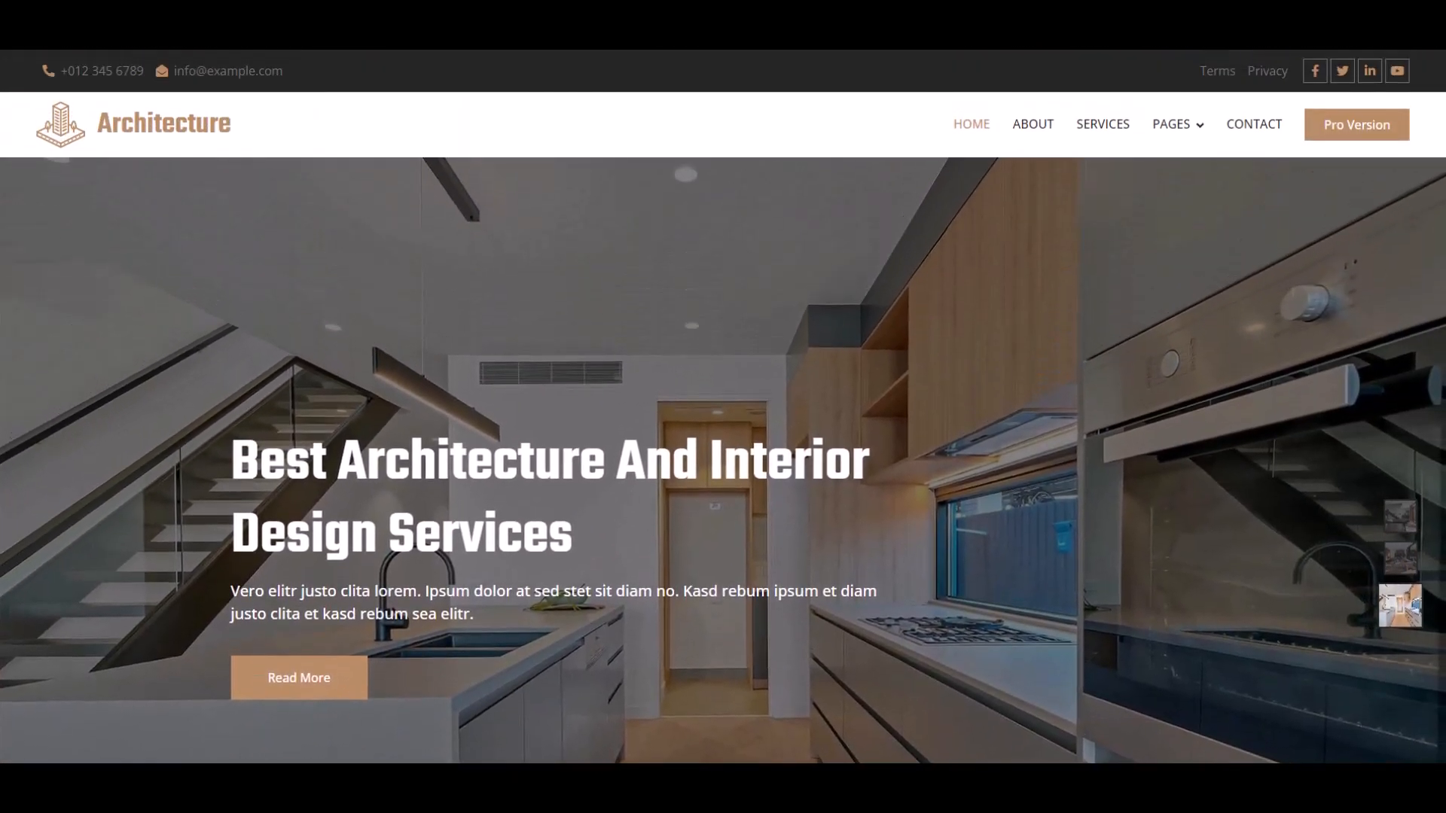
scroll("down", 3)
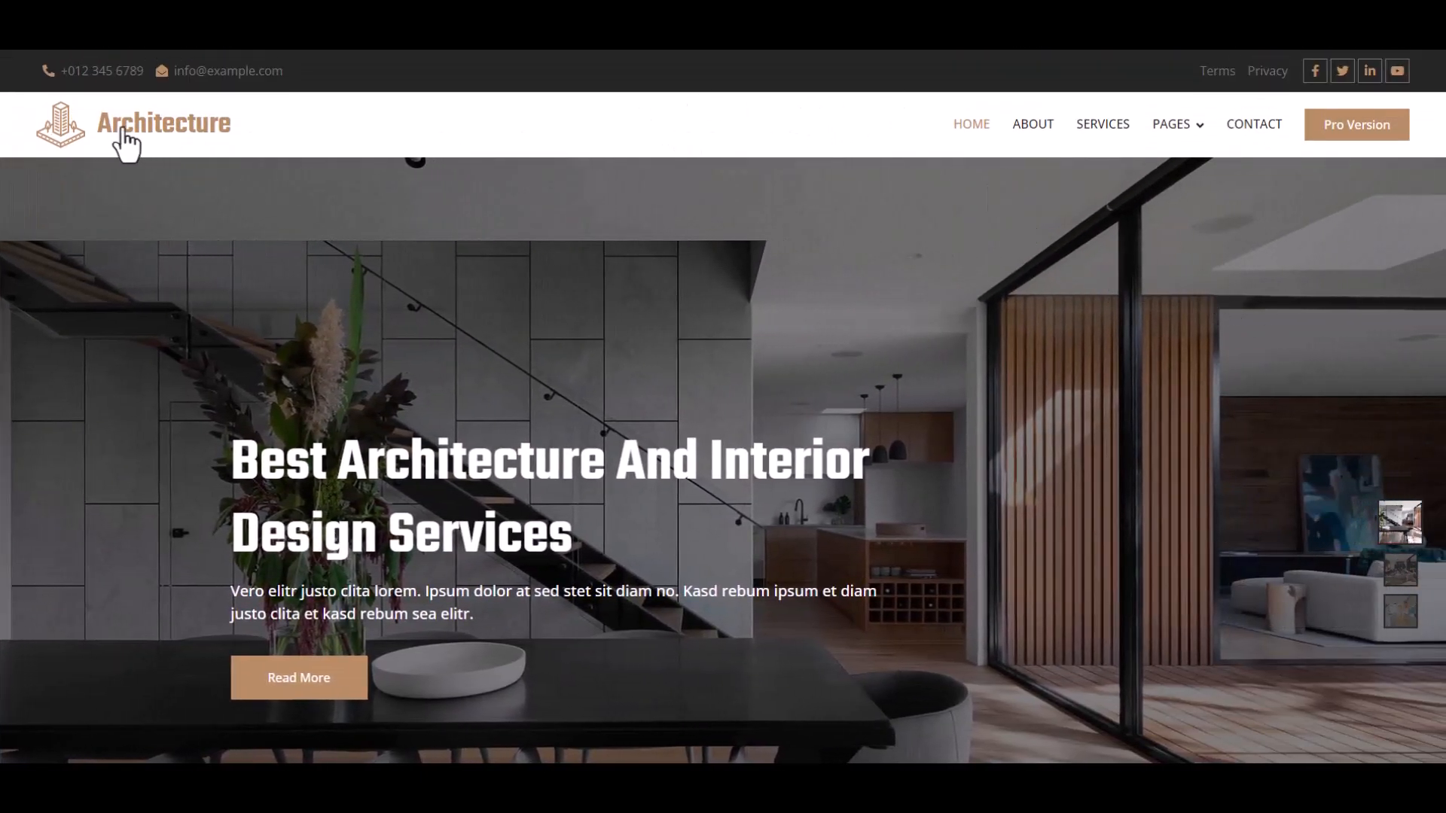
mouse_move(1041, 139)
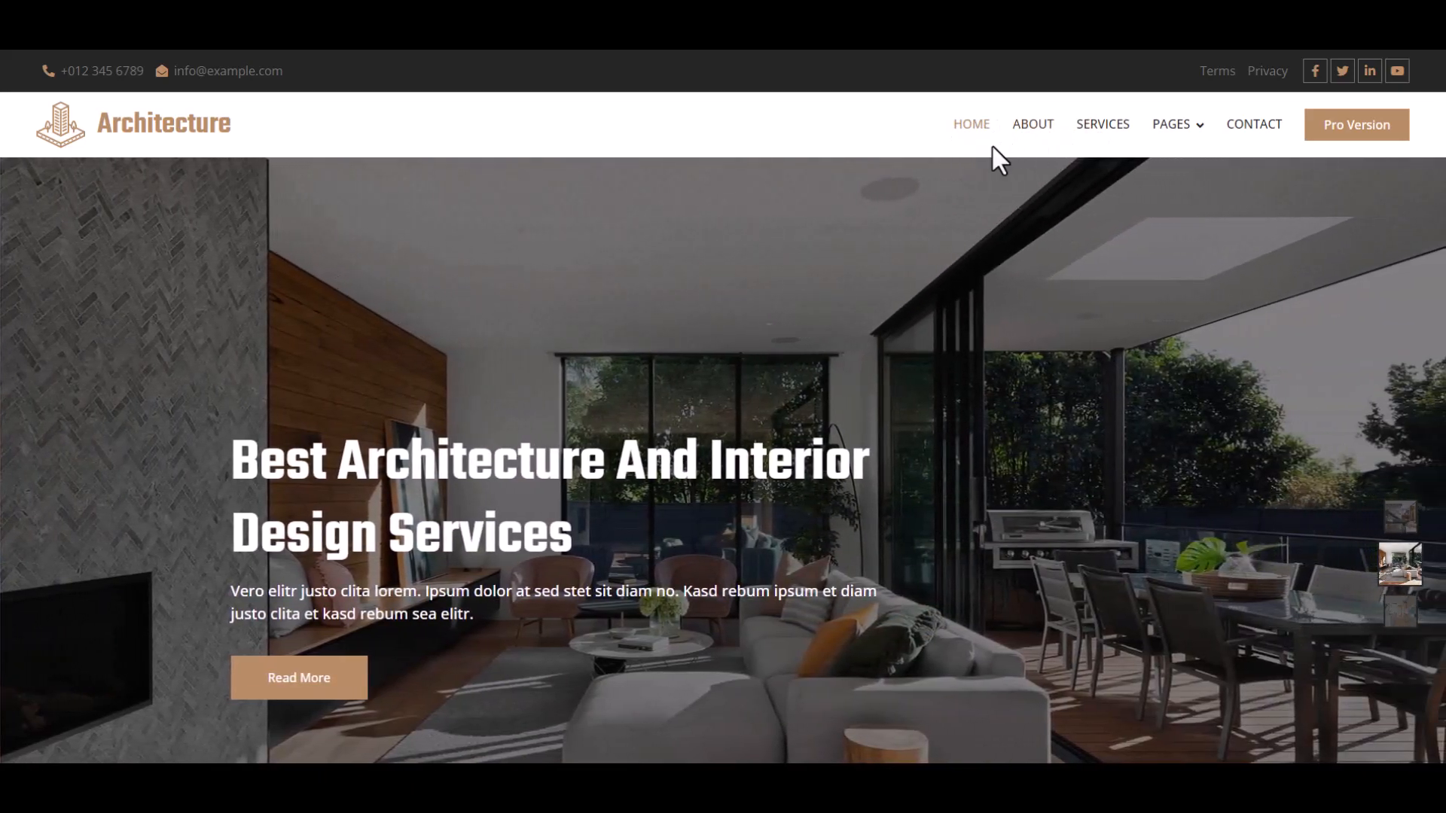
mouse_move(1032, 143)
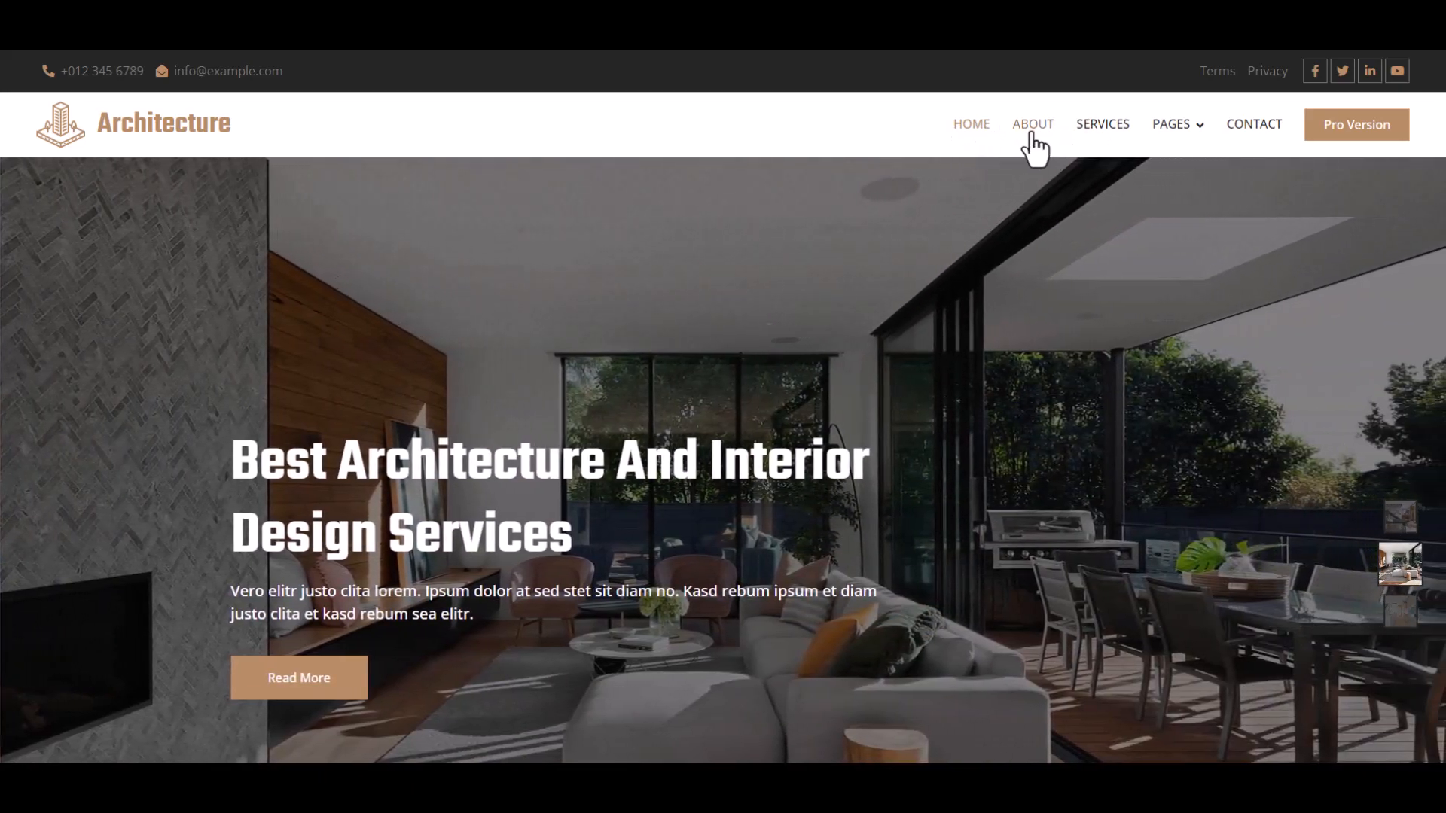
left_click(1171, 124)
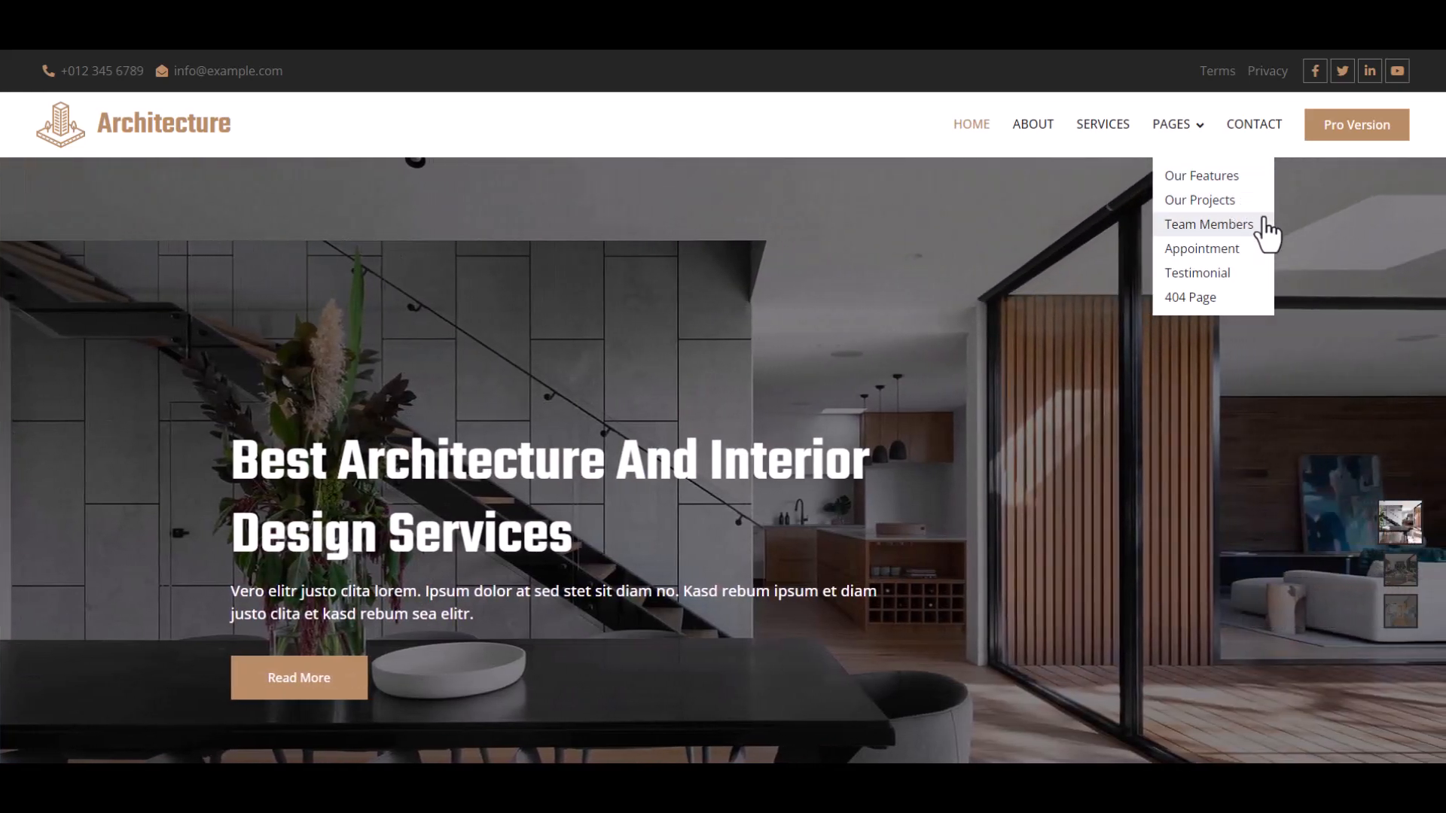
mouse_move(1233, 280)
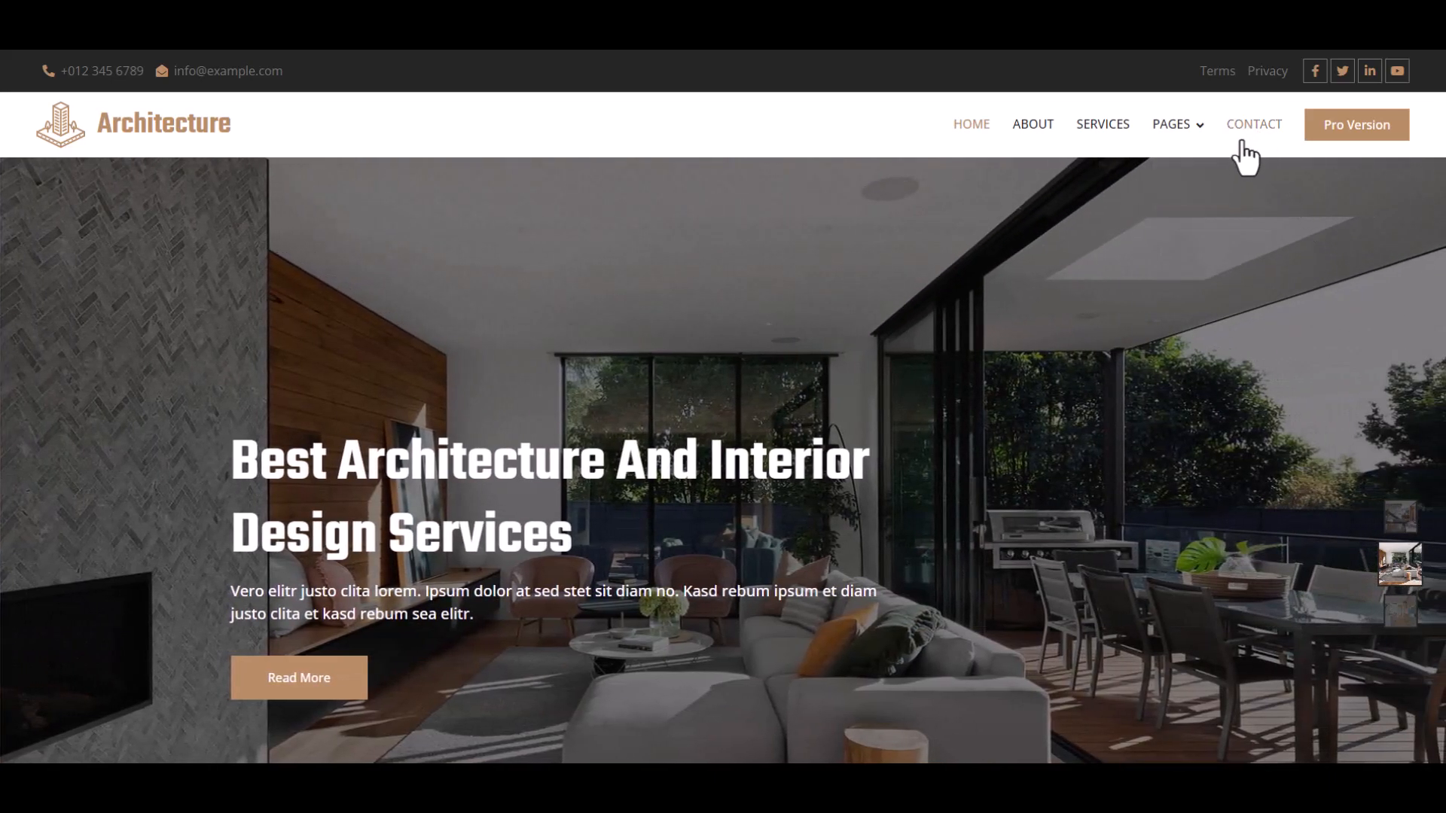
mouse_move(1365, 213)
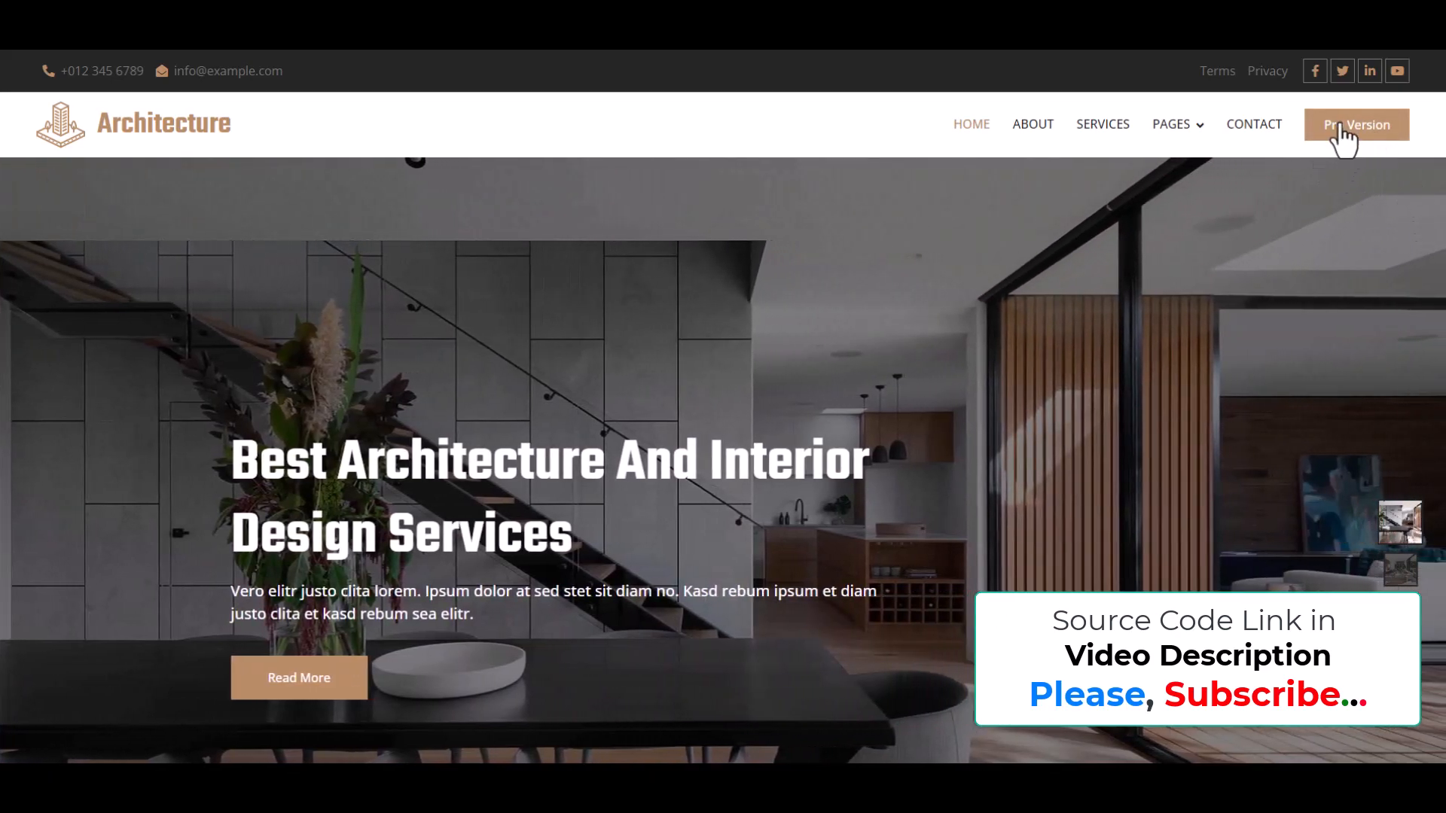
mouse_move(1428, 182)
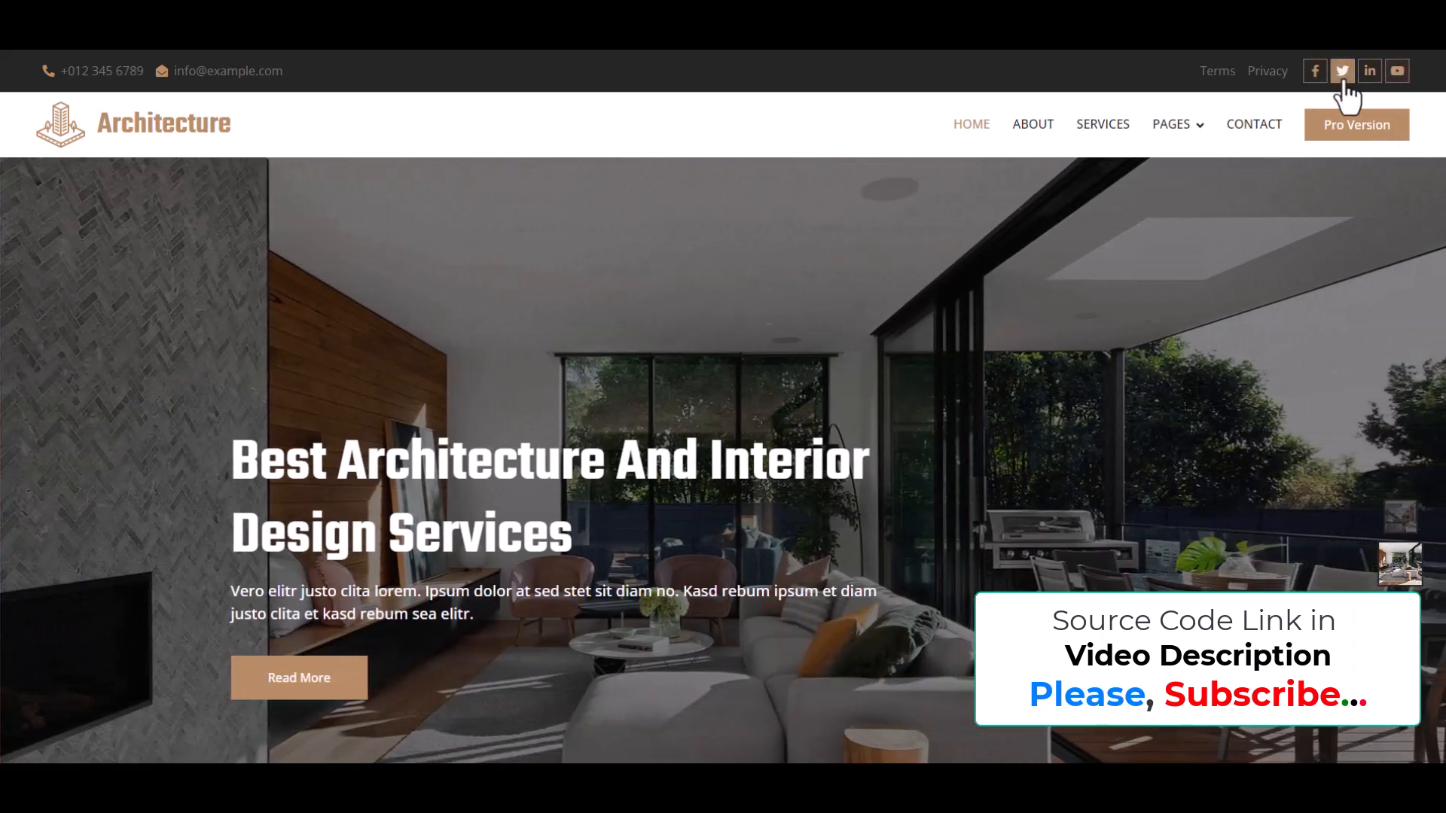
scroll("down", 3)
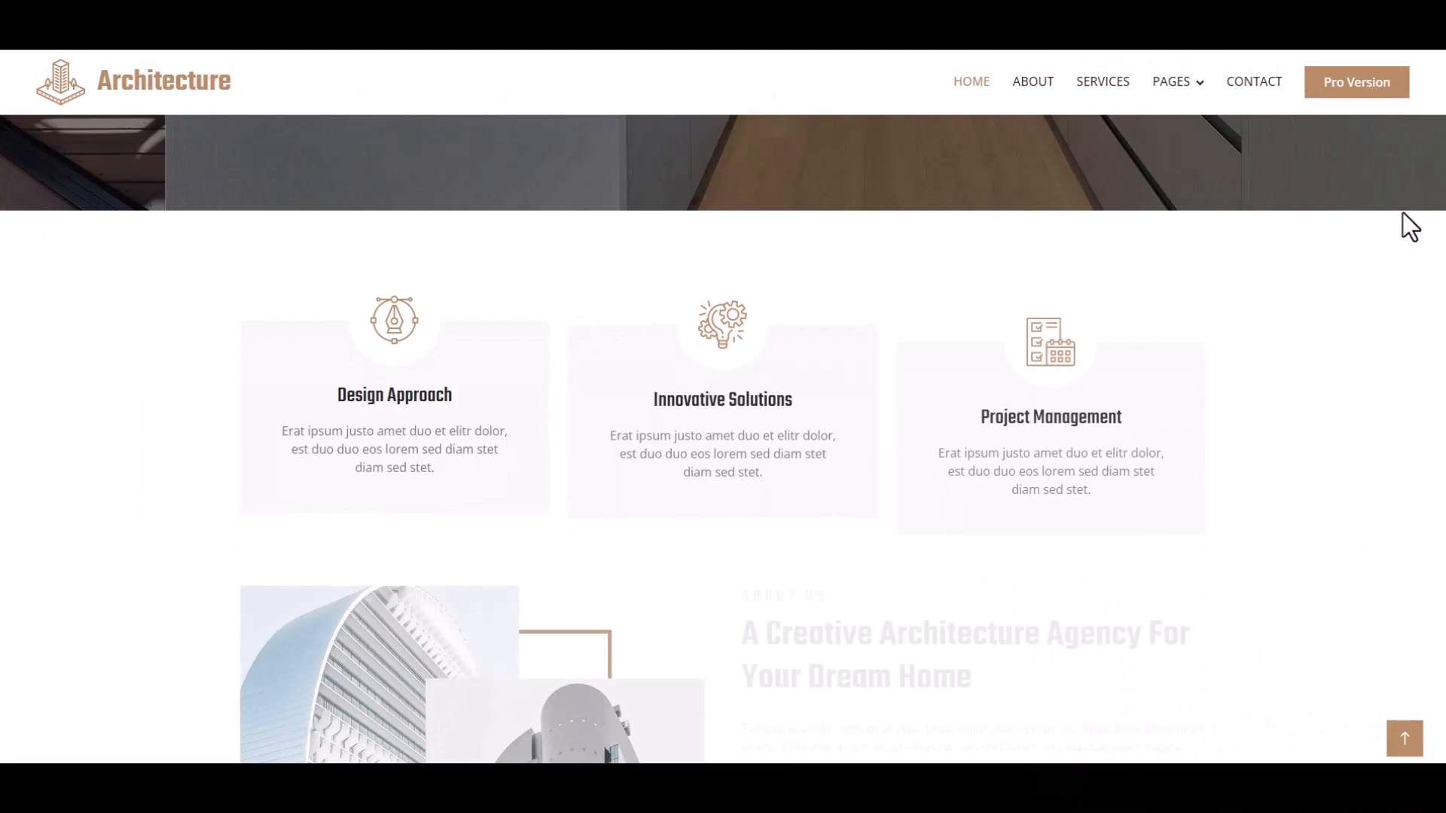
scroll("down", 3)
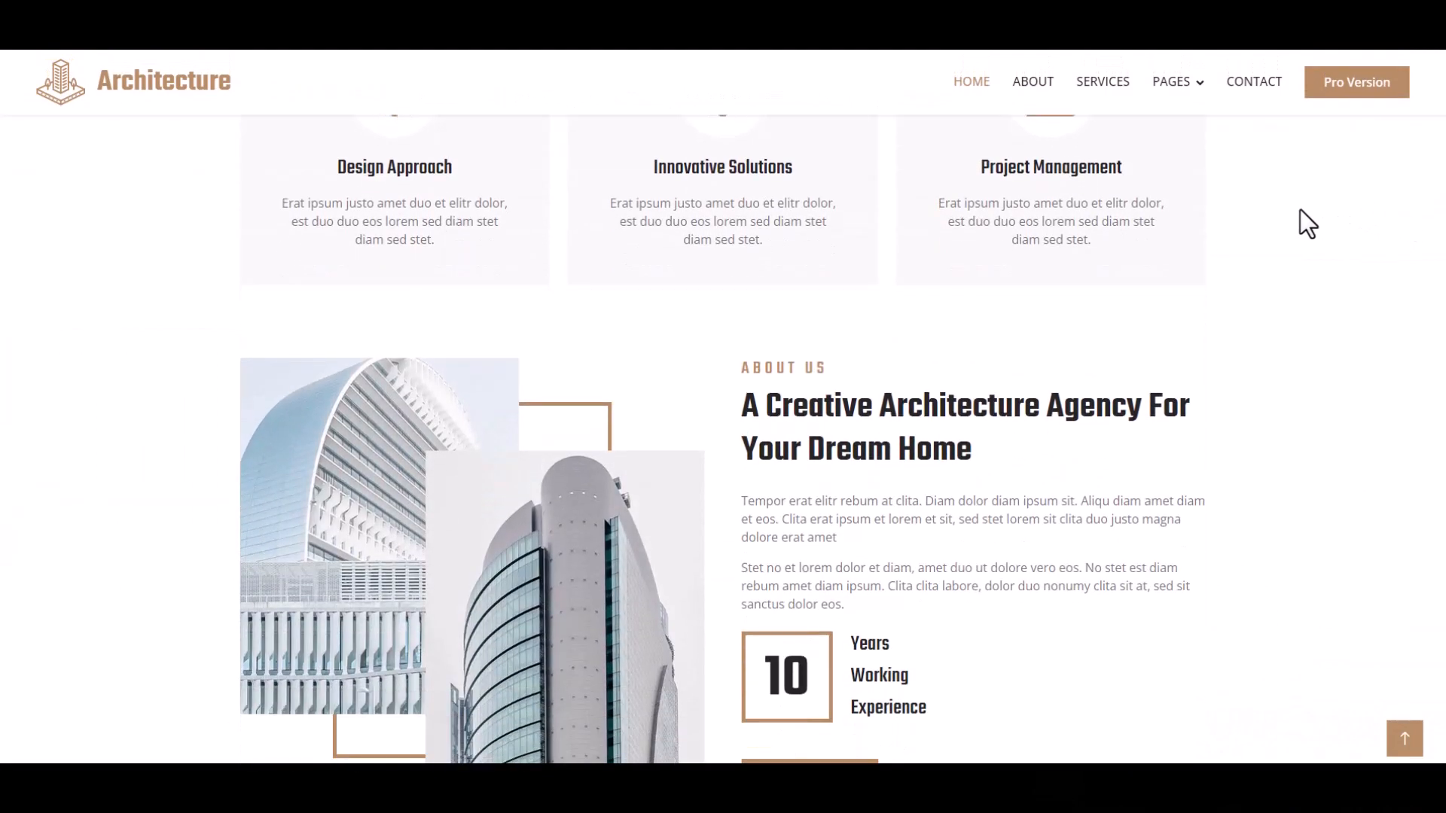
scroll("down", 3)
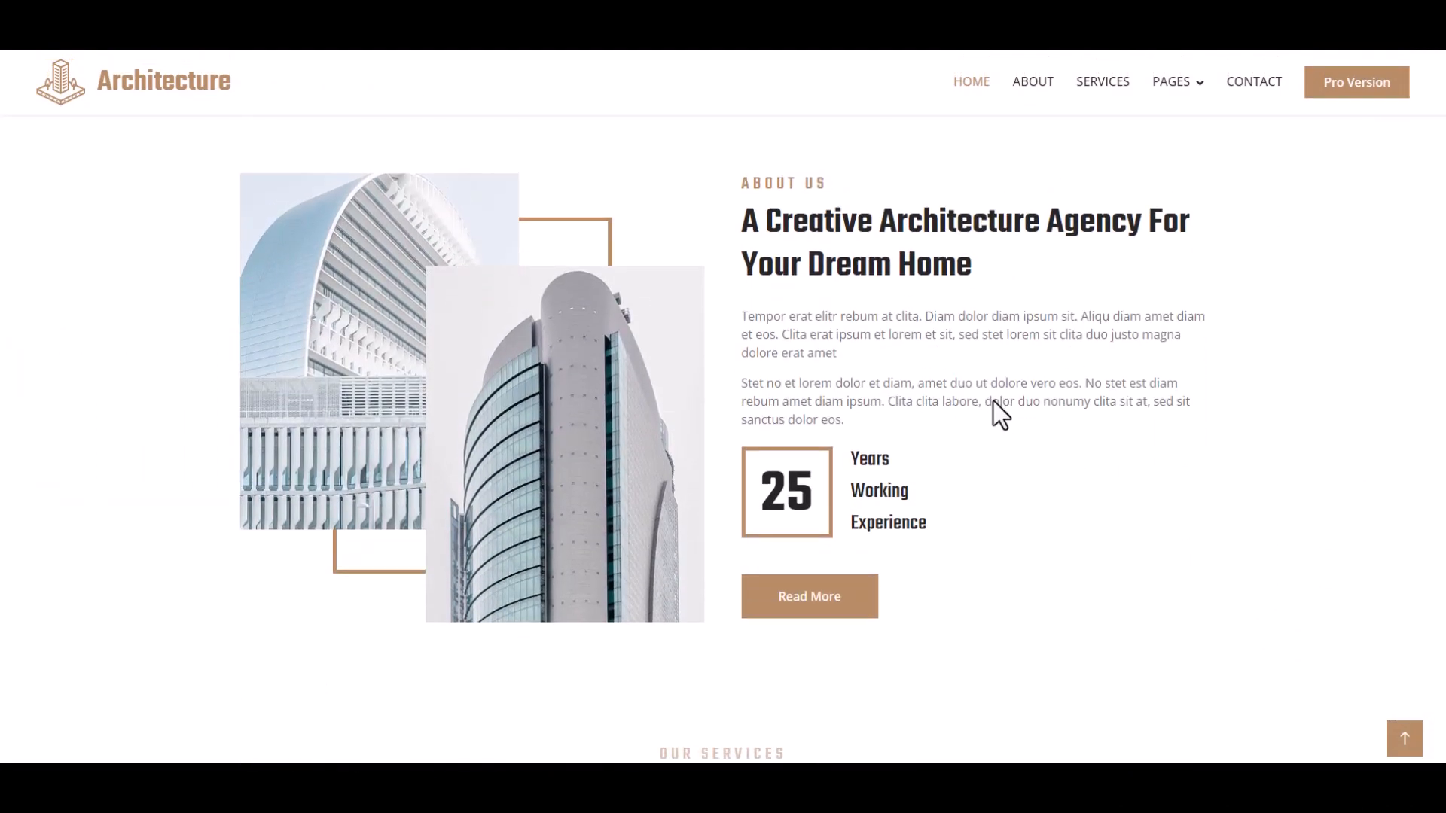
scroll("down", 3)
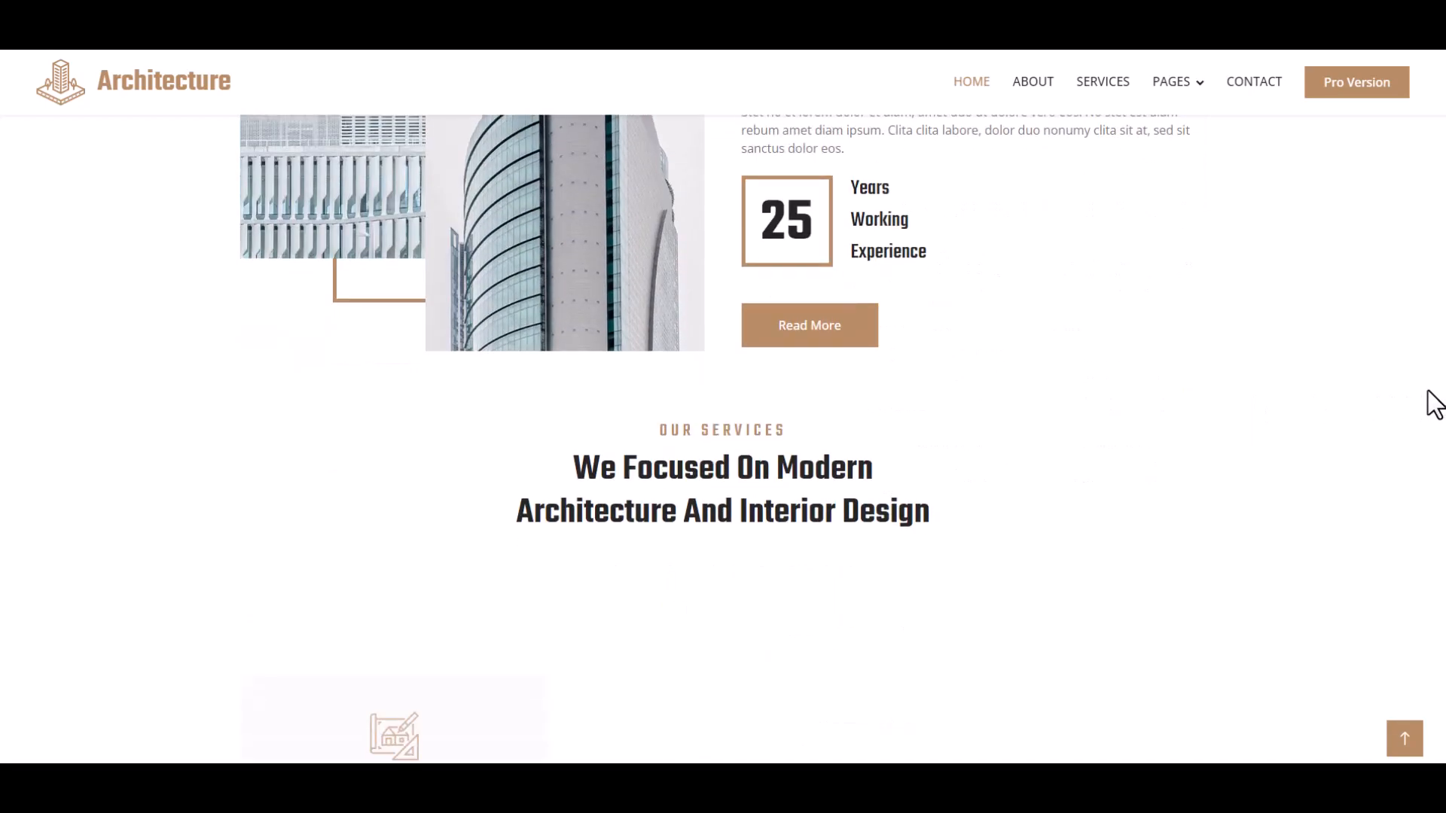
scroll("down", 3)
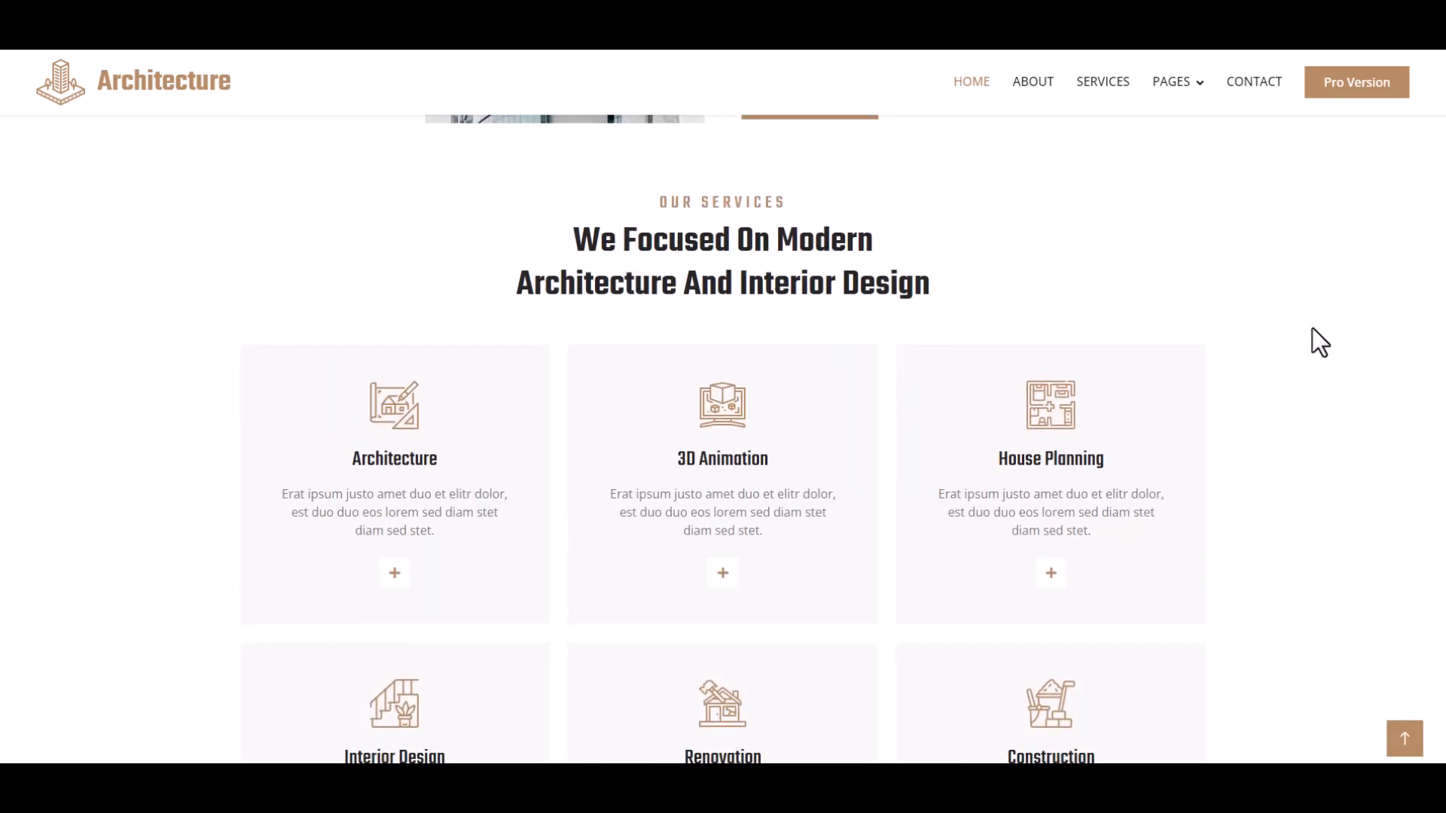
scroll("down", 3)
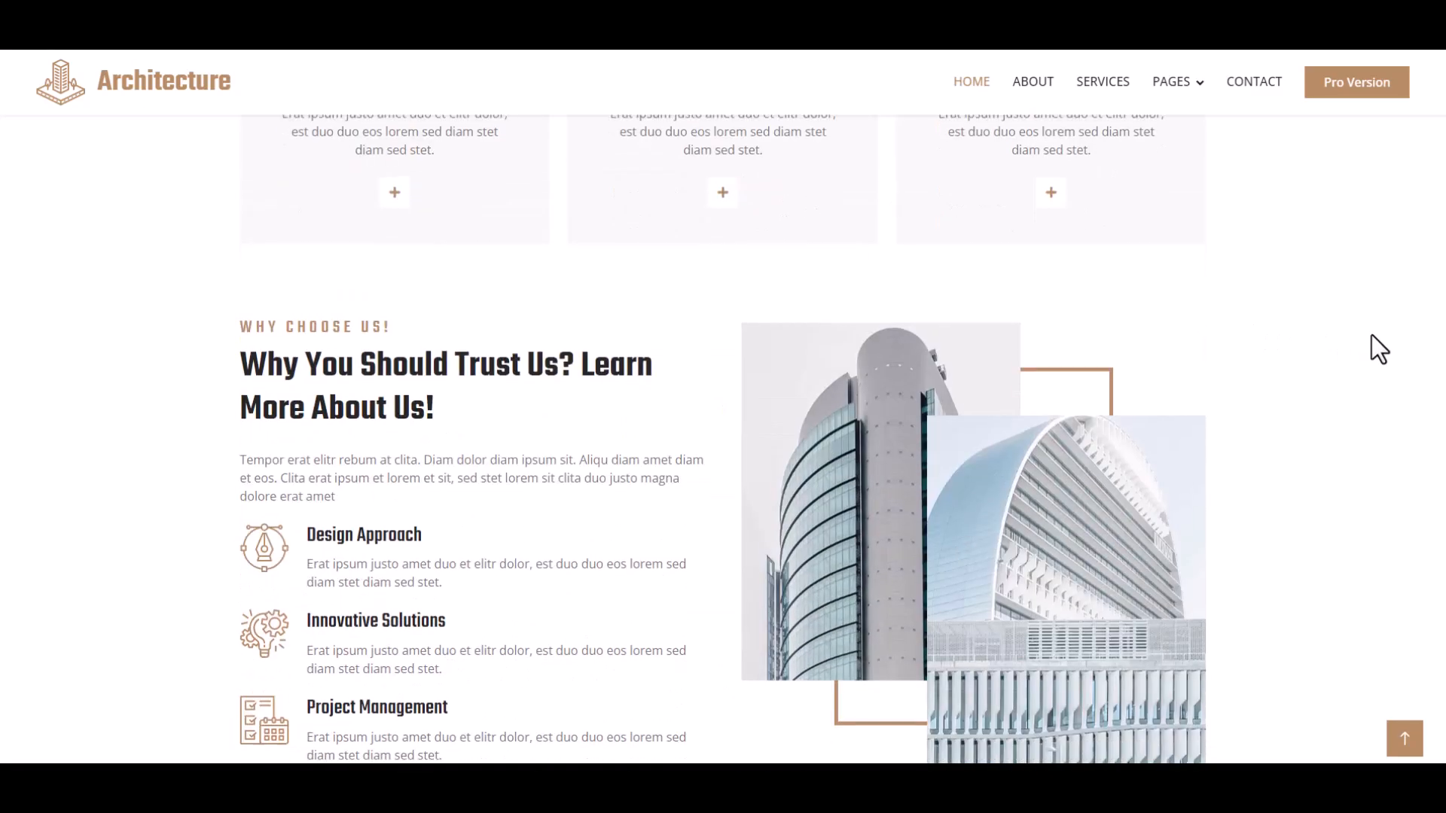
scroll("down", 3)
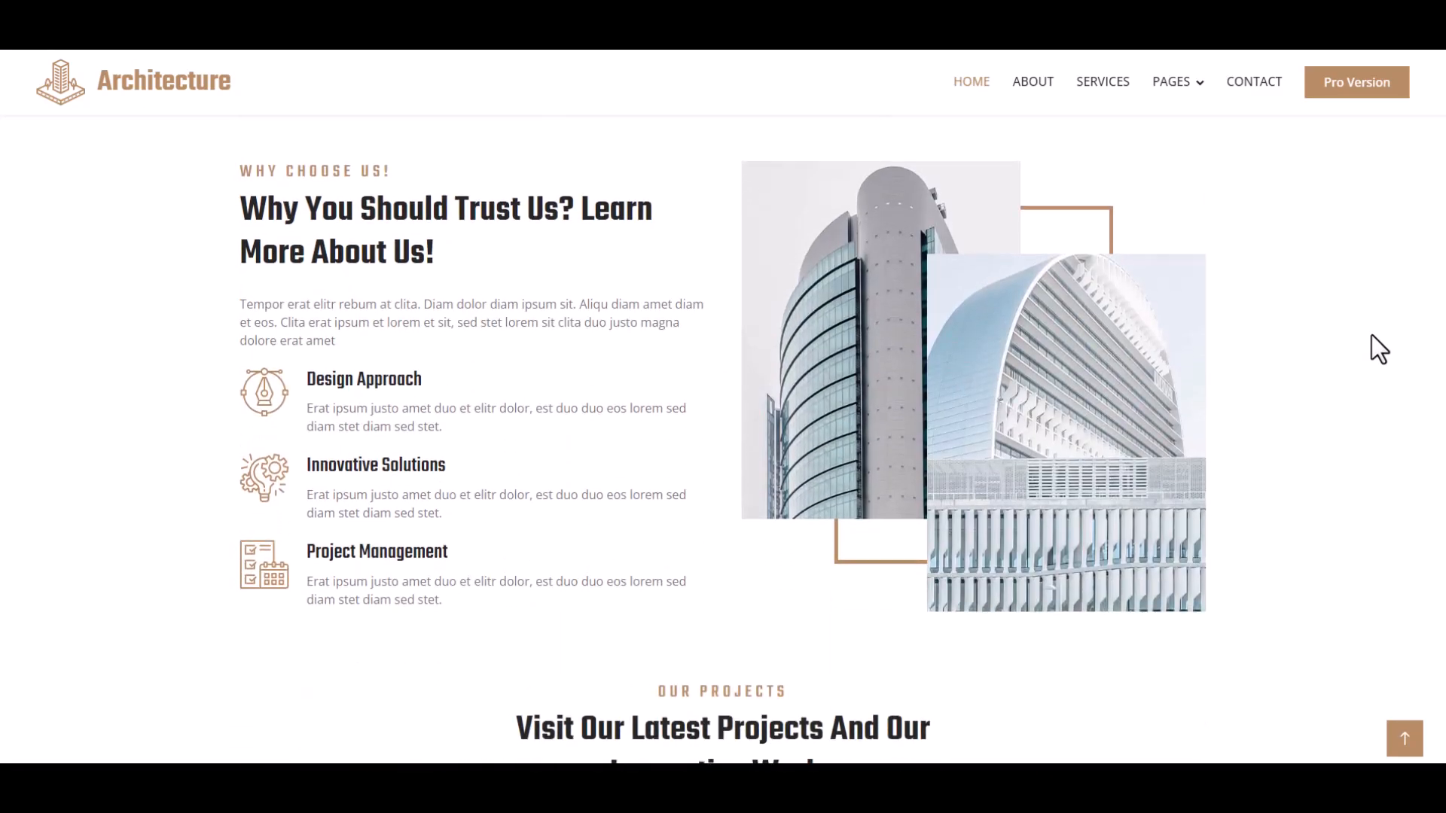
scroll("down", 3)
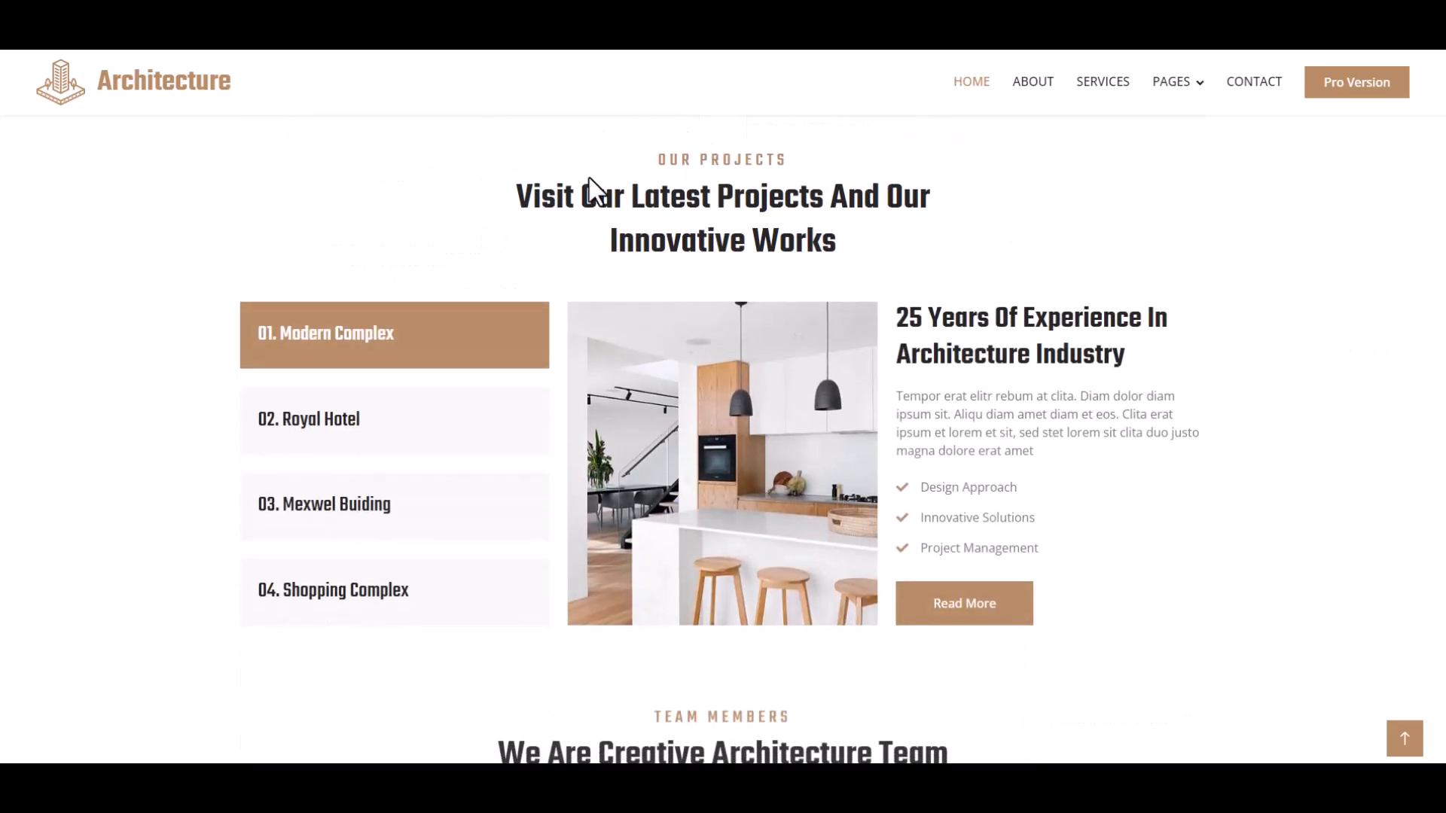
View the Royal Hotel, Mexwel Building, Shopping Complex and Modern Complex project tabs.
left_click(339, 419)
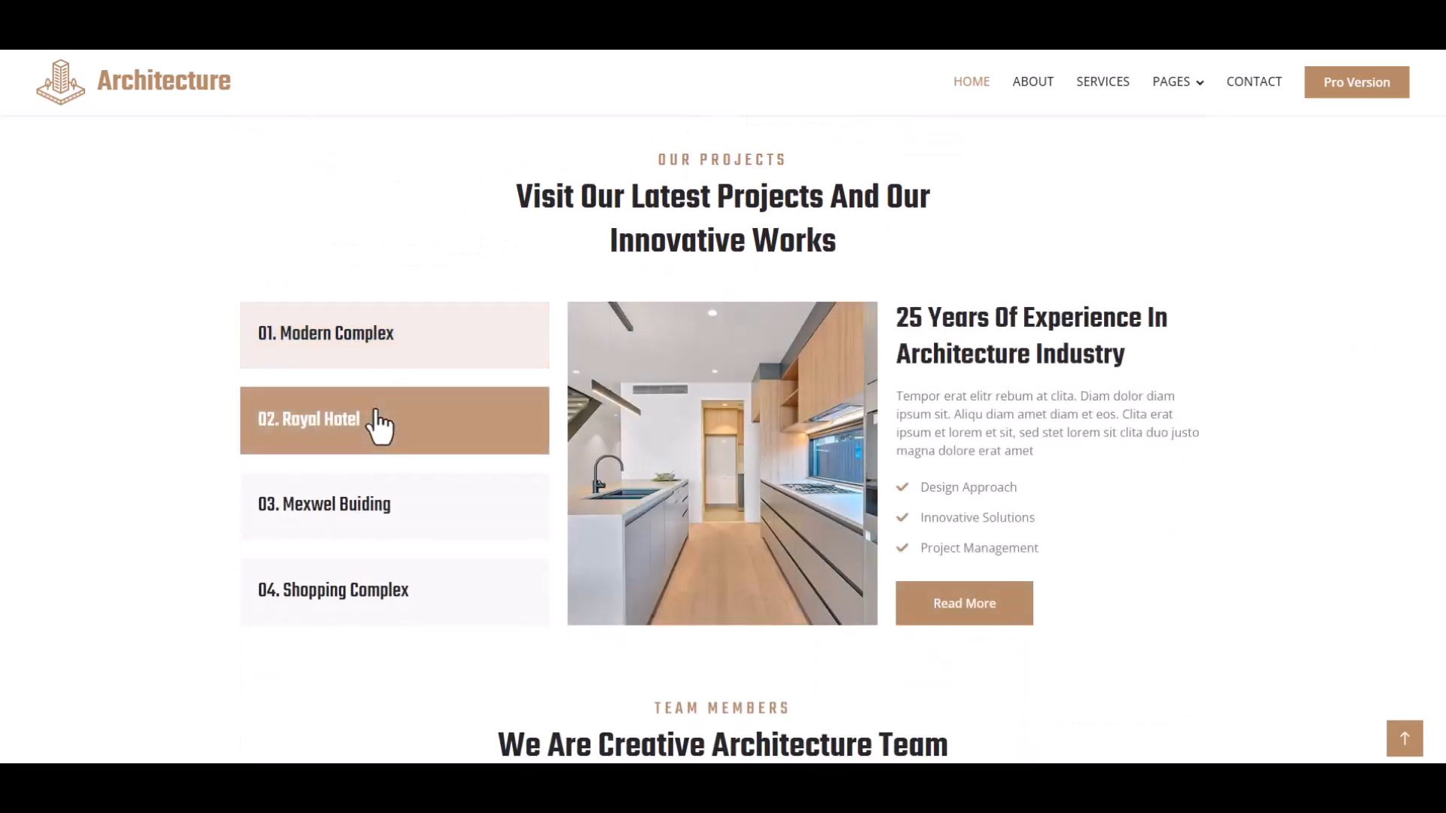
left_click(394, 505)
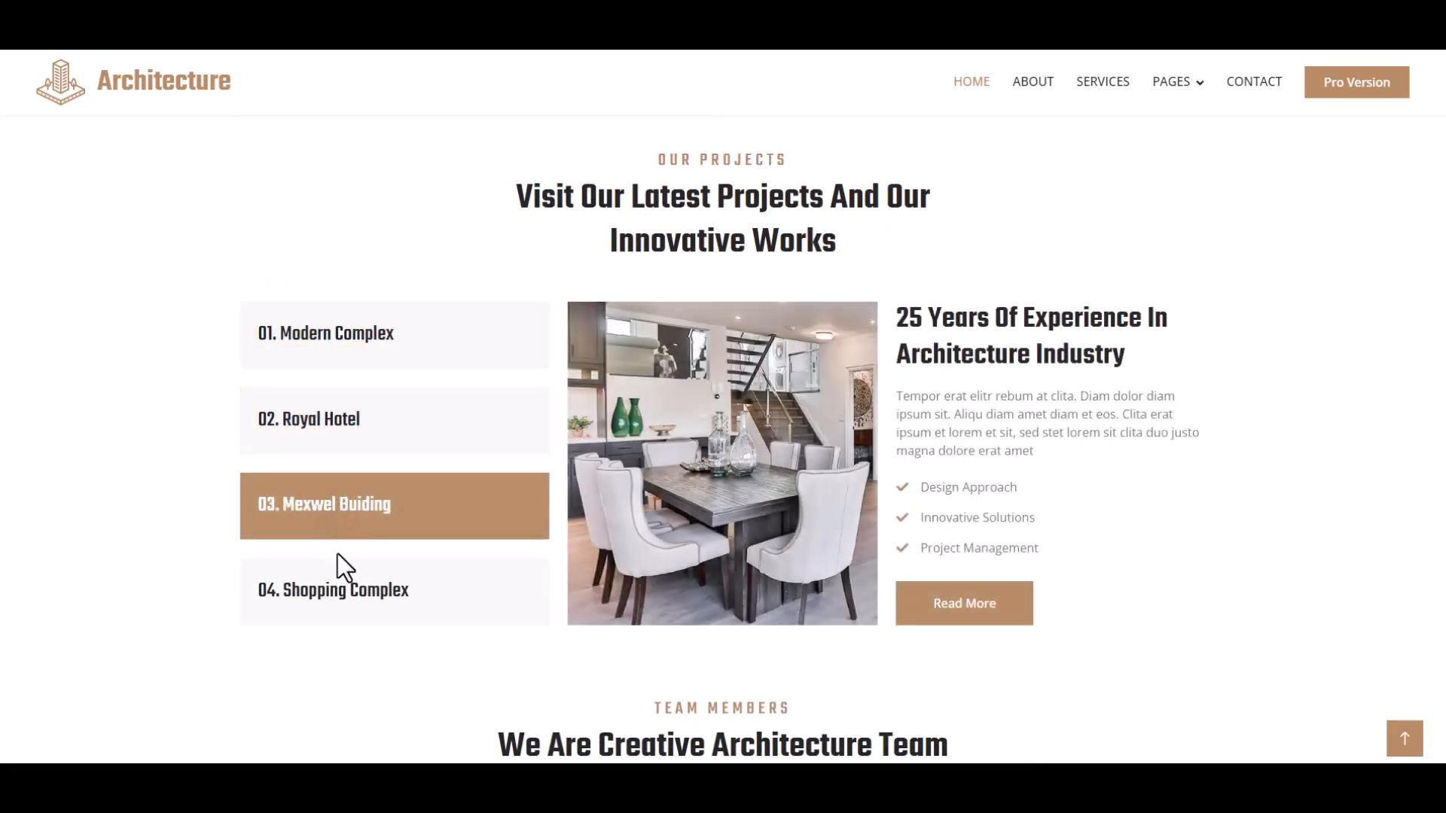
left_click(363, 591)
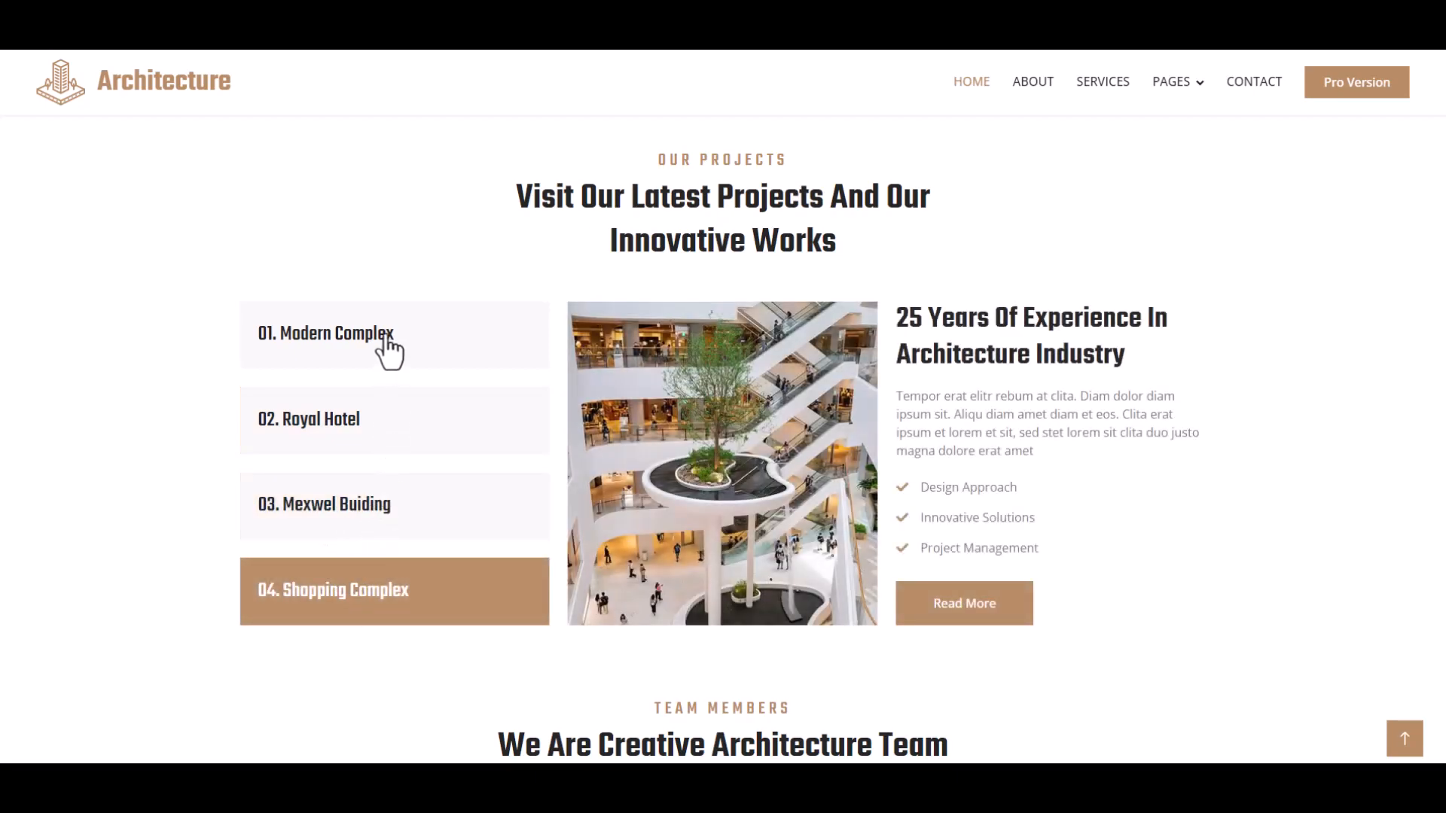
left_click(309, 419)
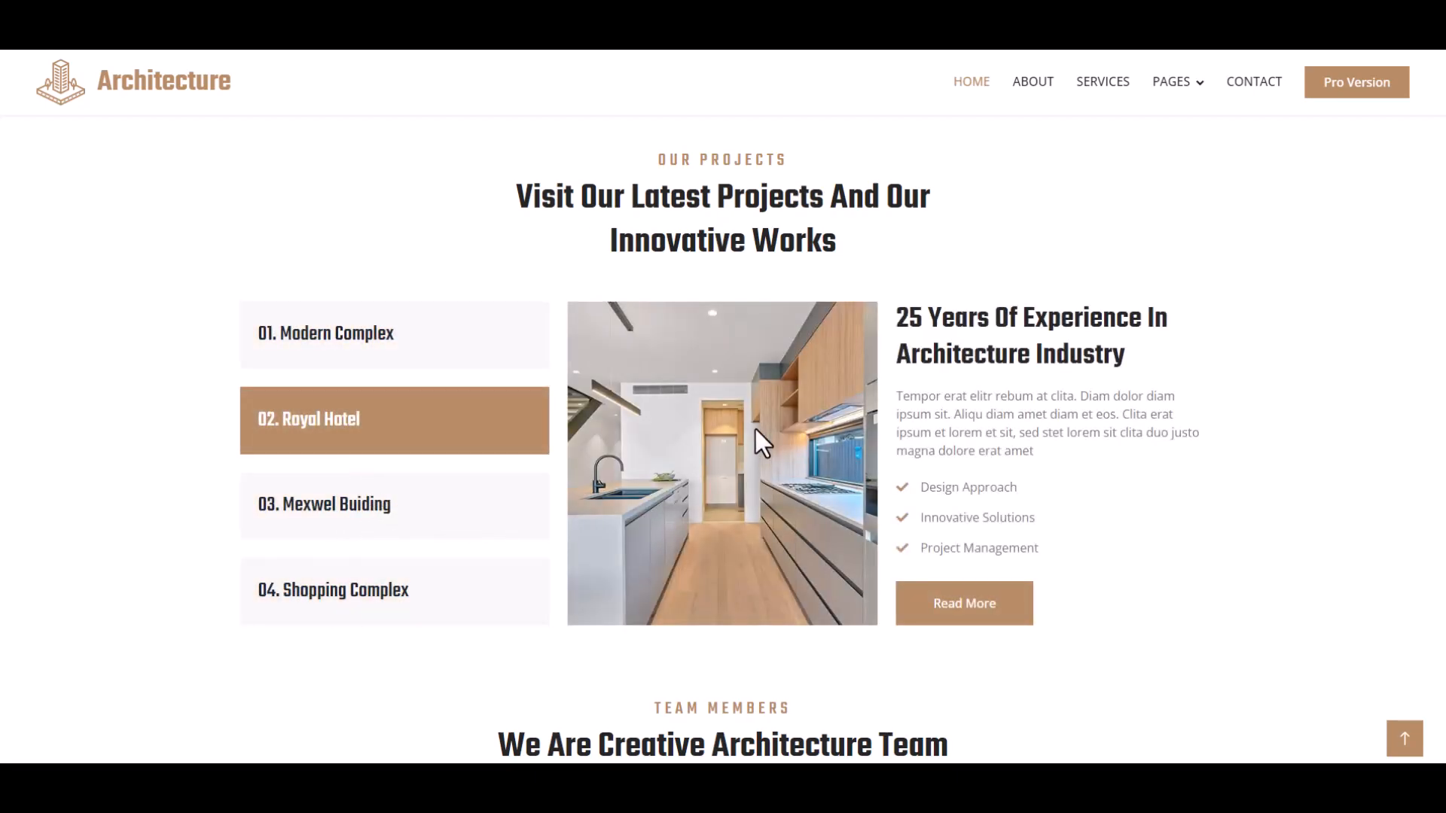
left_click(394, 590)
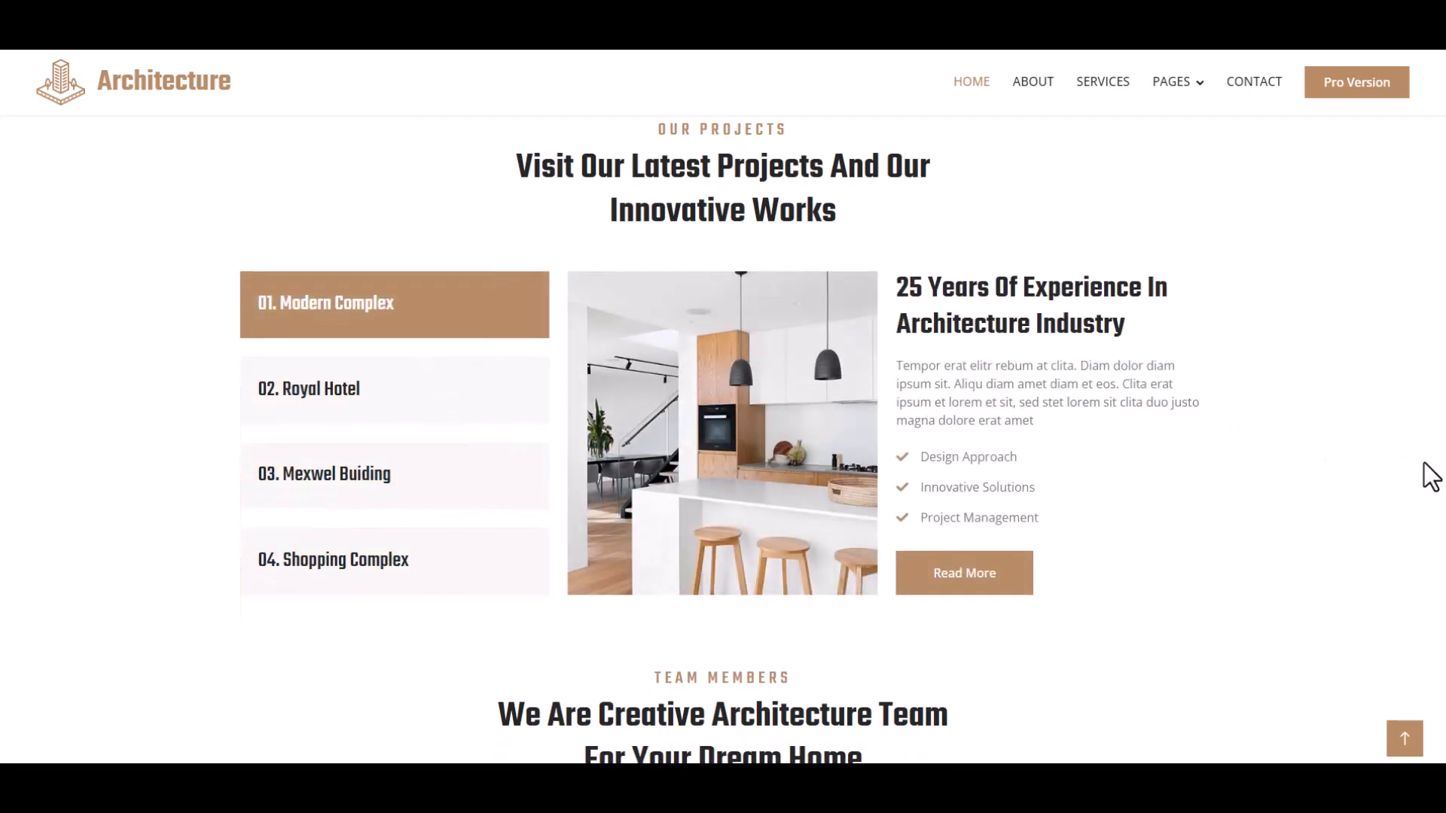
Scroll past the team cards to the appointment form and pick 02/08/2023 as the first date.
scroll("down", 3)
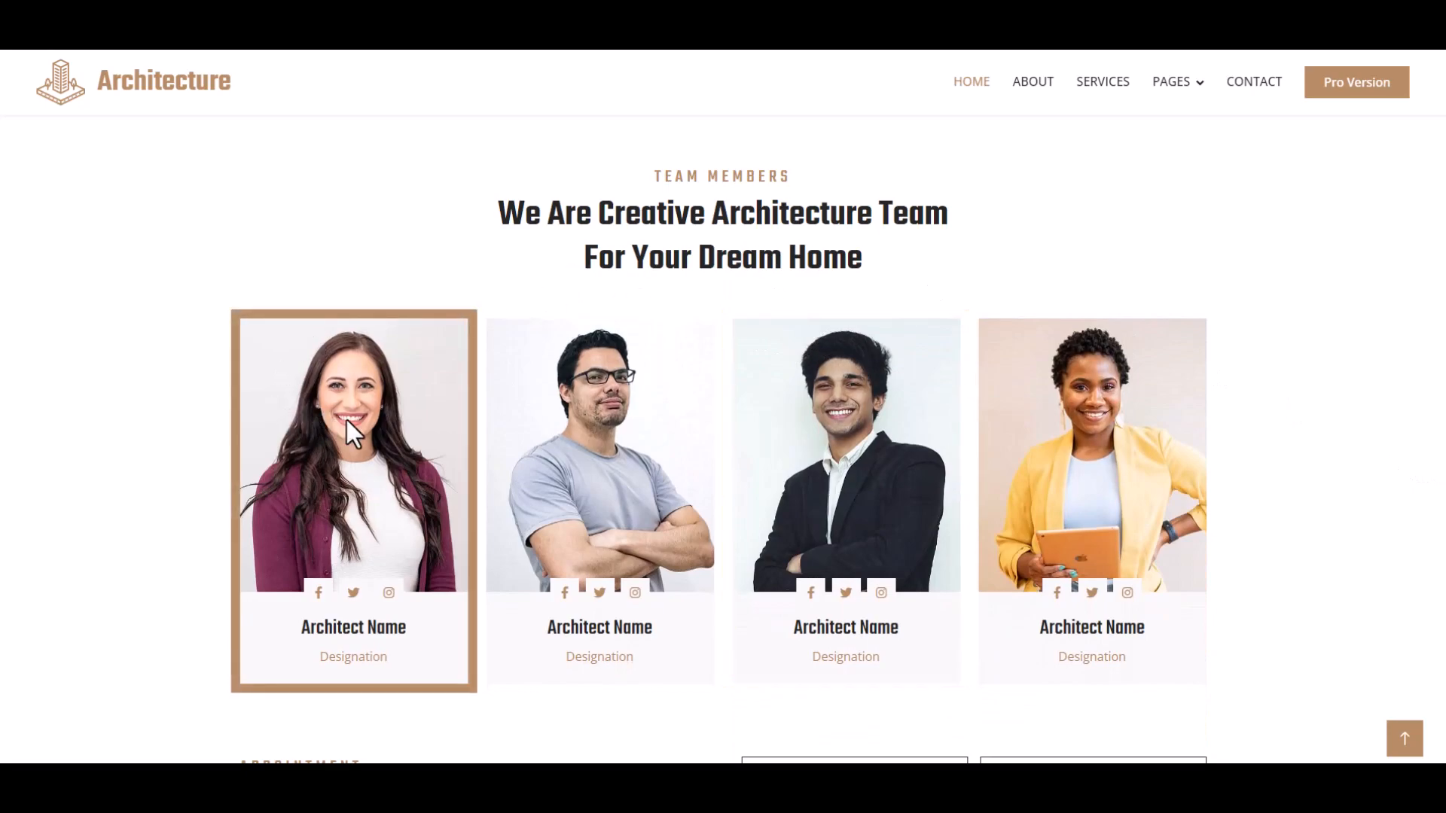
mouse_move(1071, 474)
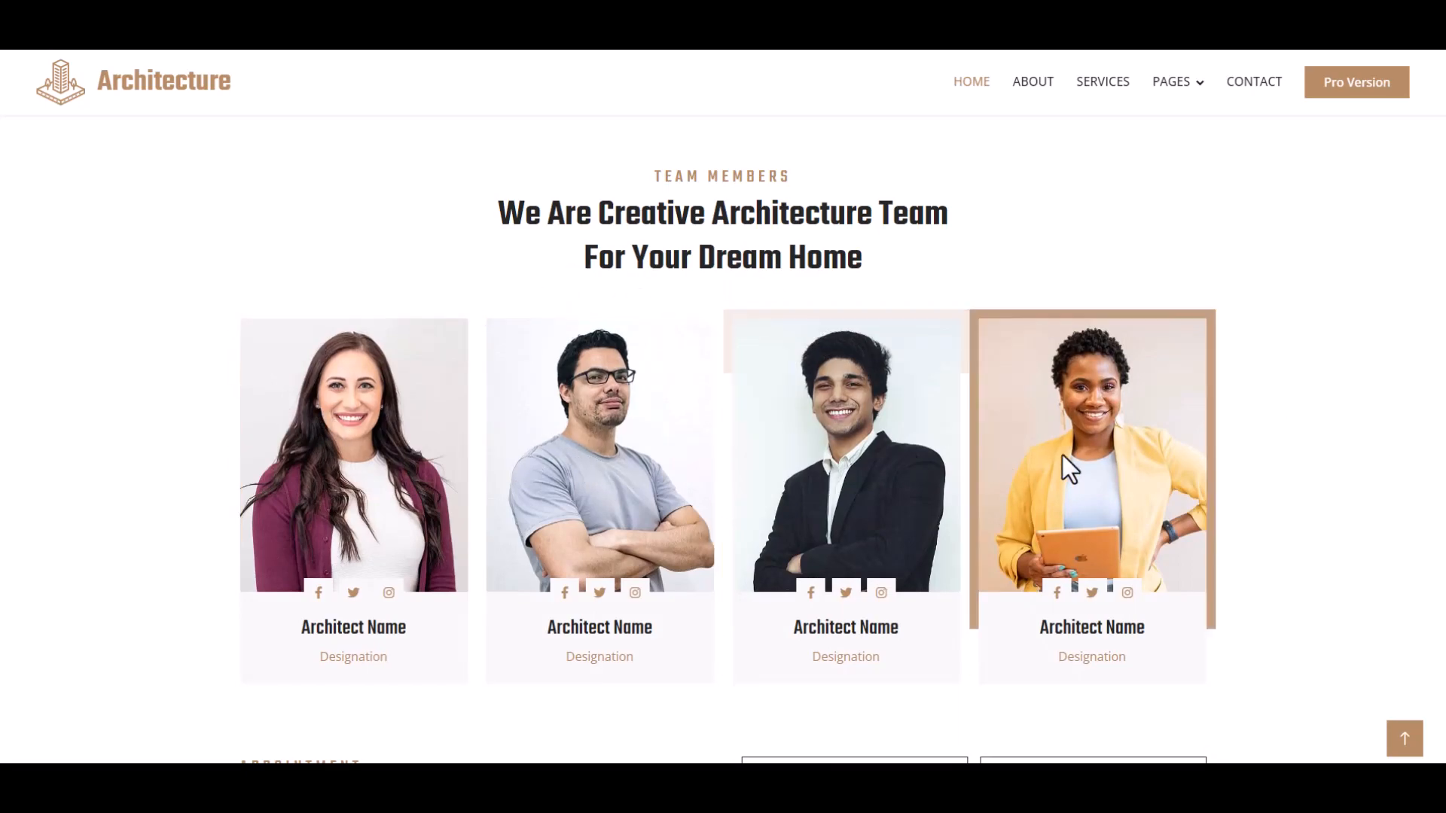
mouse_move(828, 467)
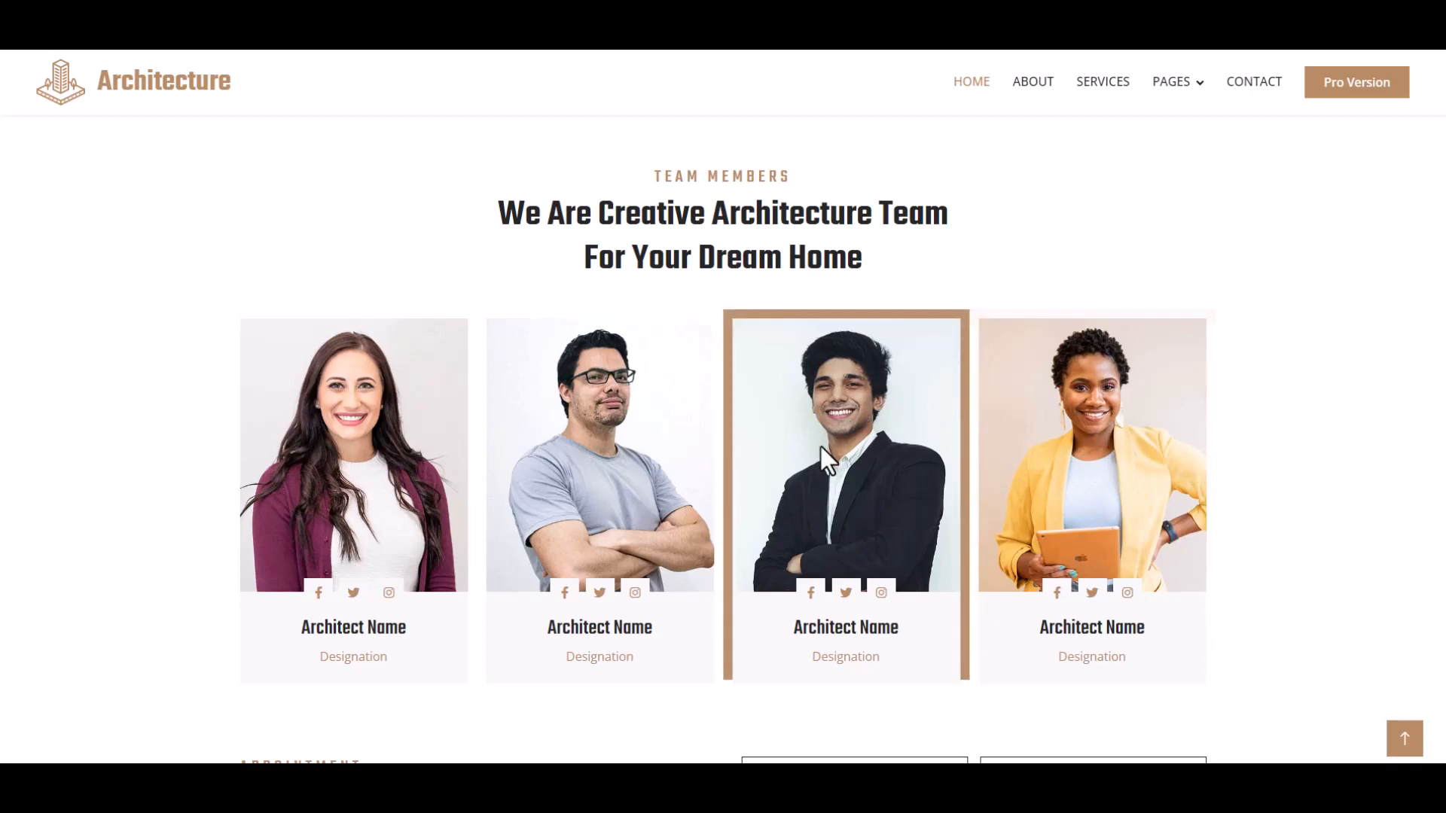
mouse_move(564, 663)
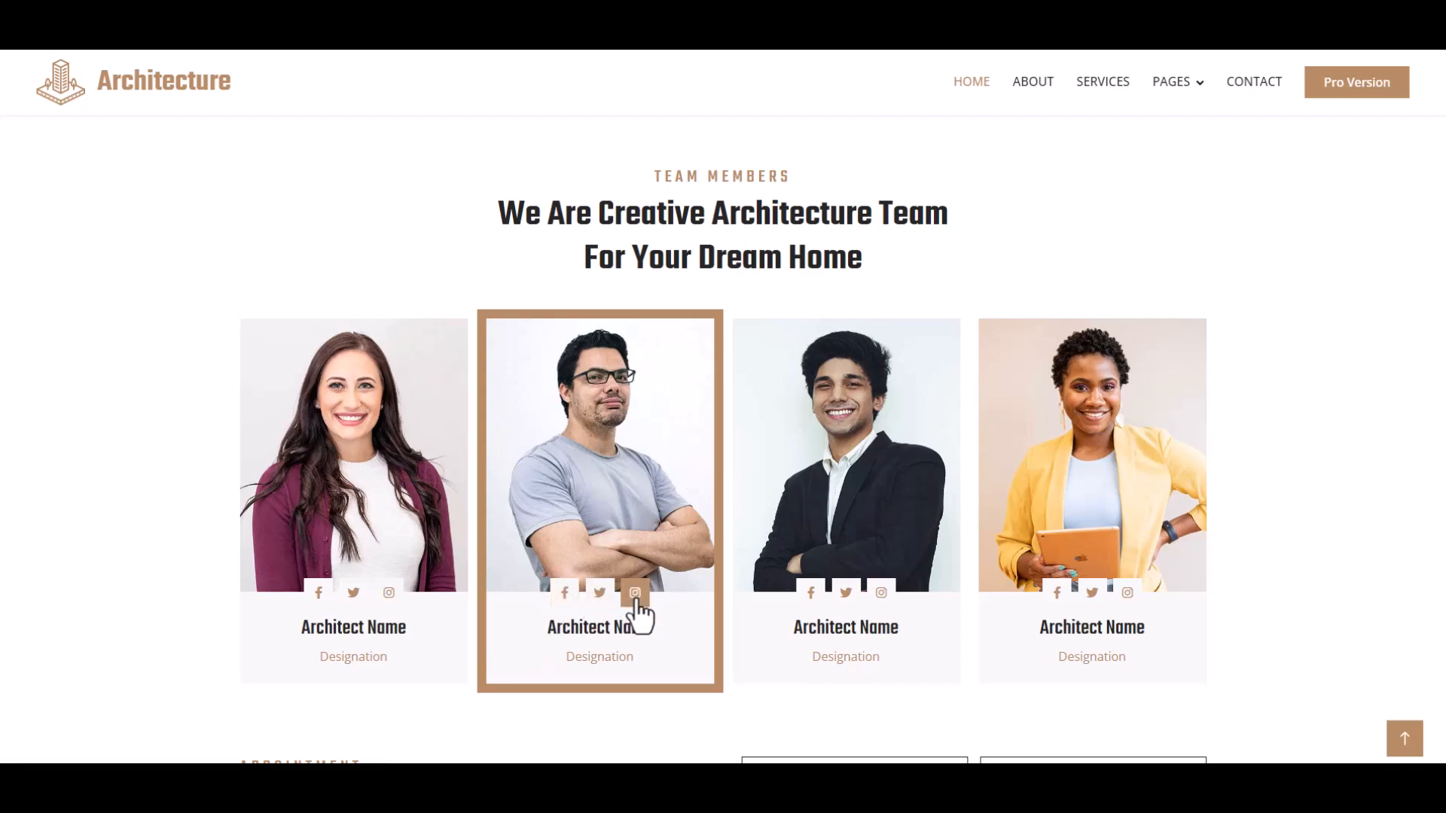
mouse_move(1291, 577)
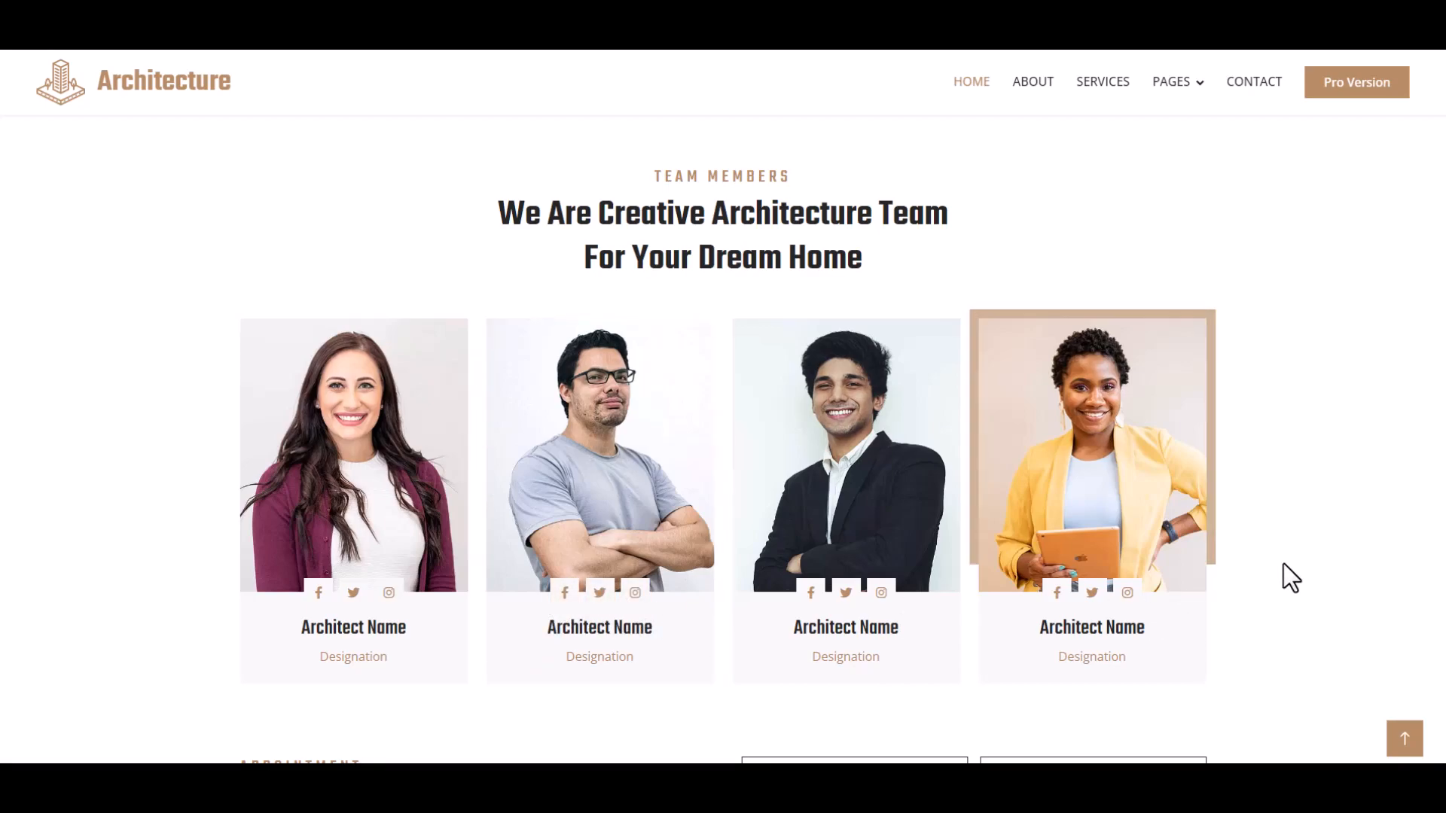
scroll("down", 3)
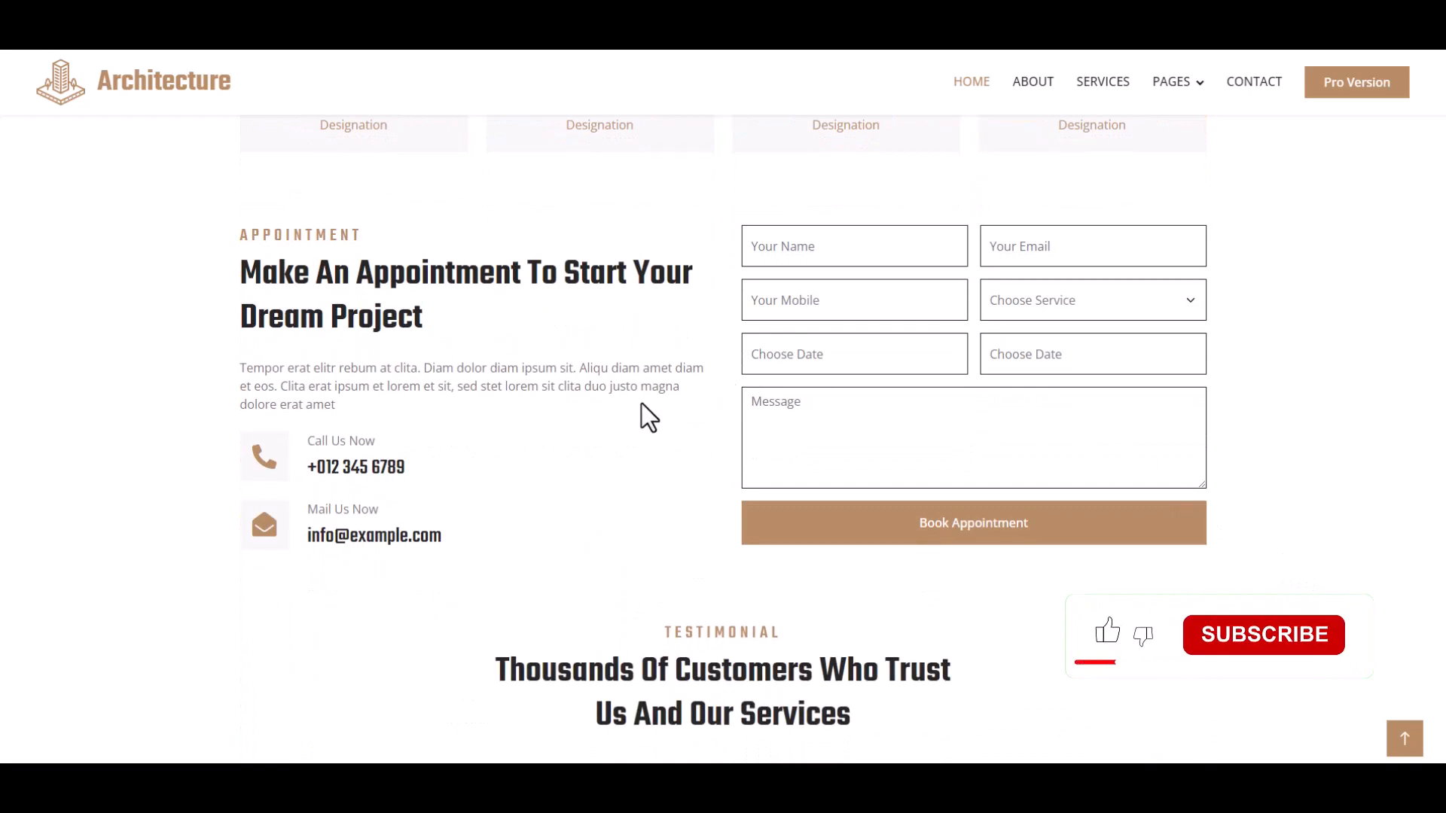
left_click_drag(239, 272, 424, 316)
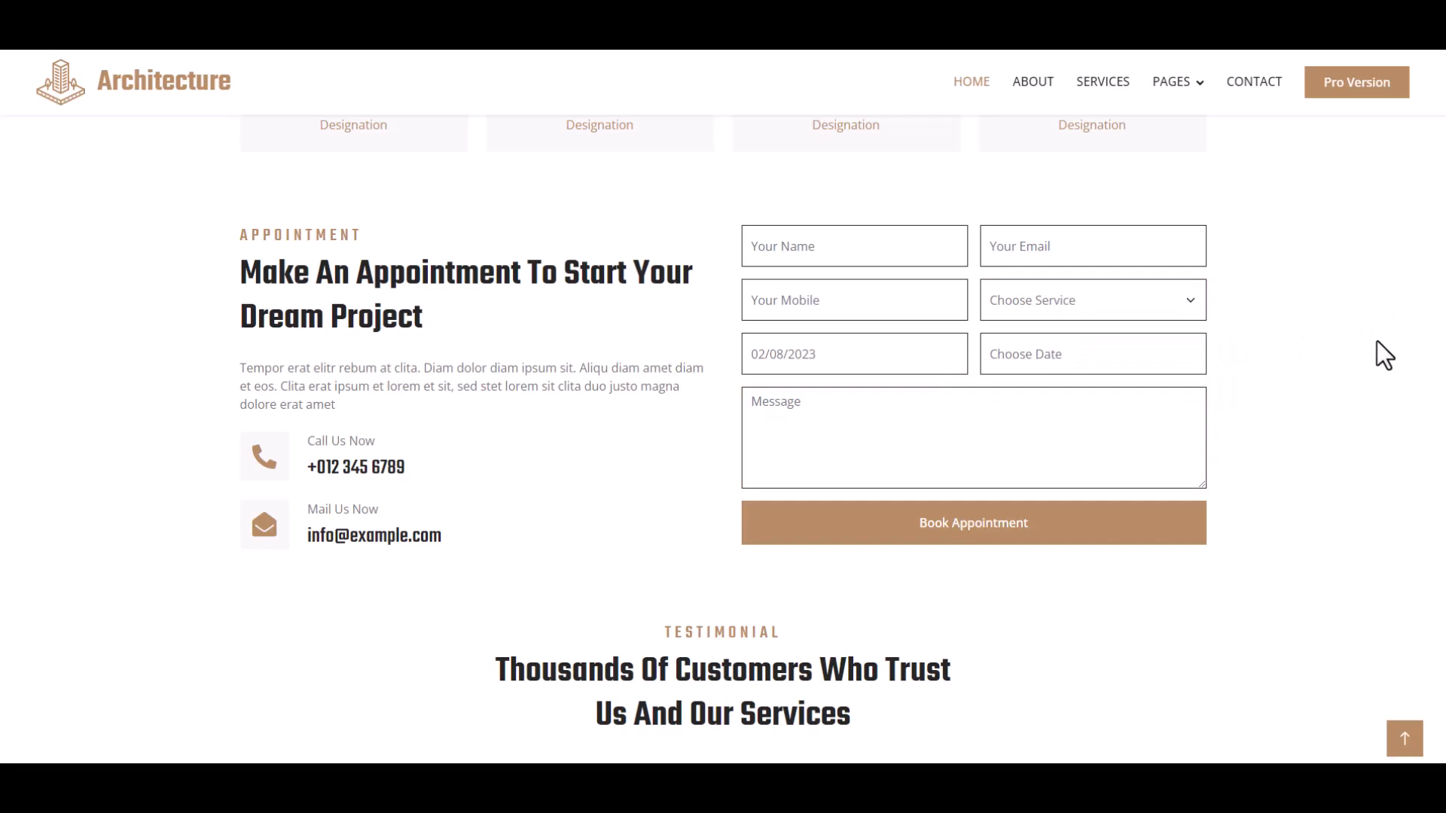
scroll("down", 3)
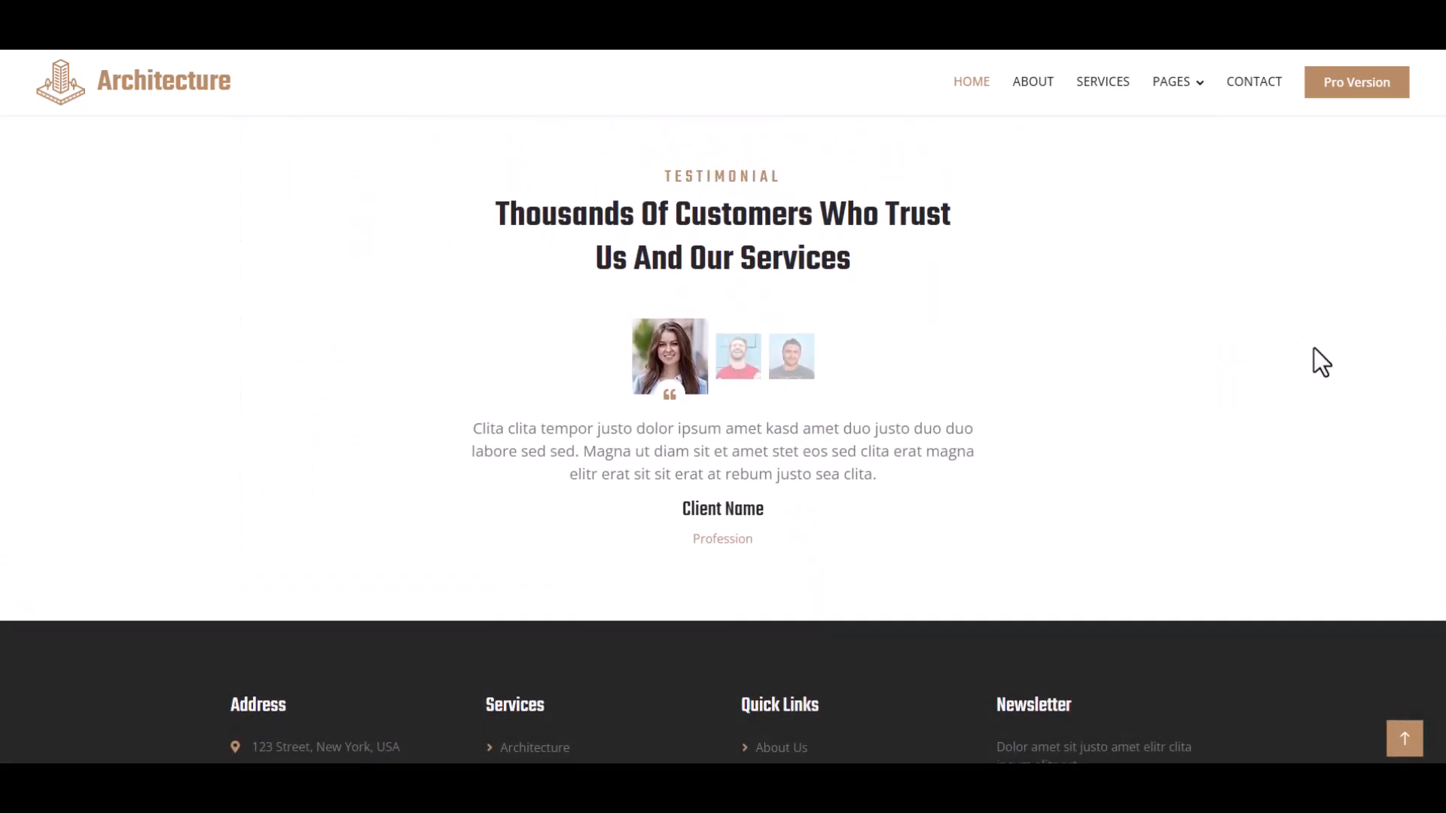
mouse_move(763, 336)
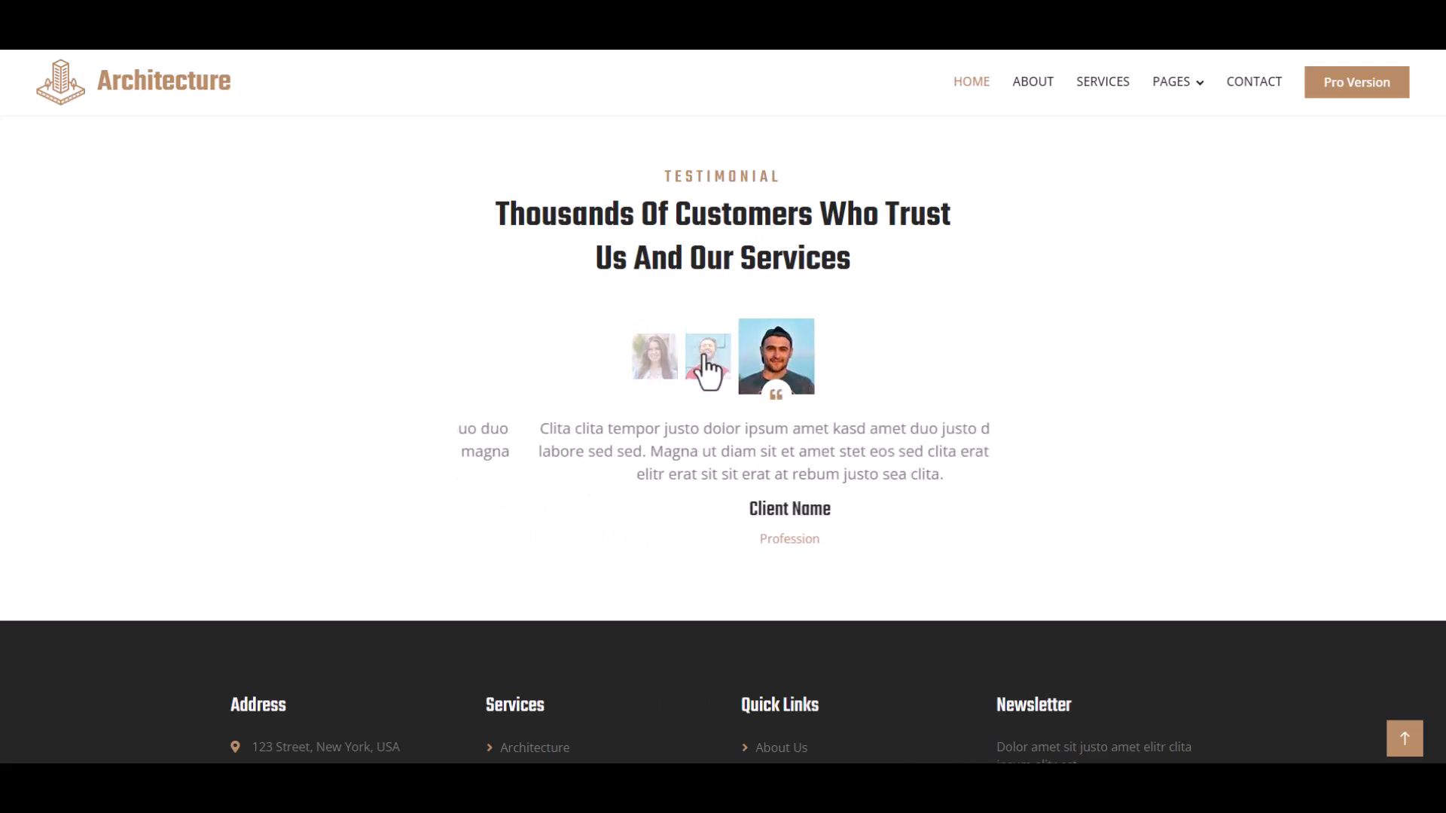
left_click(706, 357)
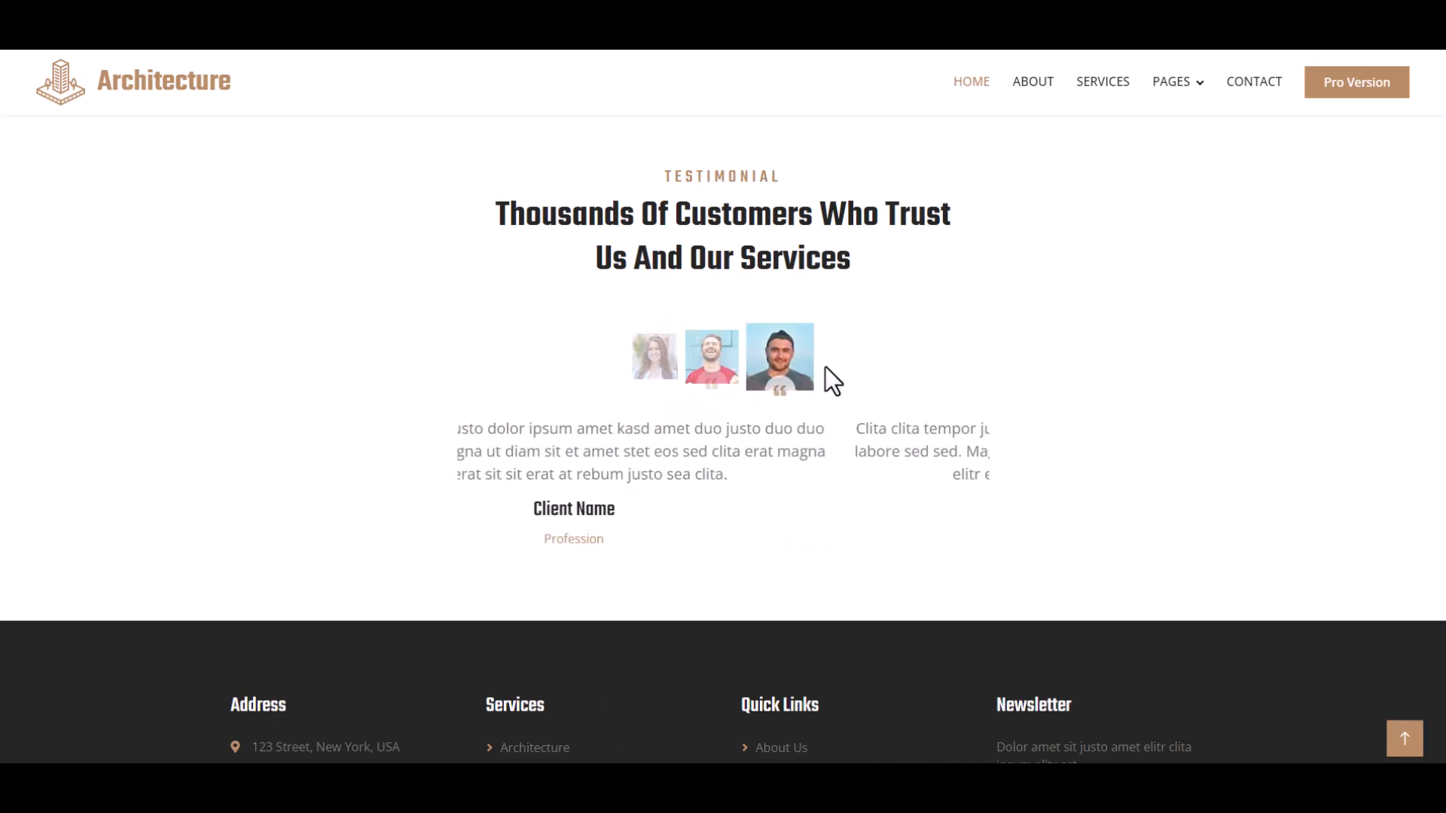
scroll("down", 3)
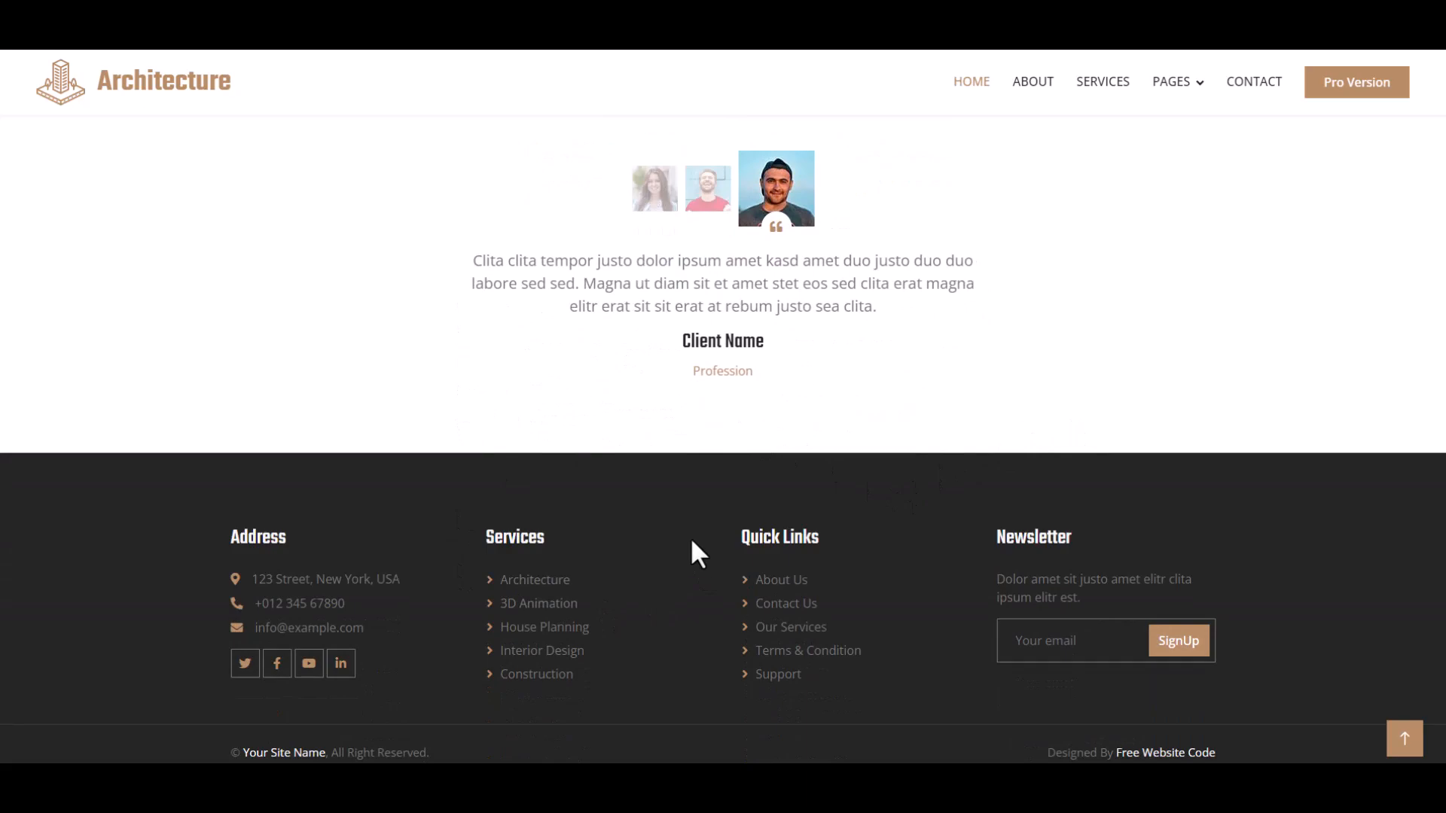
mouse_move(178, 674)
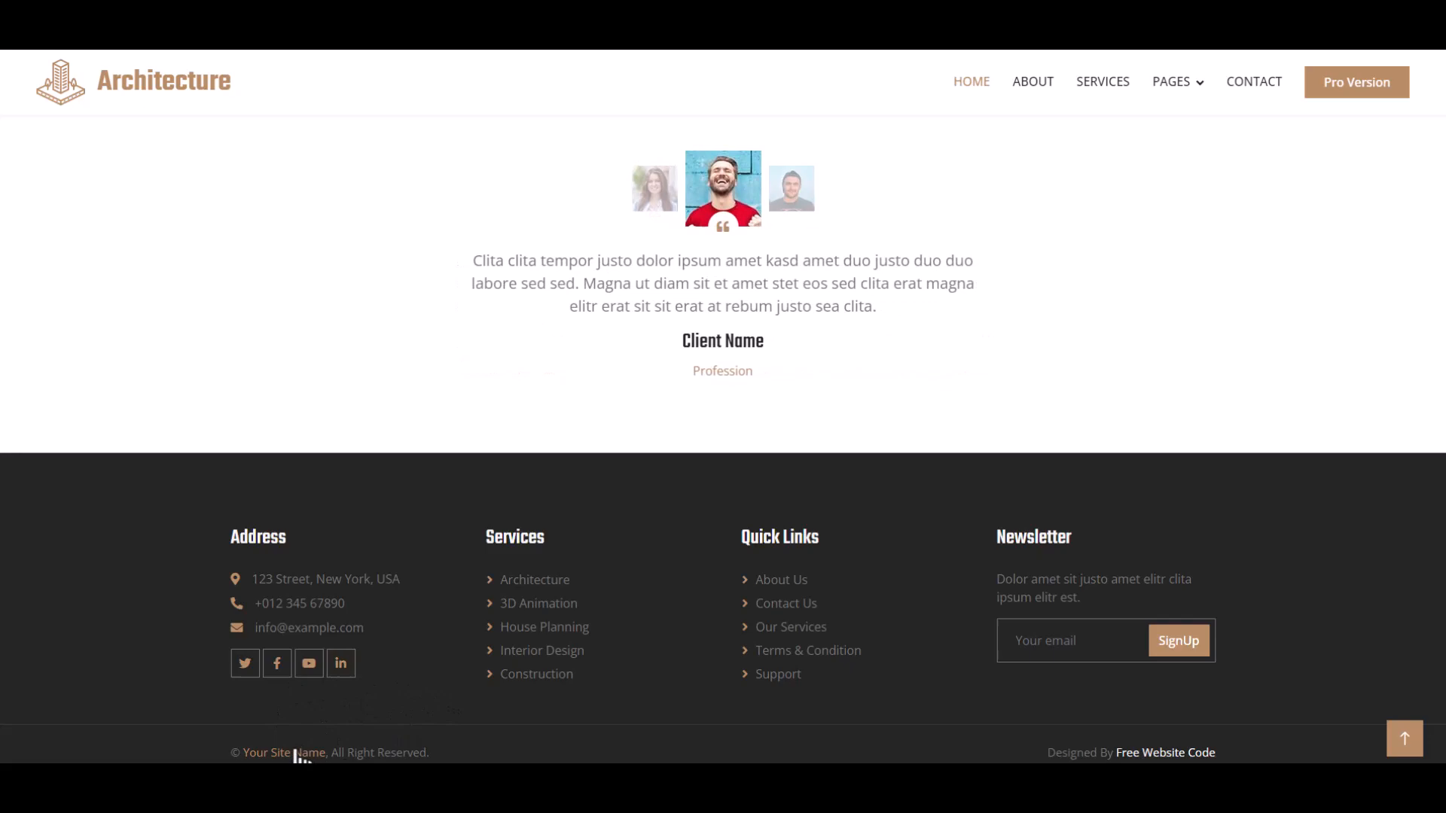
mouse_move(1066, 752)
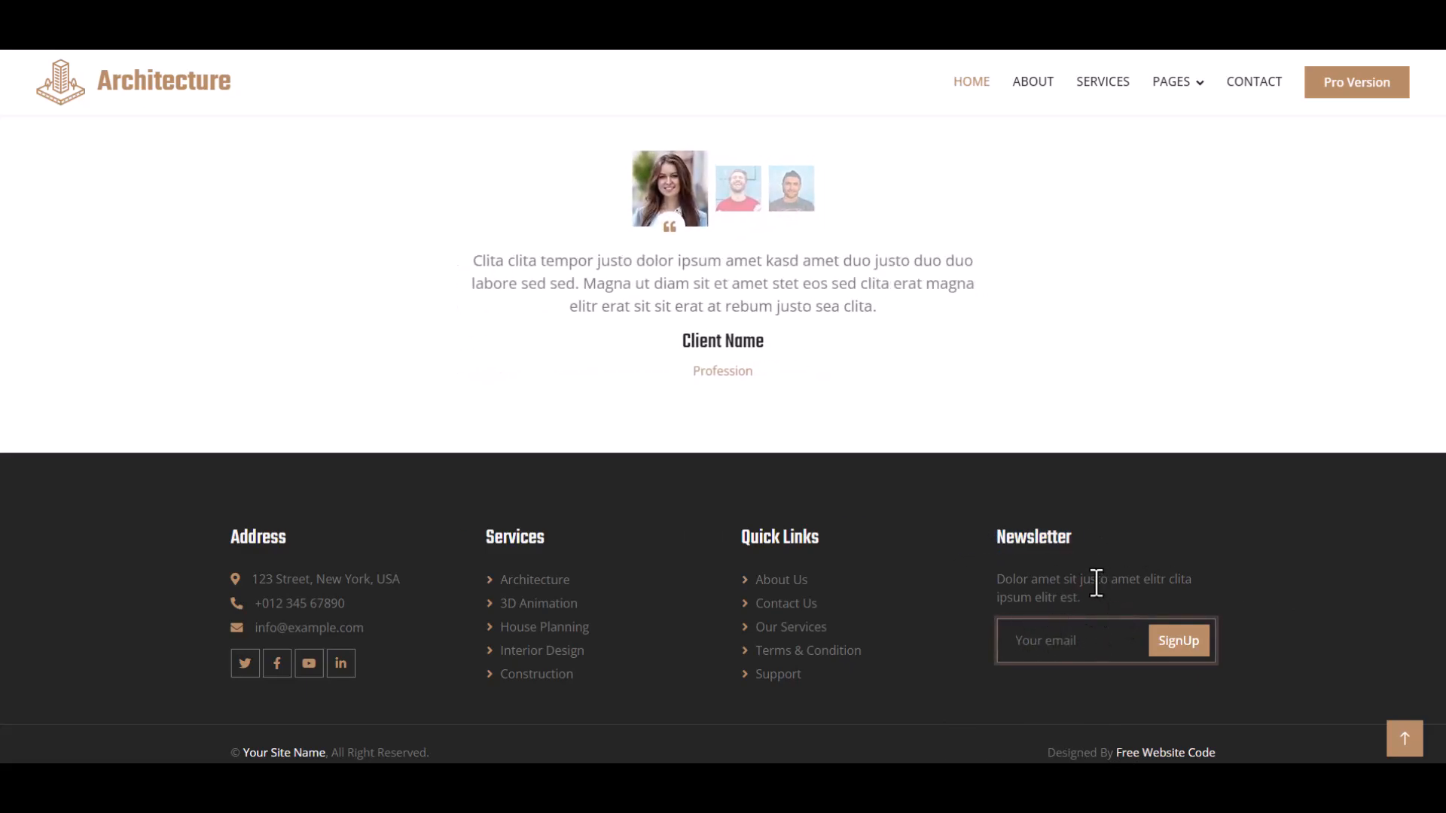
mouse_move(1054, 640)
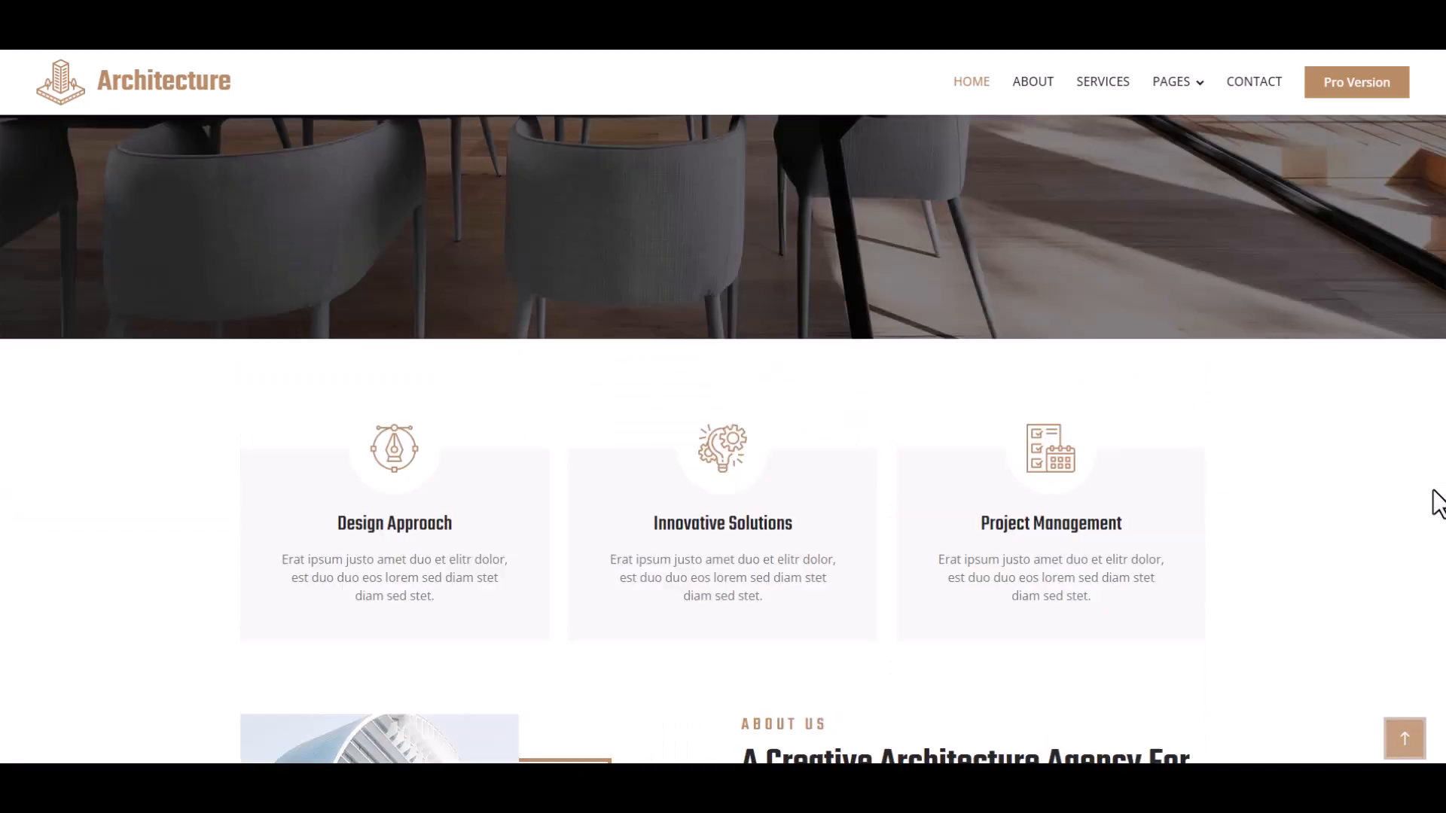
Open the About page and scroll through its team members to the footer and back.
scroll("up", 3)
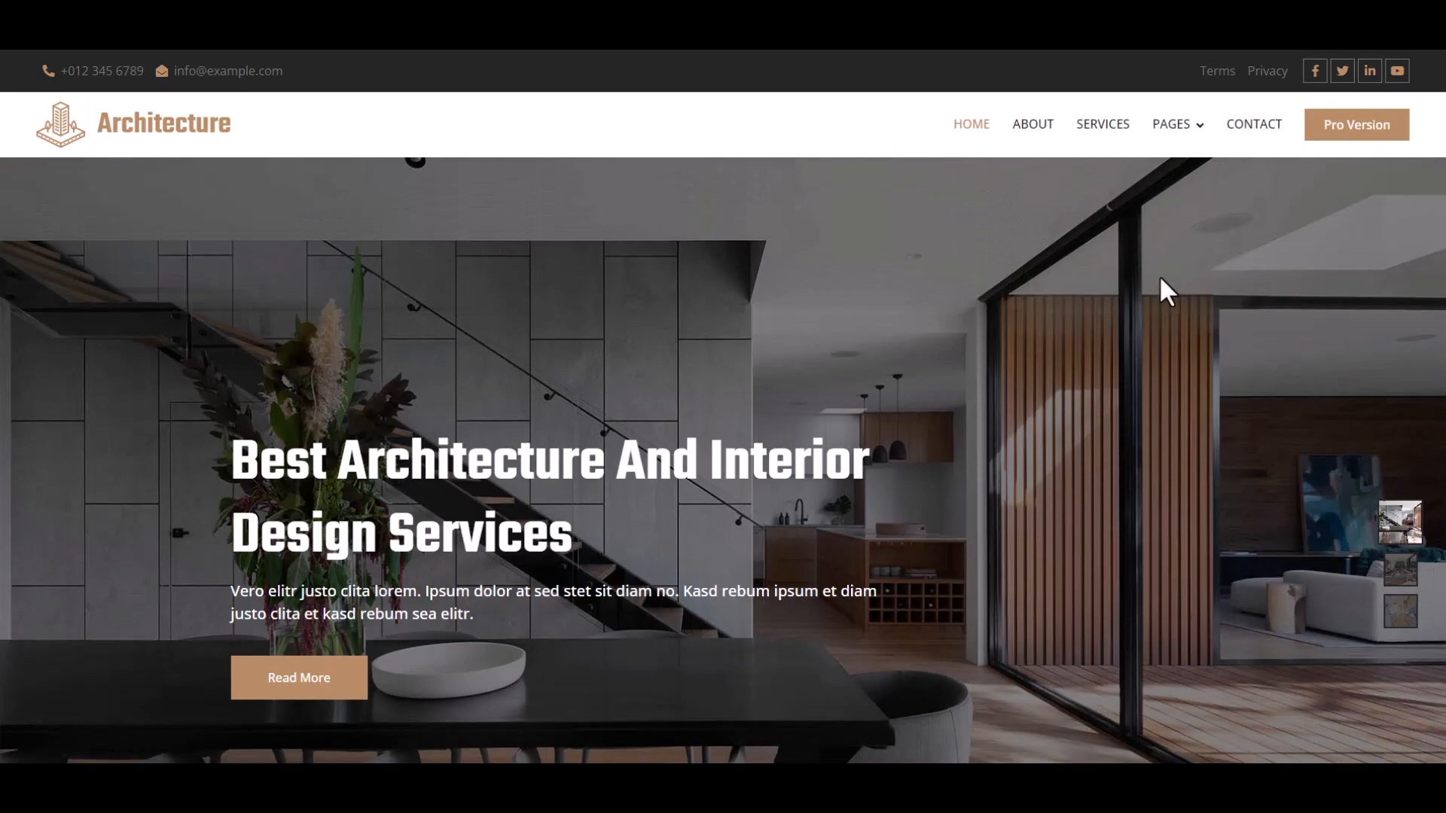
left_click(1033, 124)
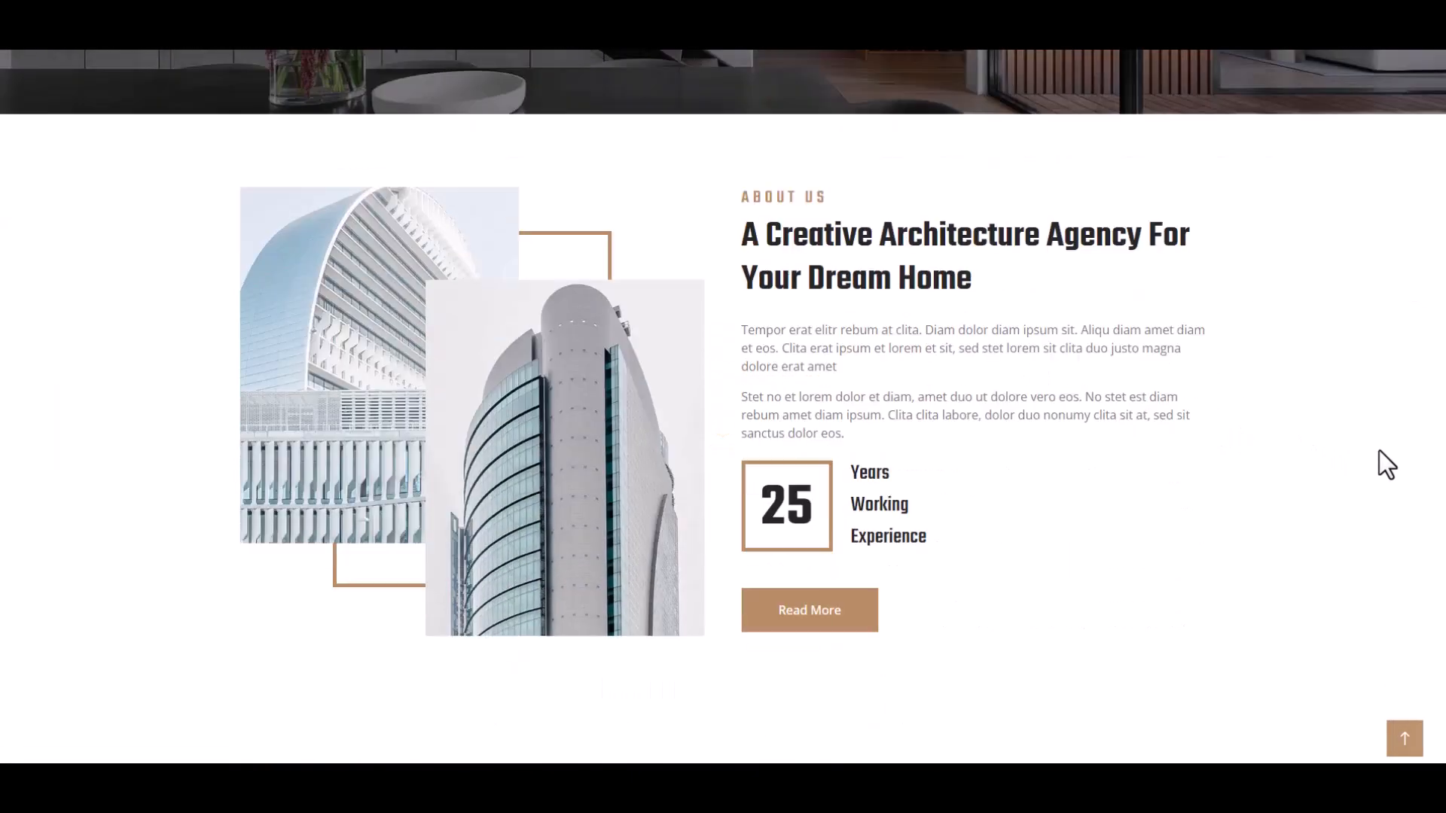
scroll("down", 3)
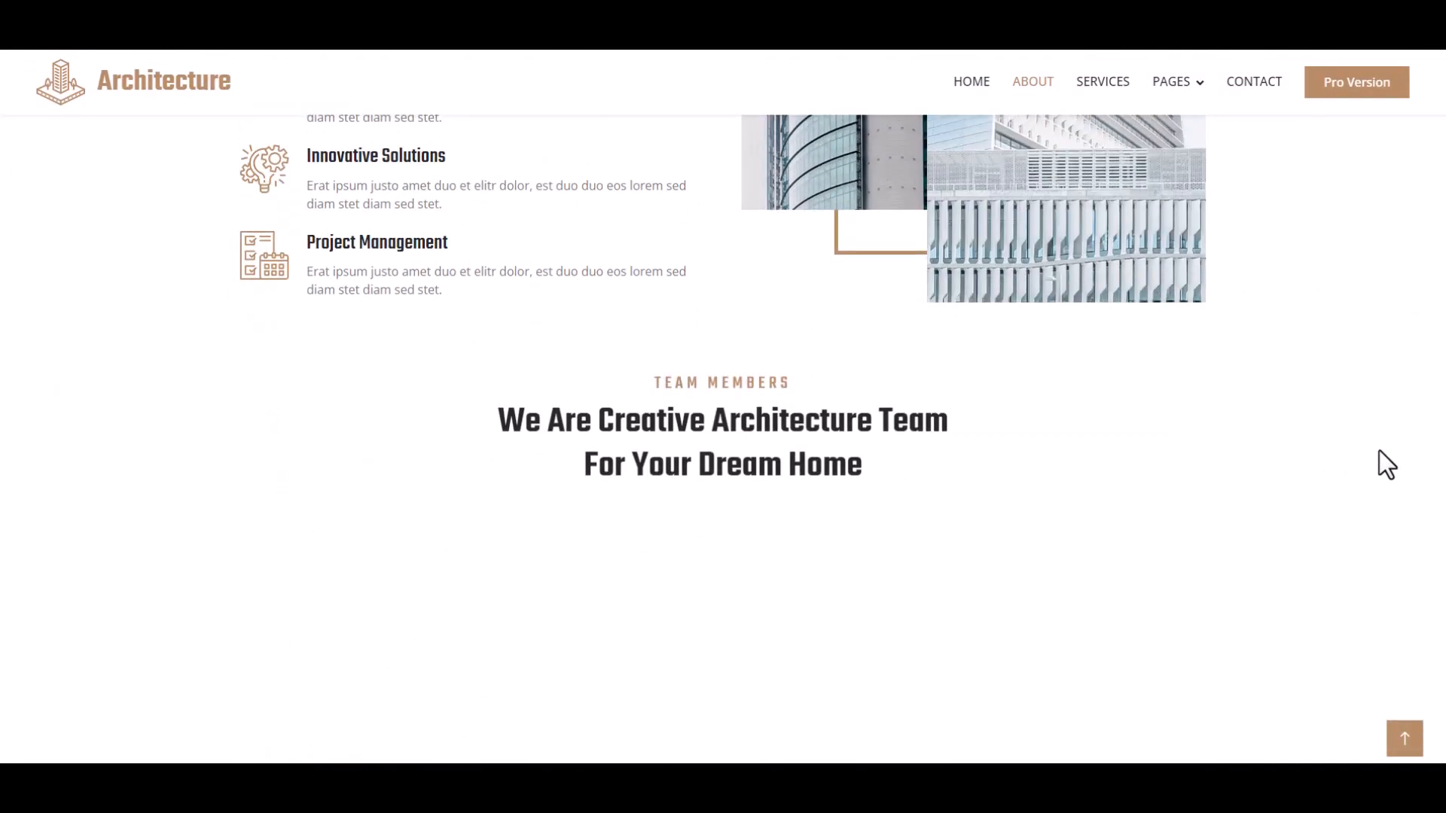
scroll("down", 3)
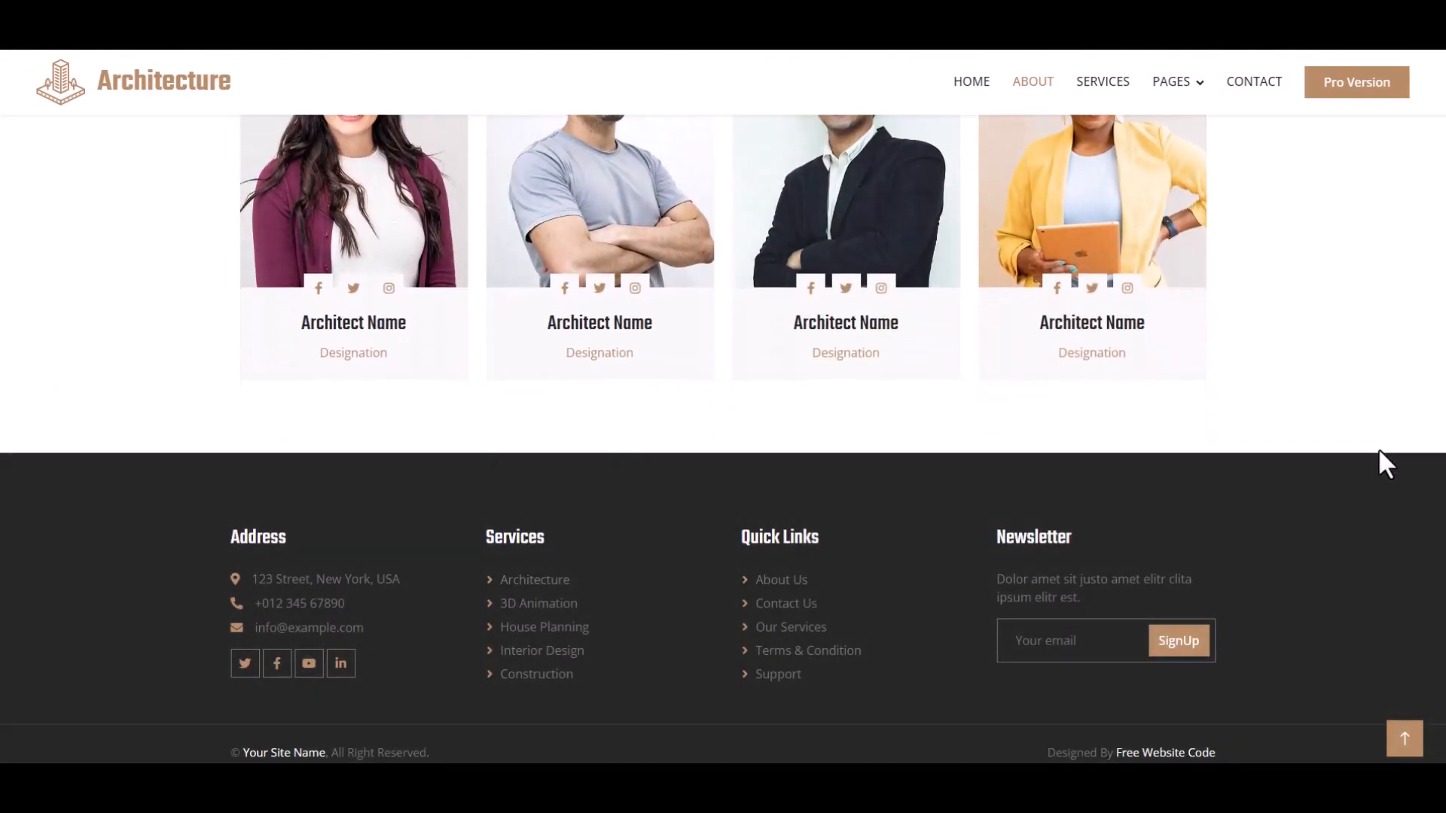
scroll("up", 3)
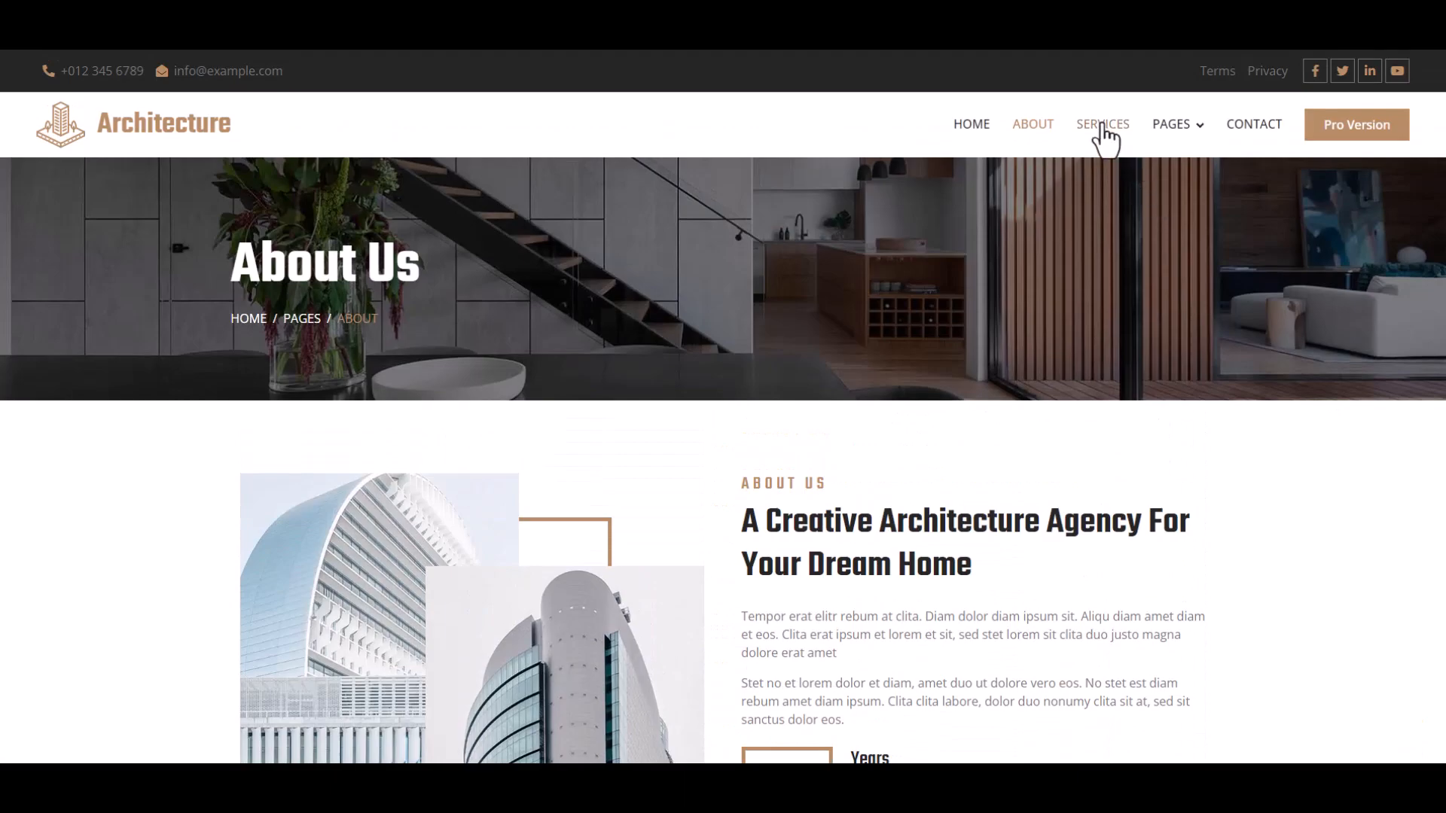
Open the Services page and scroll through it.
left_click(1102, 124)
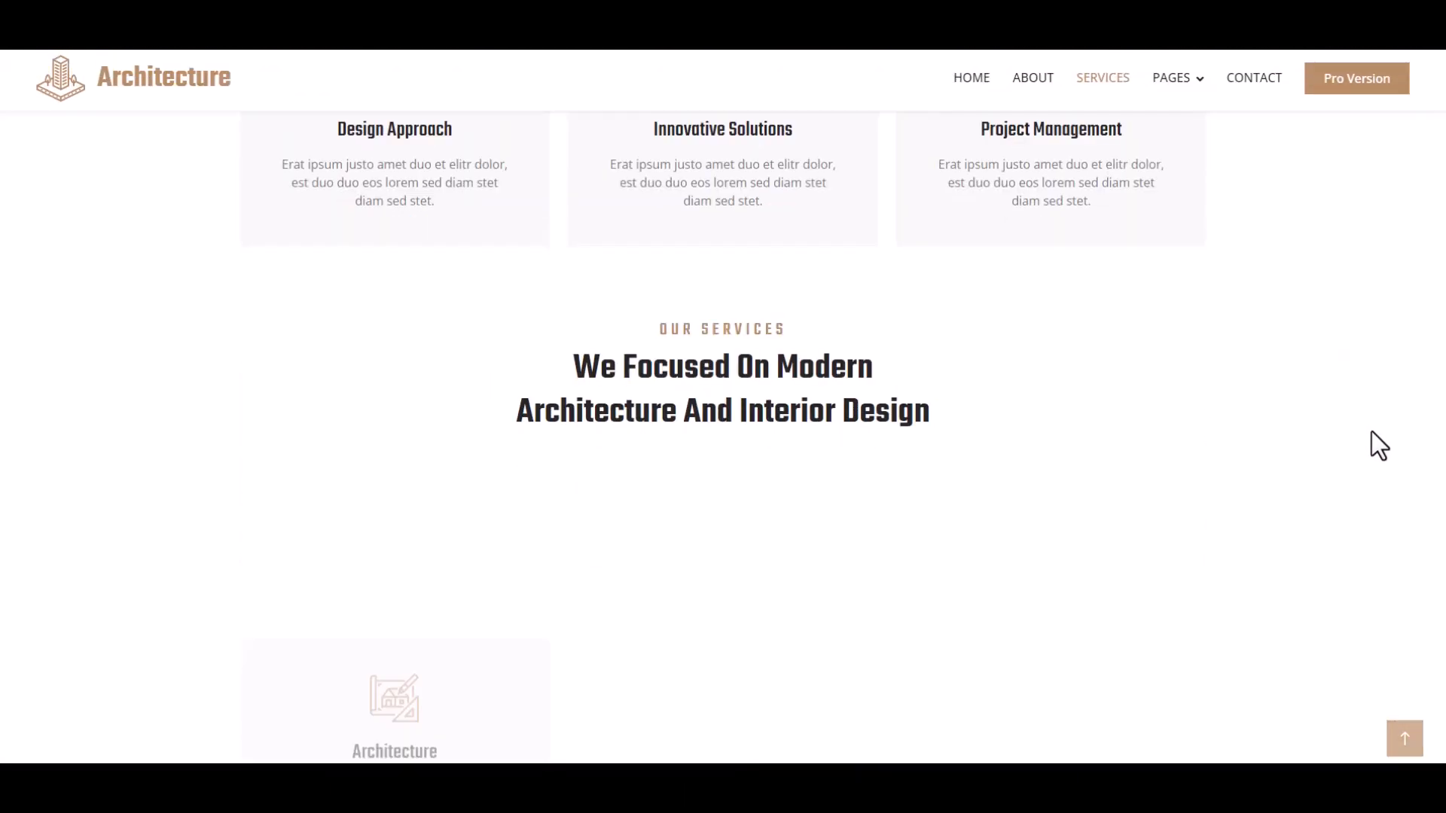
scroll("down", 3)
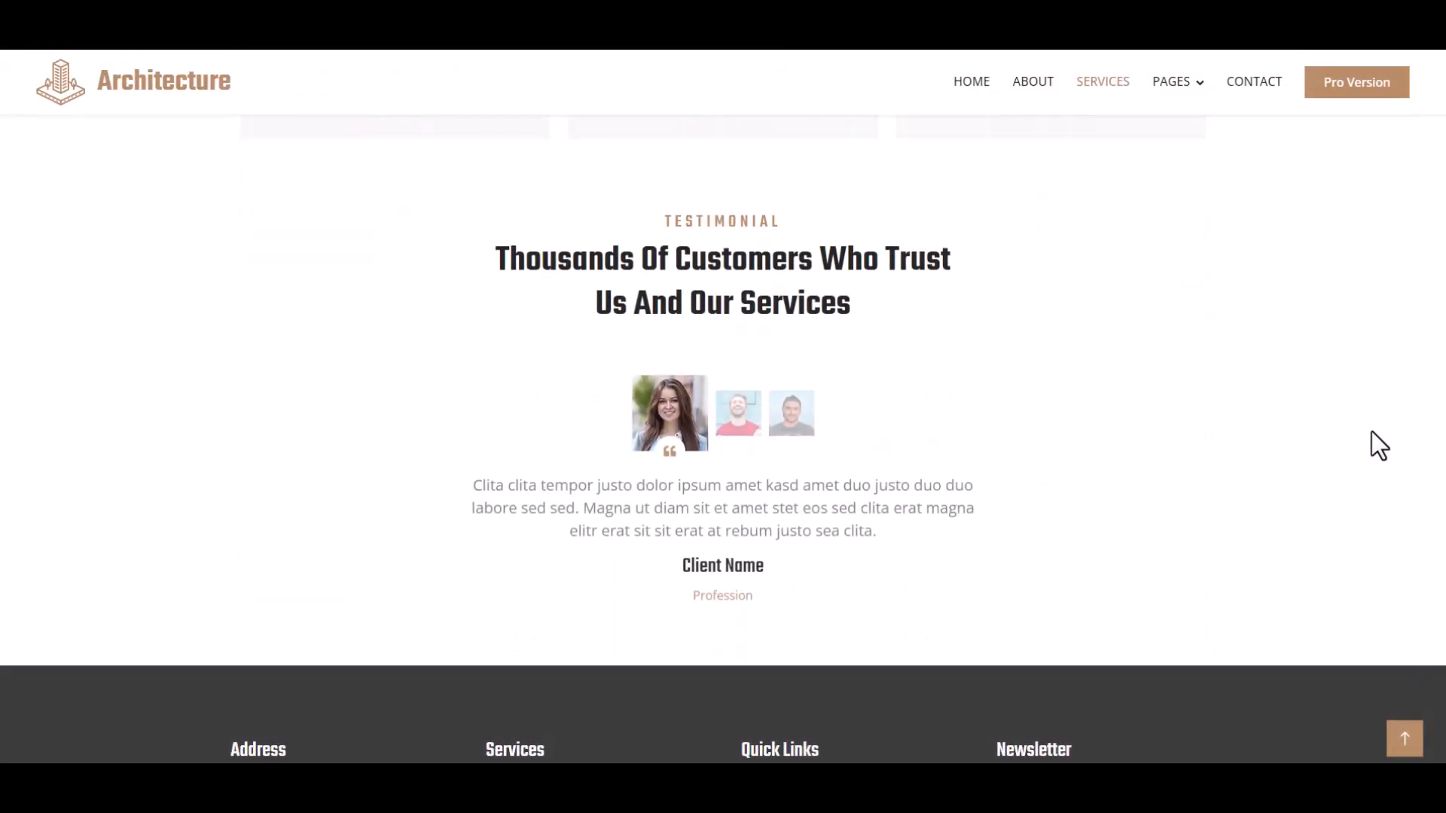
scroll("up", 3)
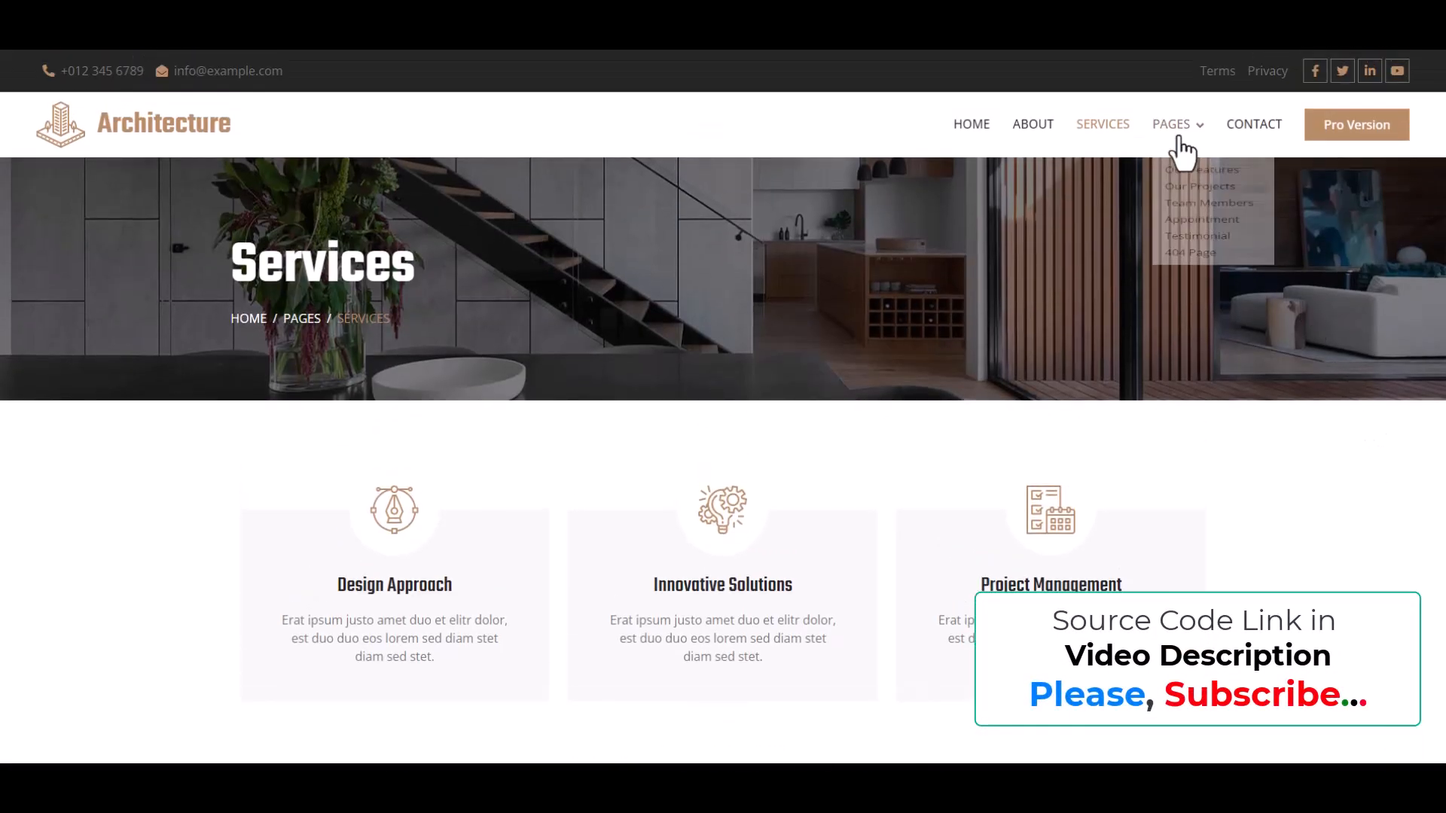
Open Our Features from the Pages menu and scroll down it.
left_click(1203, 170)
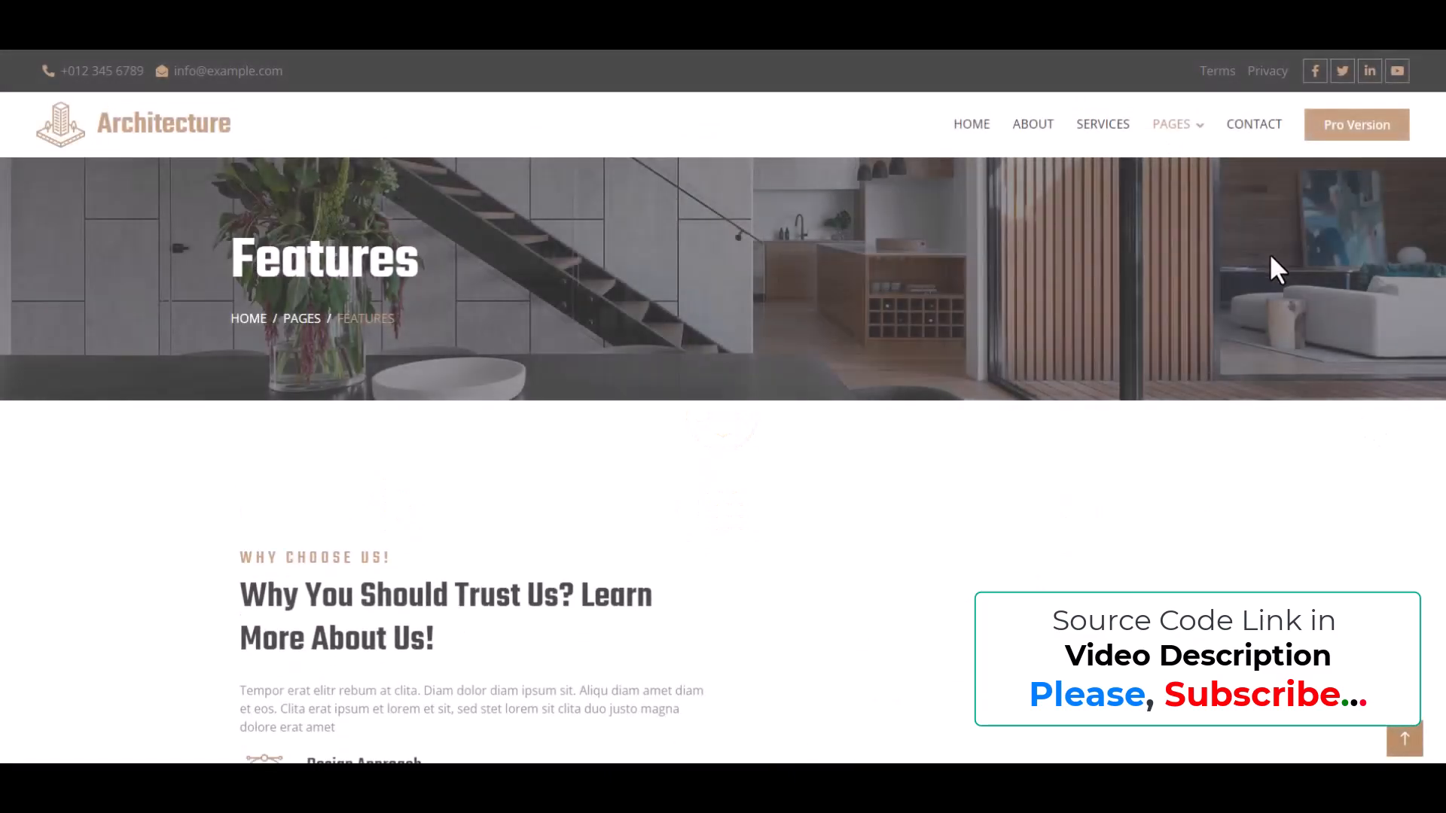
scroll("down", 3)
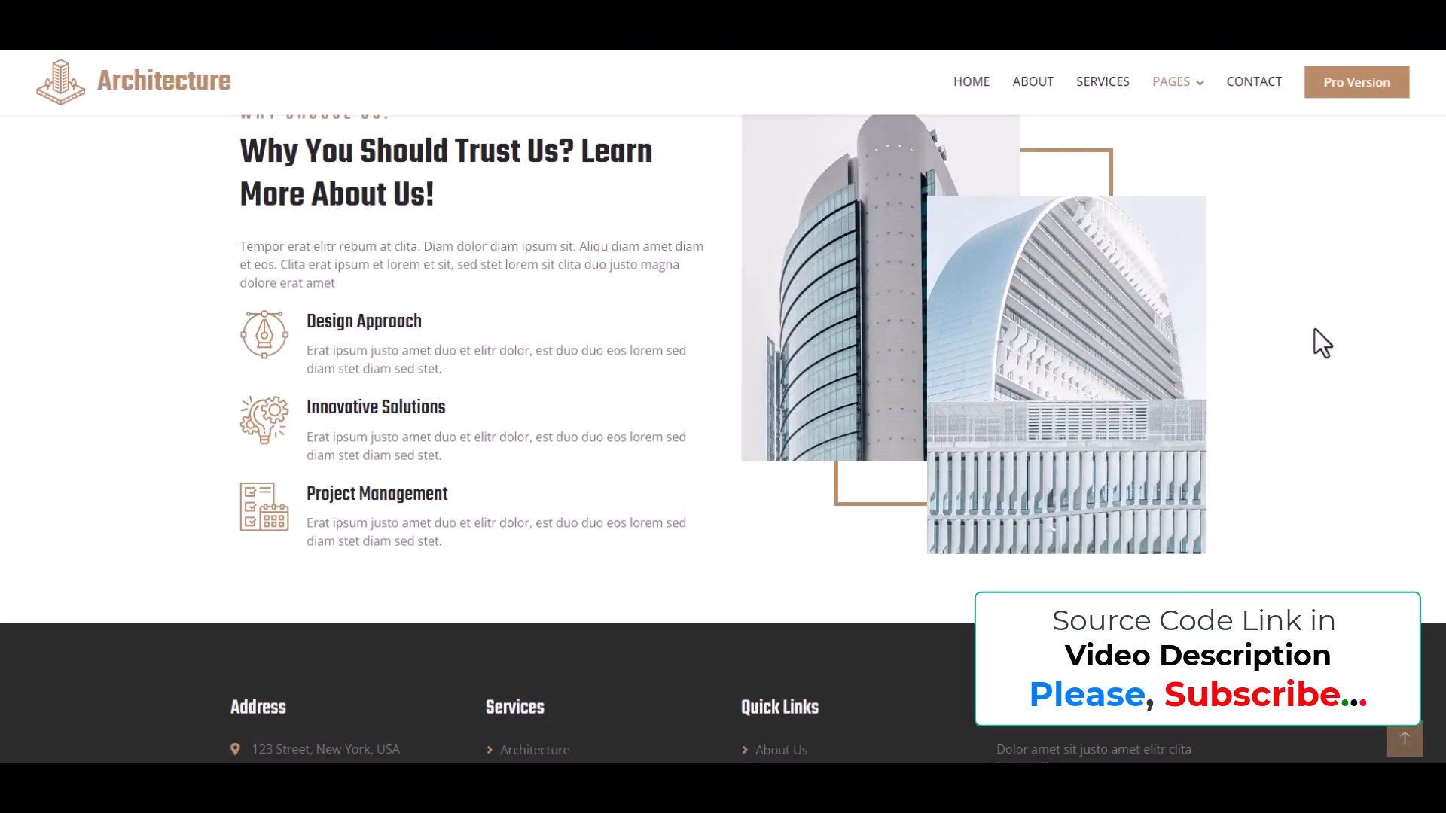
scroll("down", 3)
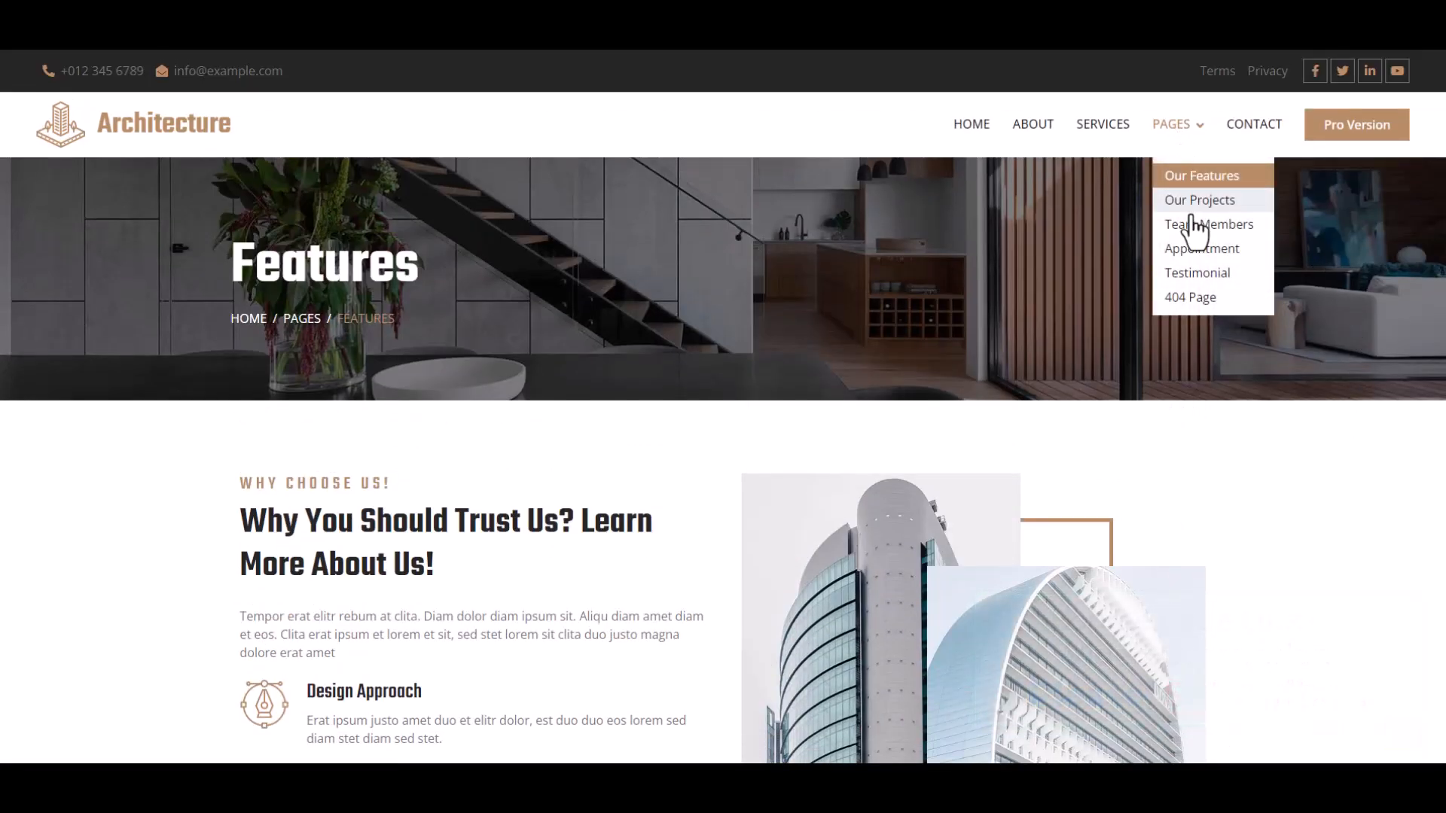
Open the Our Projects page, scroll it and view another project.
left_click(1199, 199)
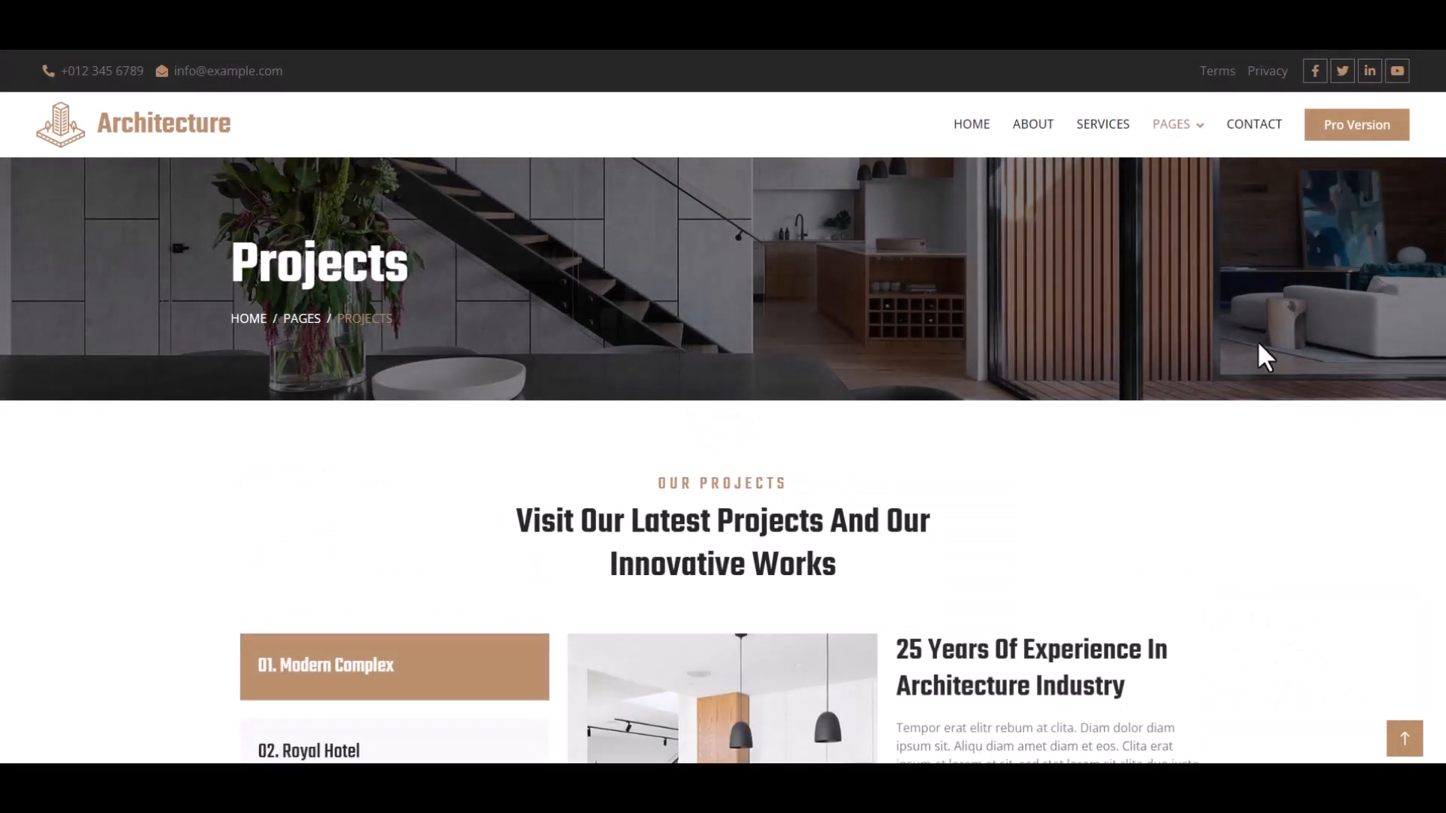
scroll("down", 3)
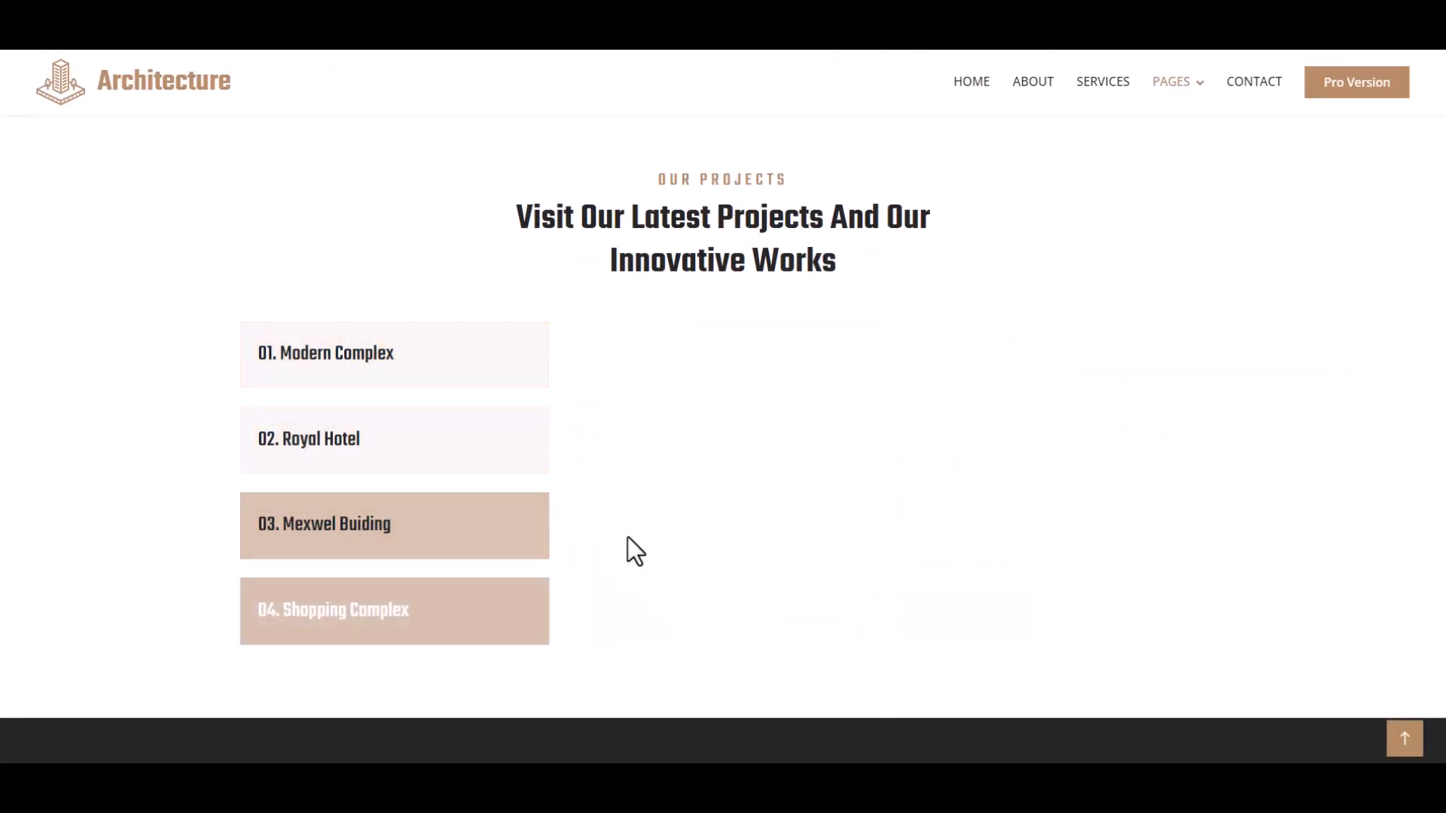
left_click(1171, 124)
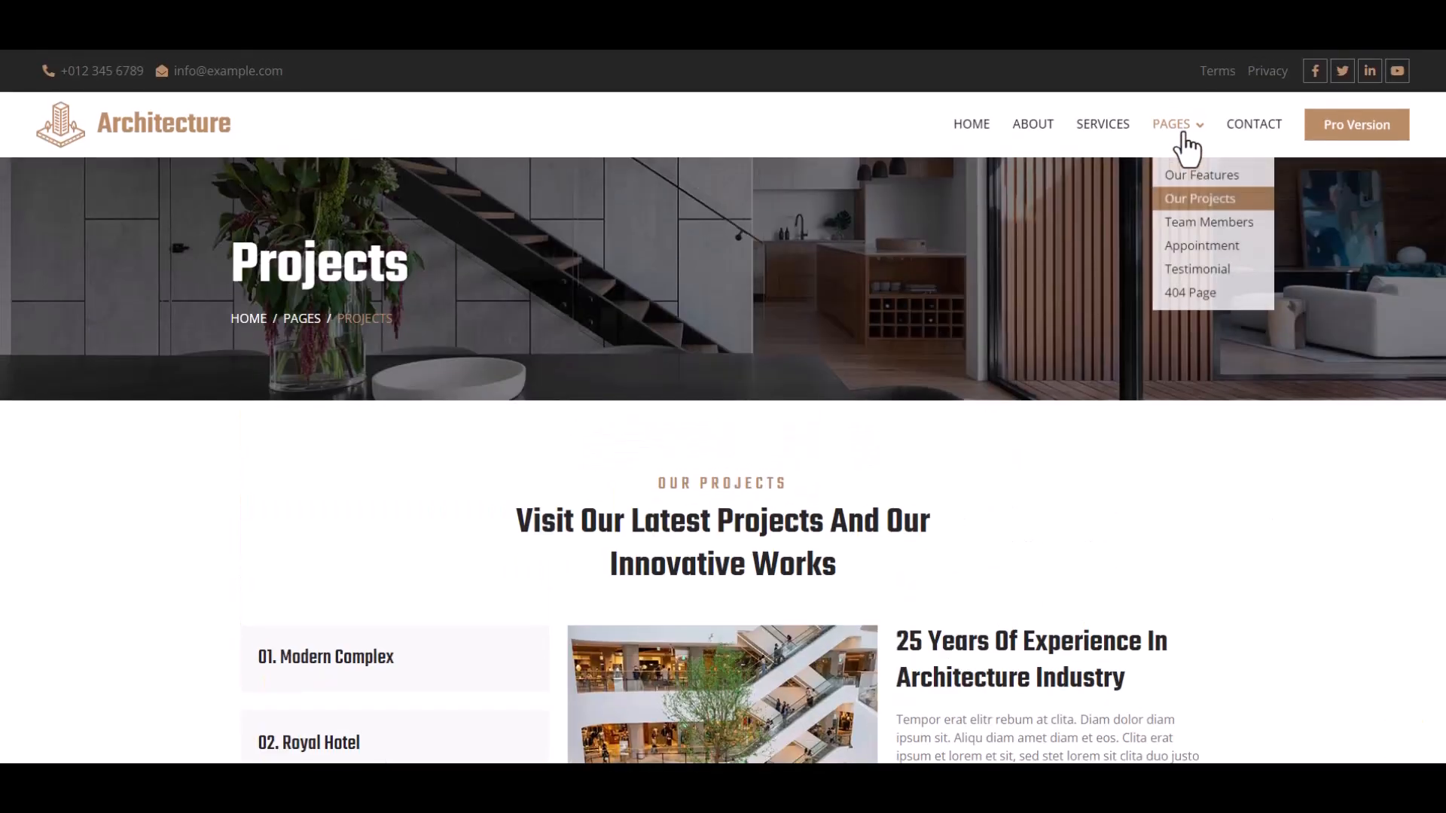
Open the Team Members page from the Pages menu and scroll down it.
left_click(1208, 222)
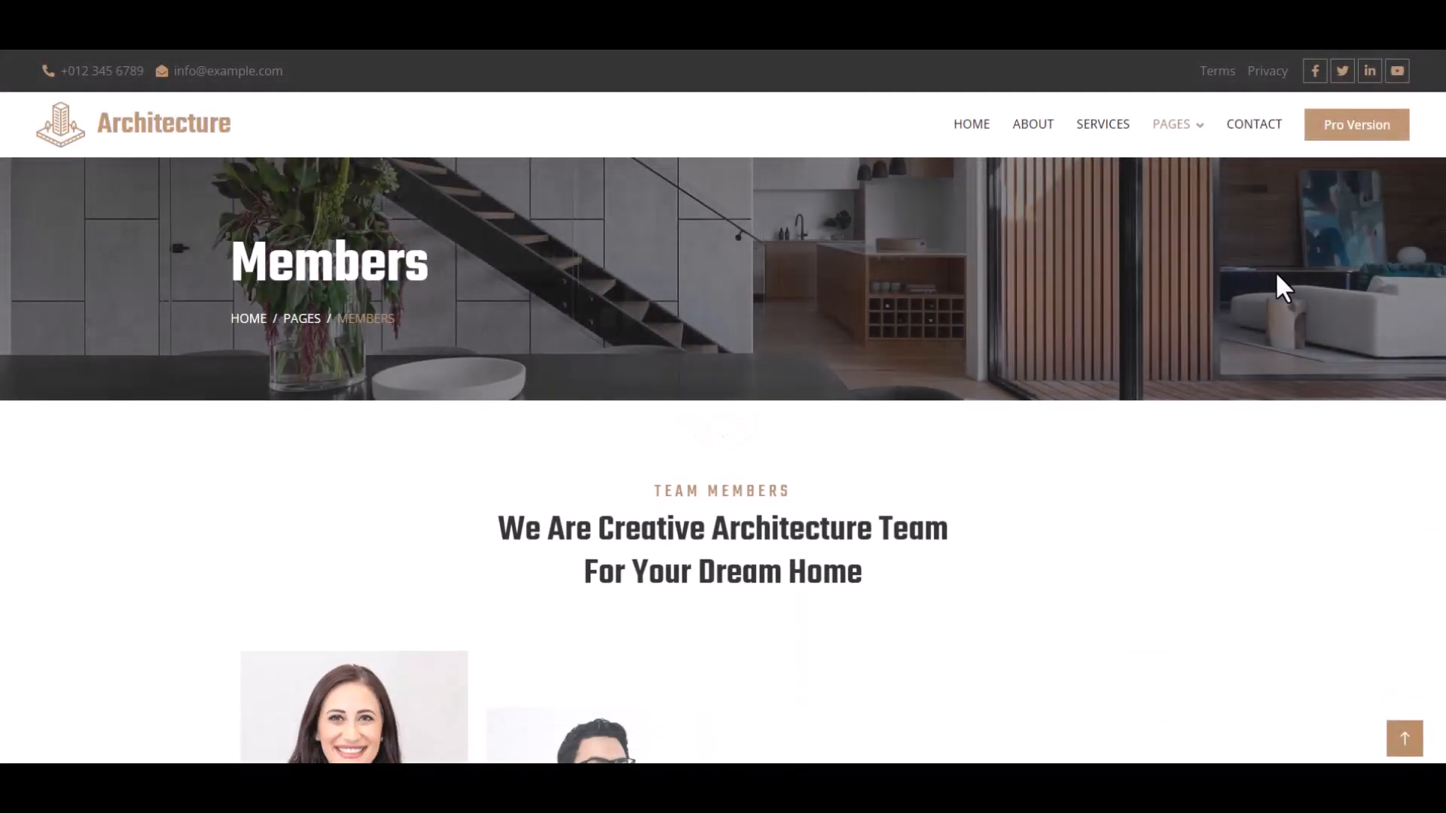
scroll("down", 3)
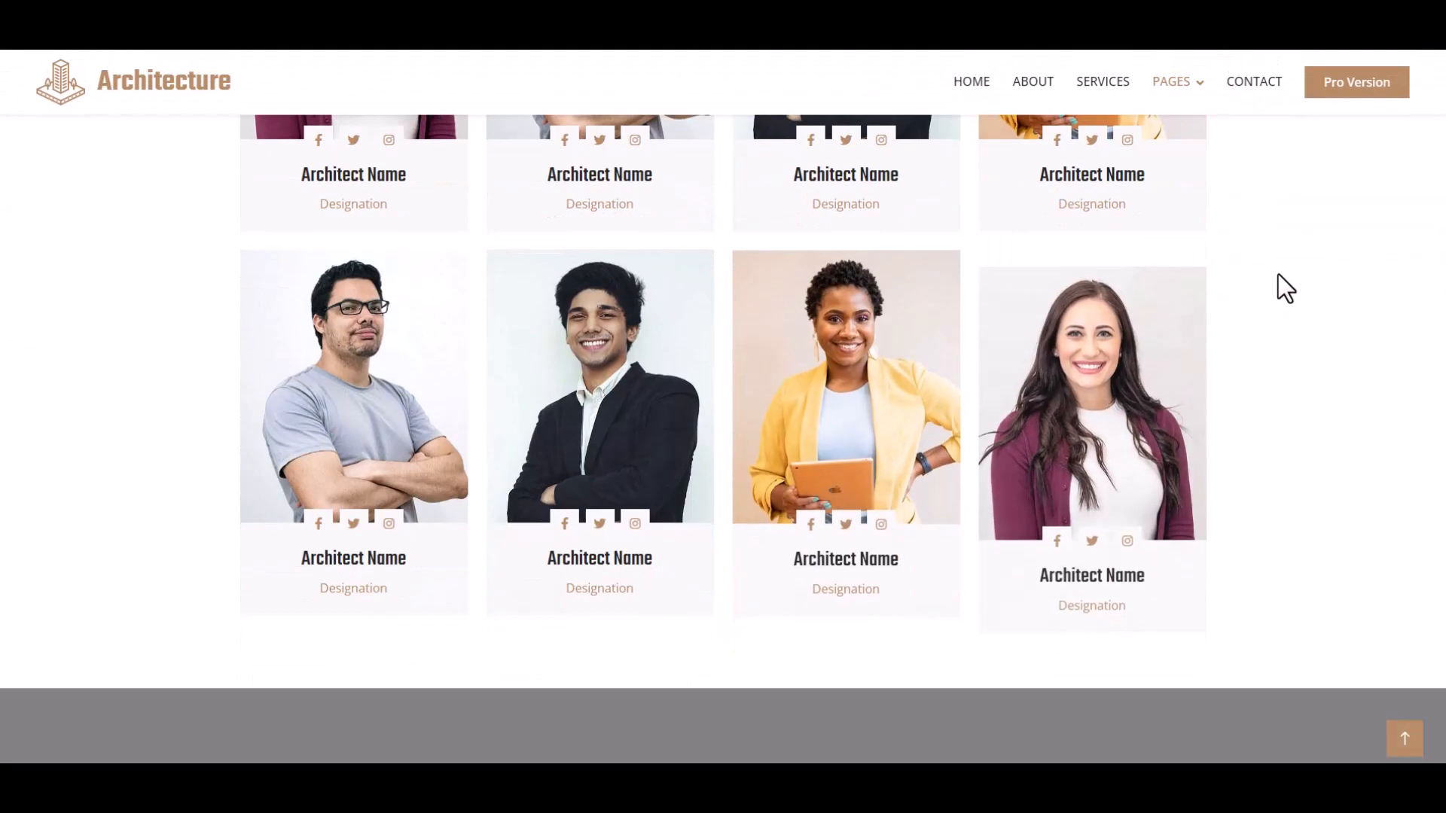
scroll("down", 3)
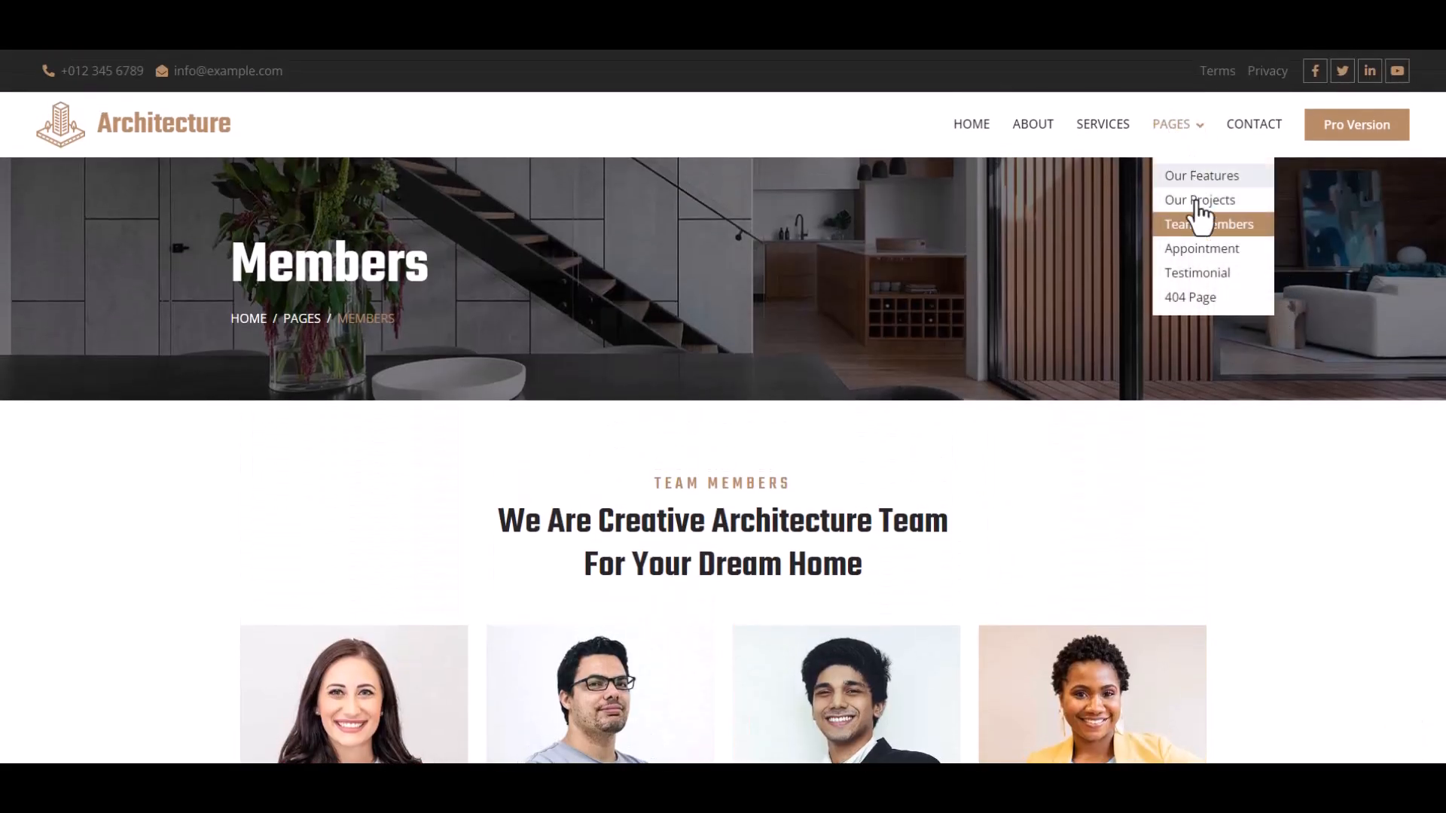
Open the Appointment page from the Pages menu and scroll through it.
left_click(1202, 249)
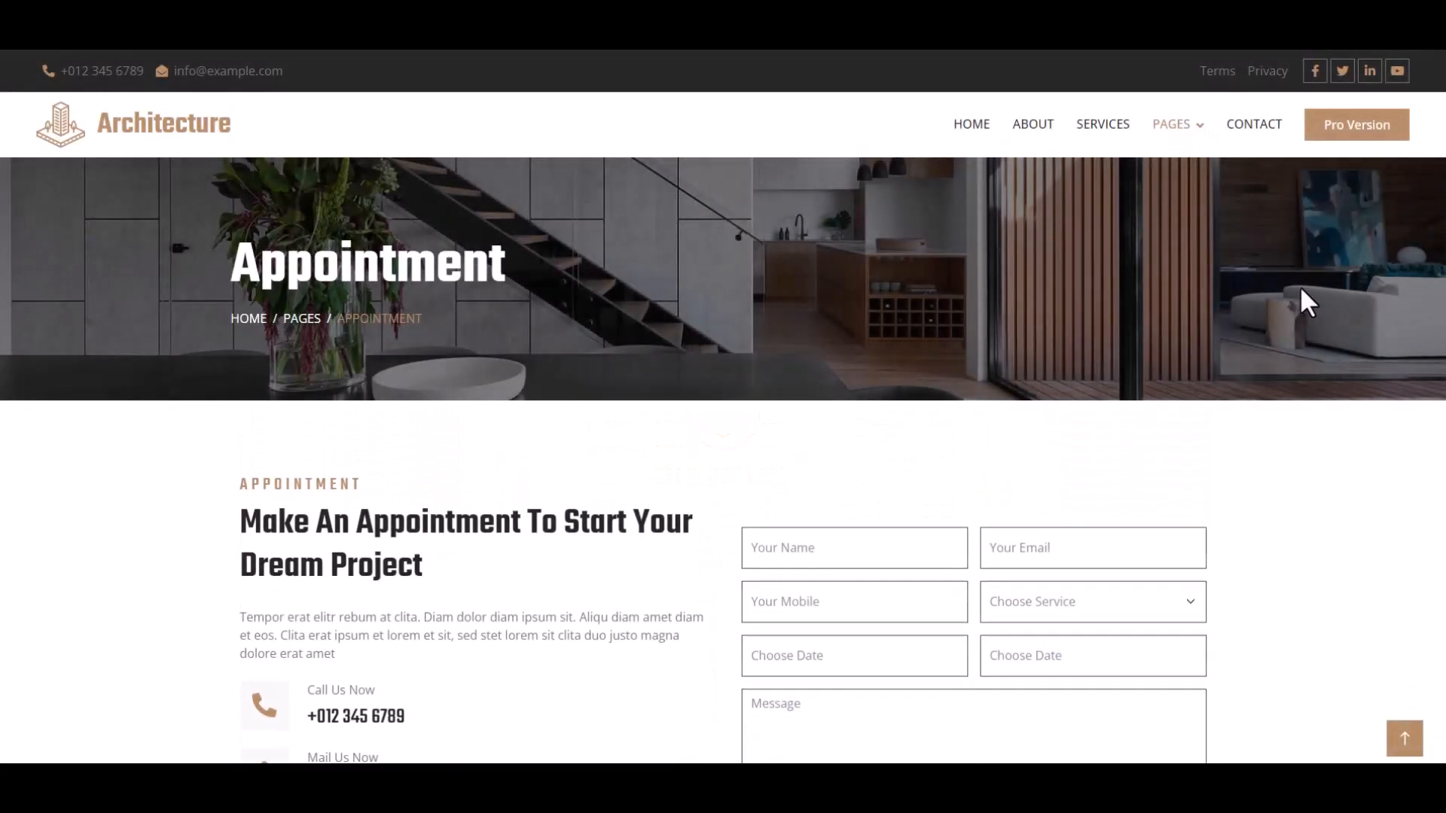
scroll("down", 3)
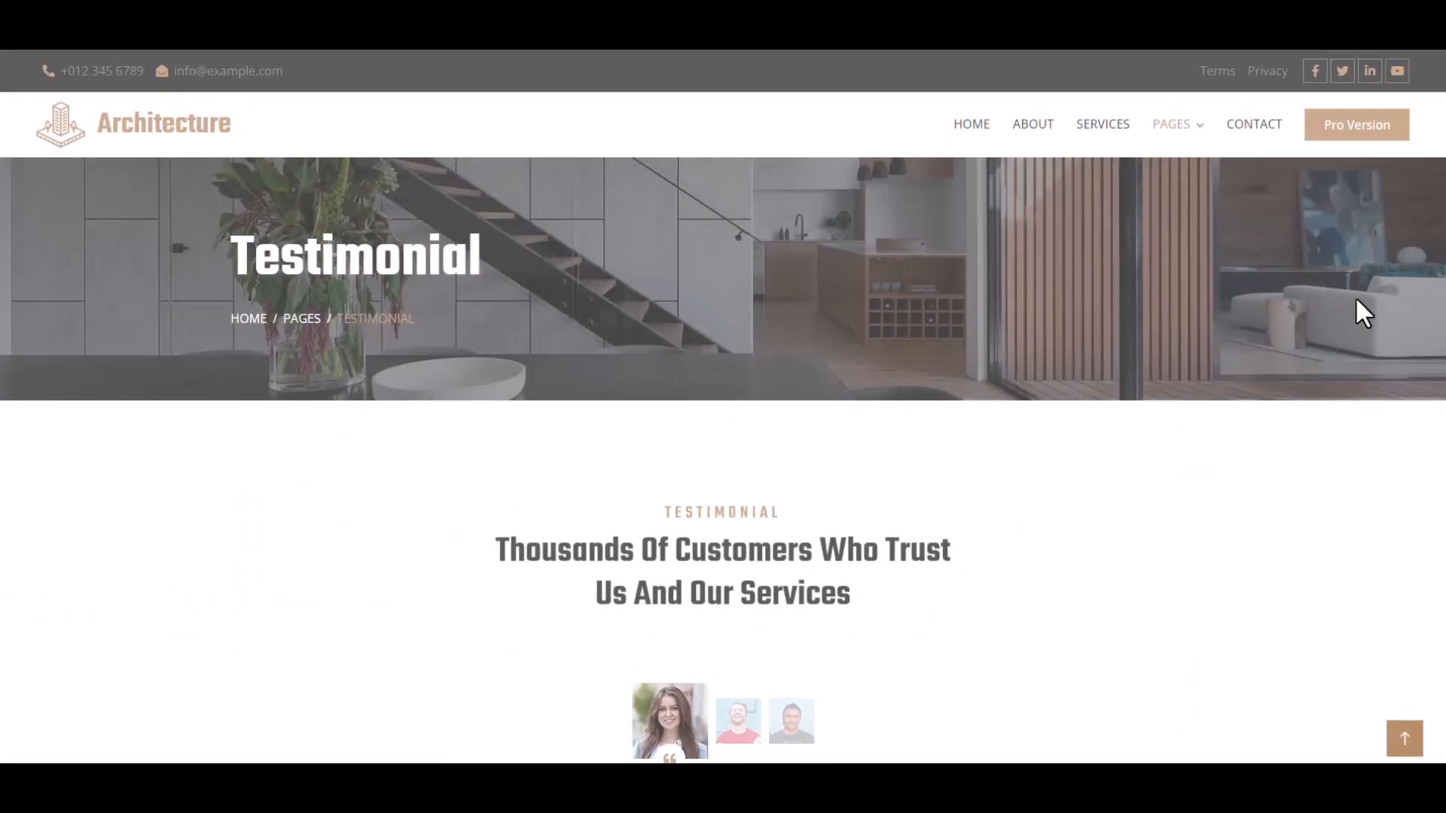
scroll("down", 3)
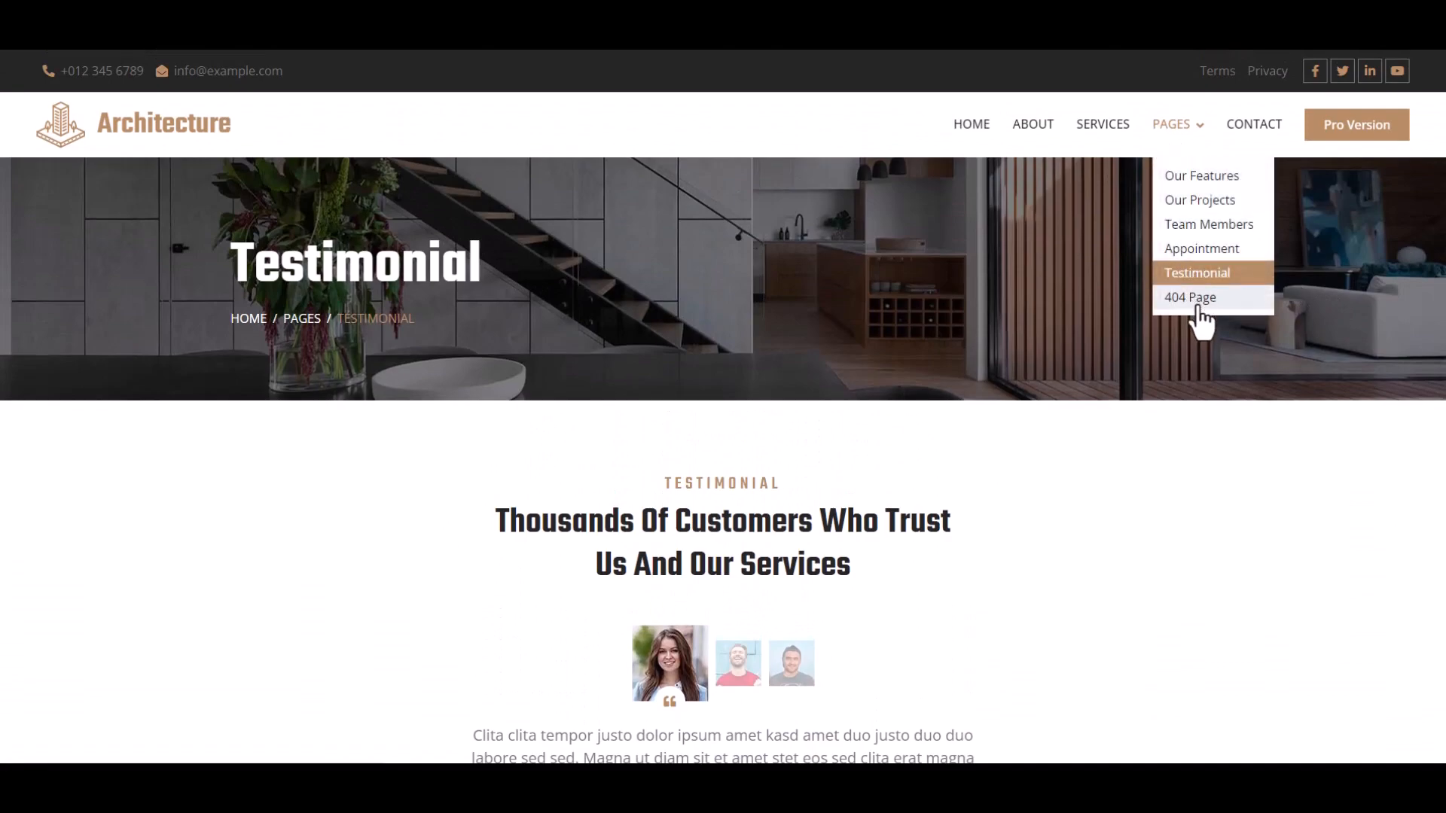
Open the 404 Page Not Found page and scroll through it.
left_click(1190, 298)
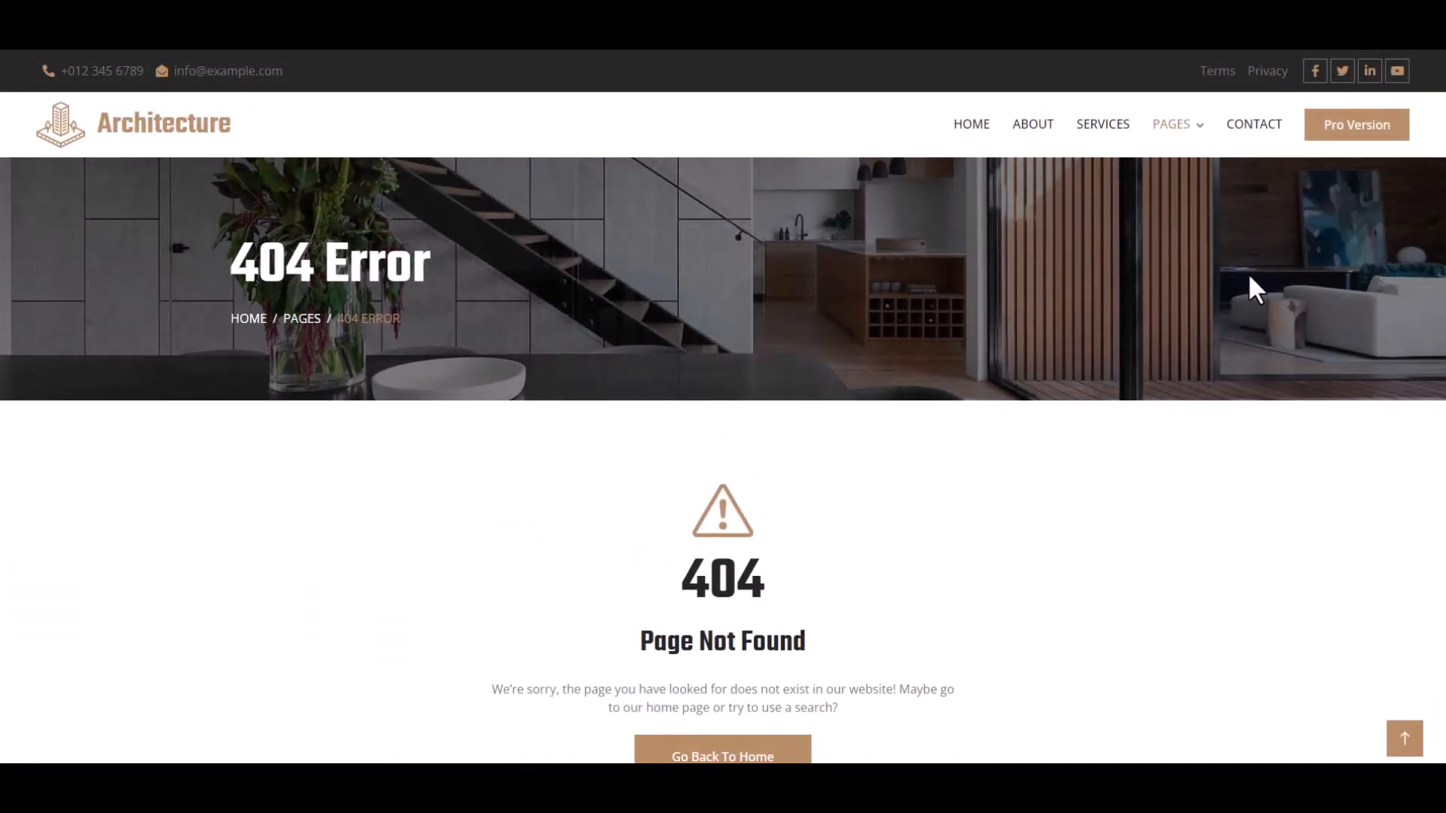
scroll("down", 3)
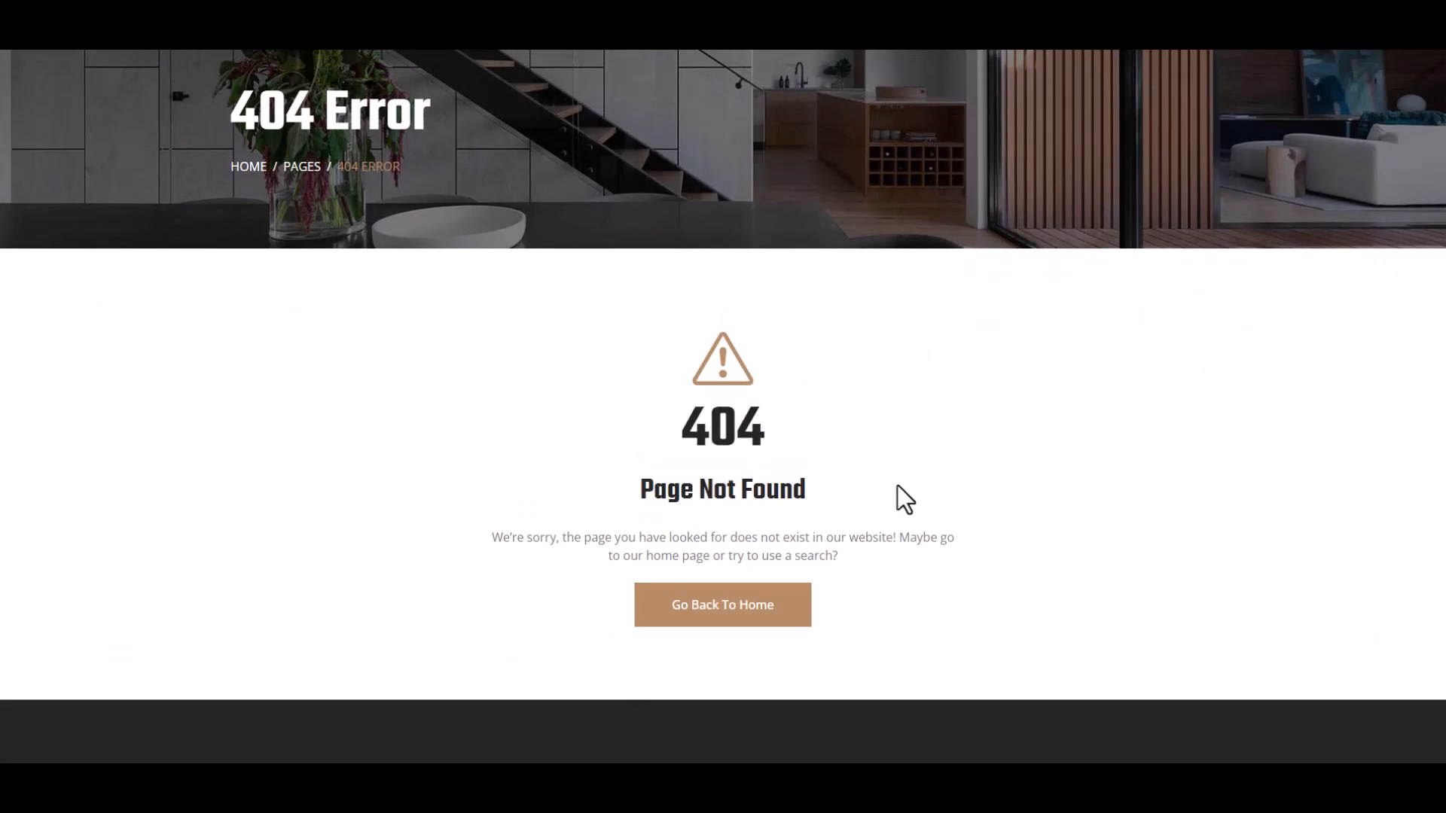
scroll("up", 3)
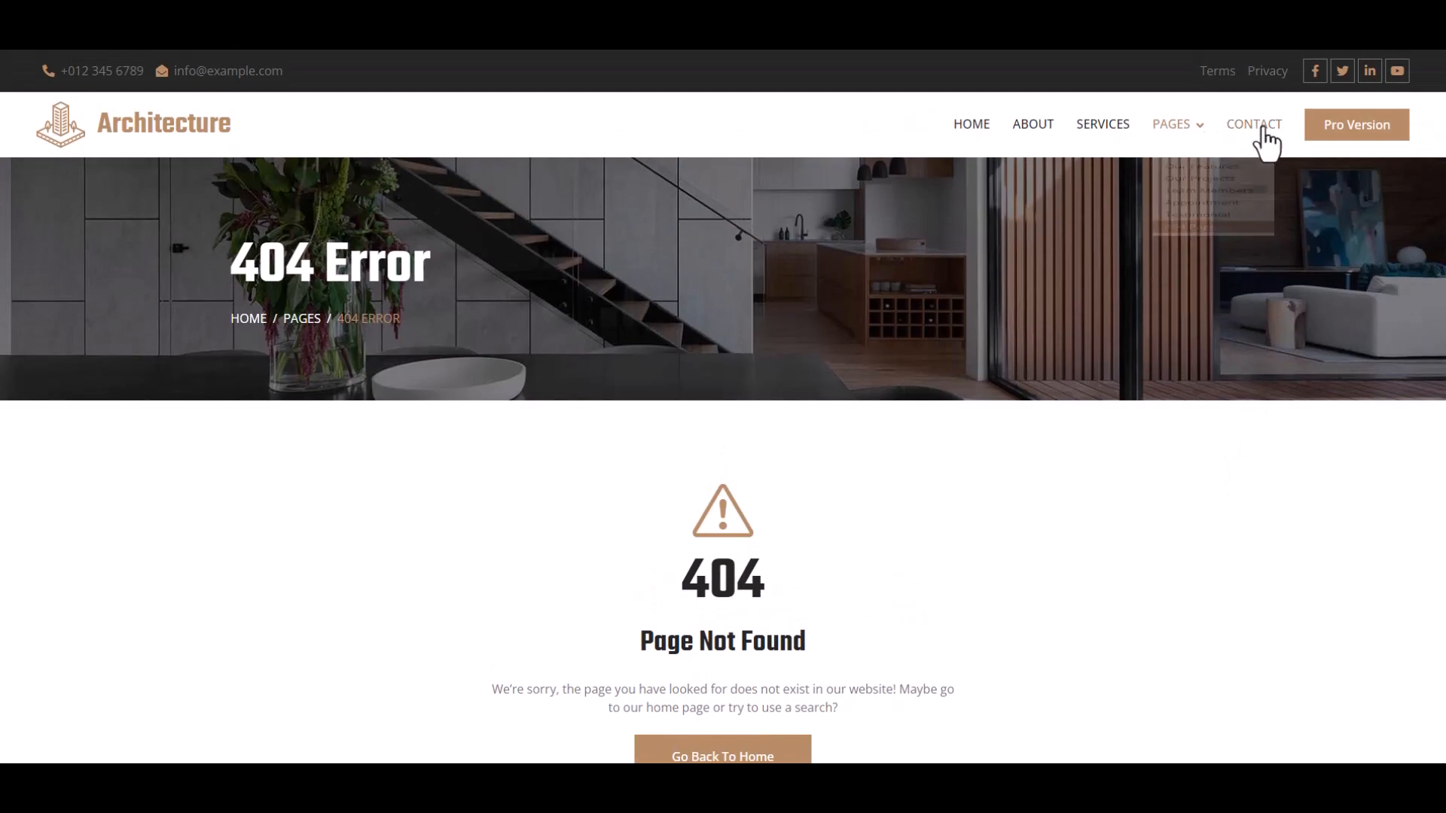
left_click(1254, 125)
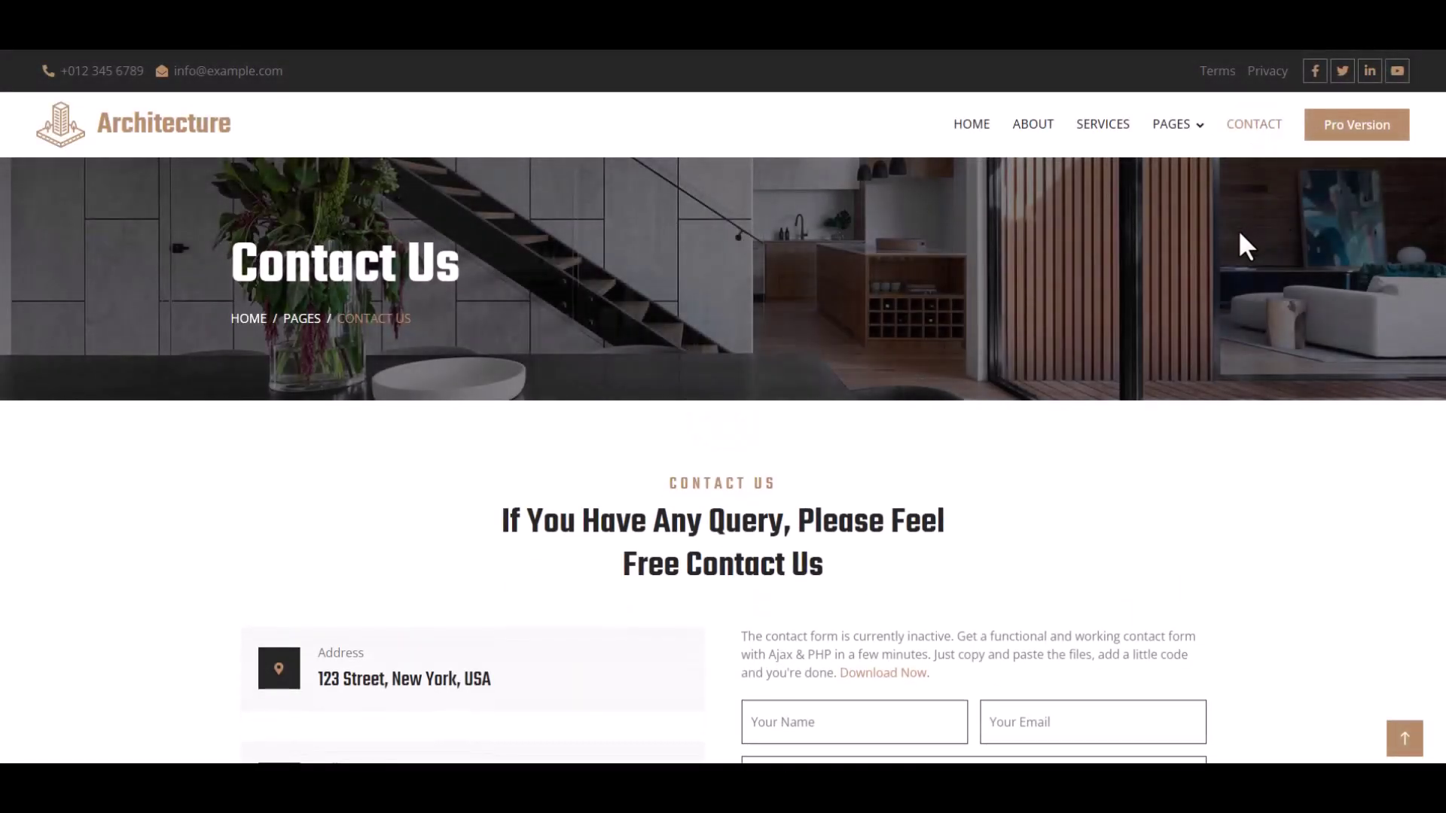
scroll("down", 3)
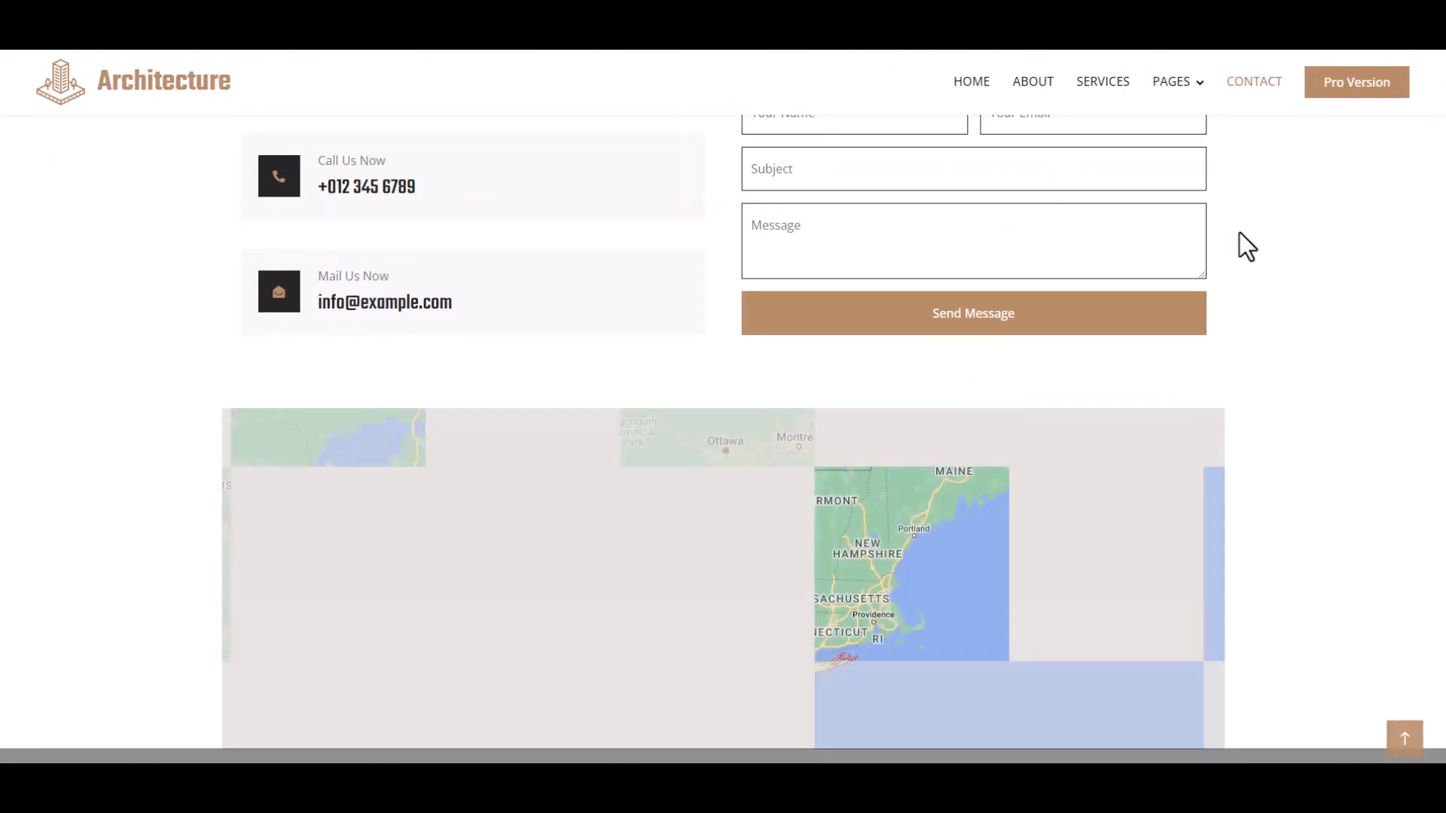
scroll("down", 3)
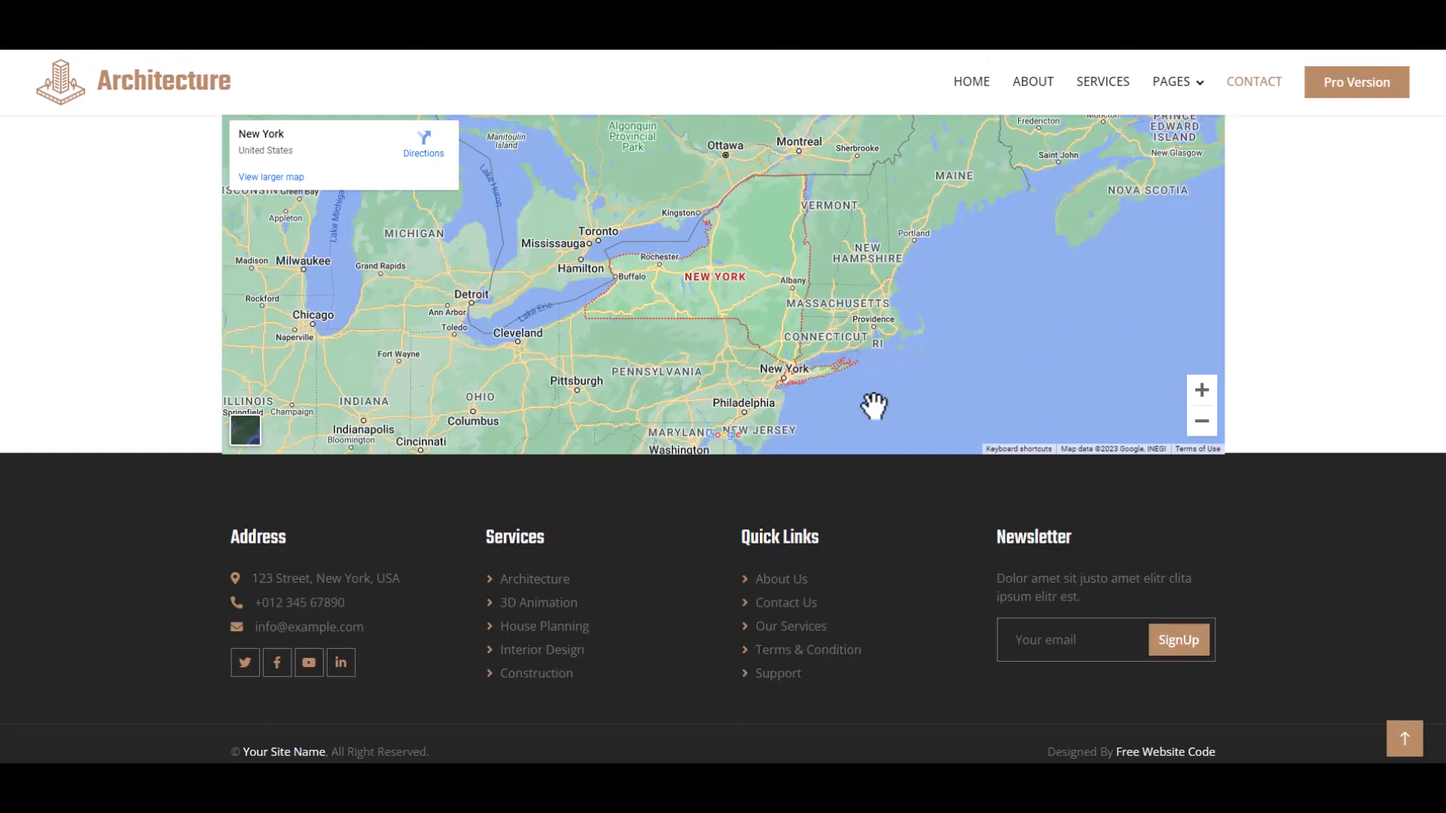
mouse_move(1302, 372)
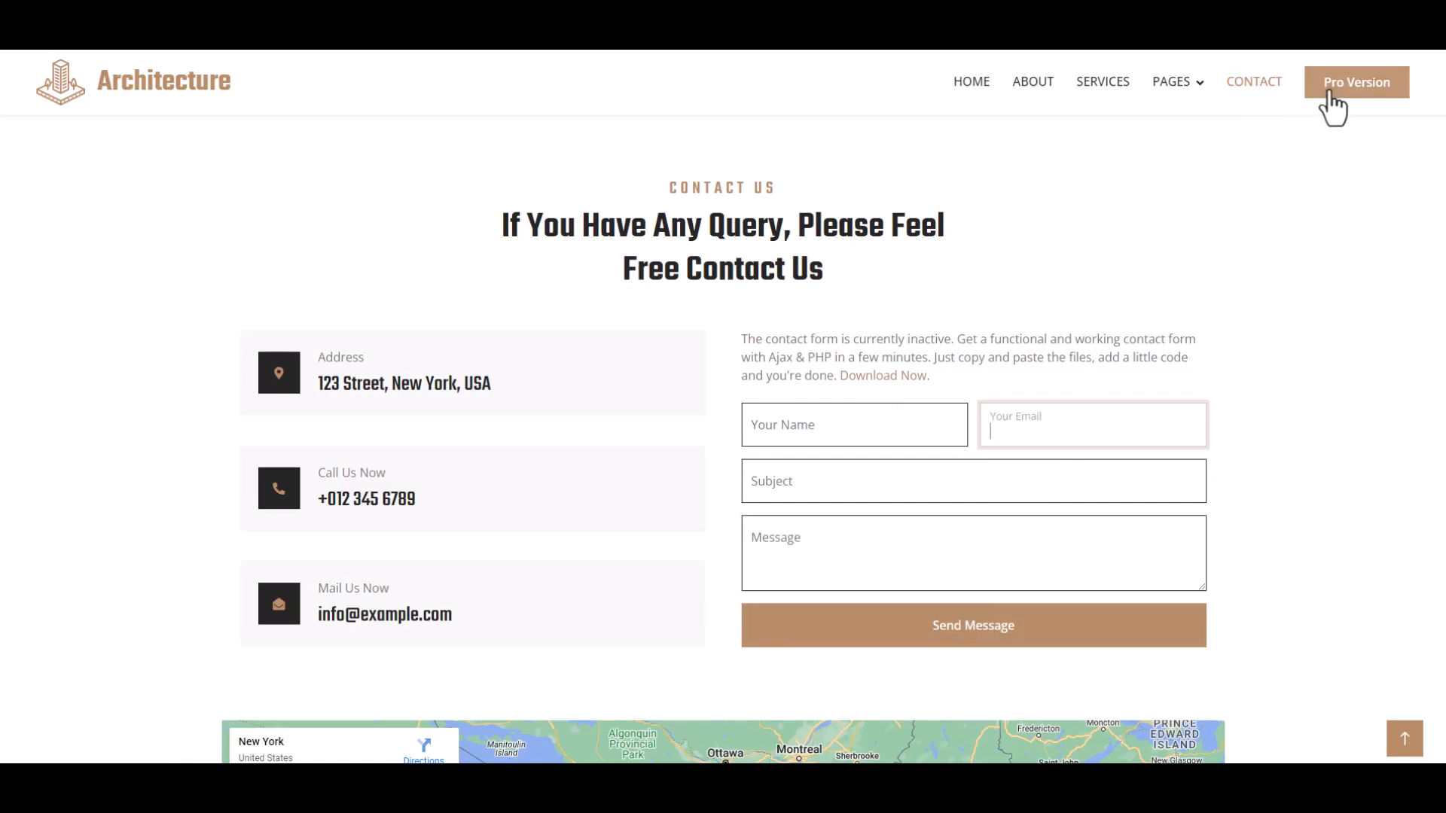
mouse_move(1383, 129)
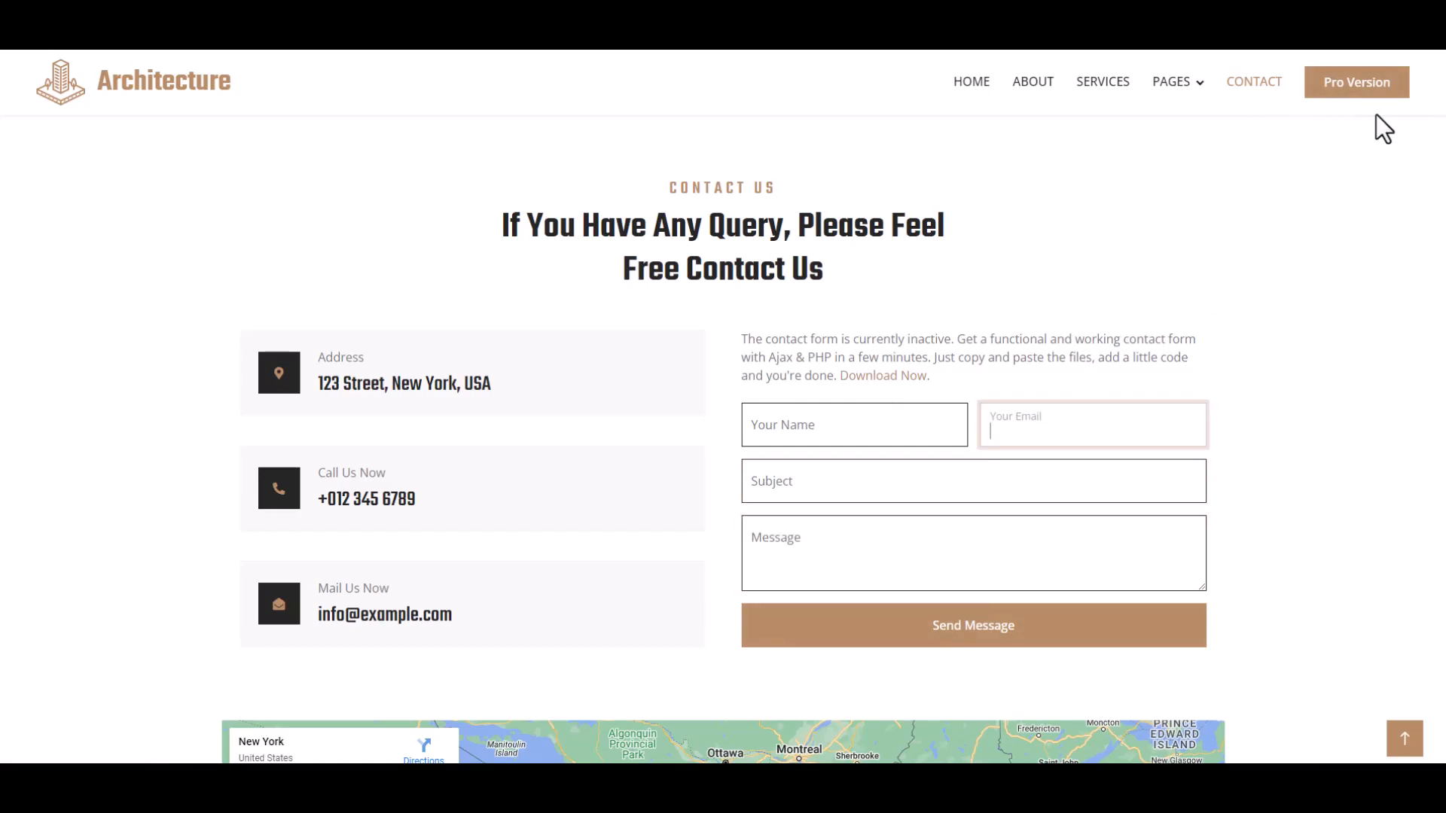
Return to the home page, scroll to the testimonials and back, and open DevTools with F12.
left_click(971, 81)
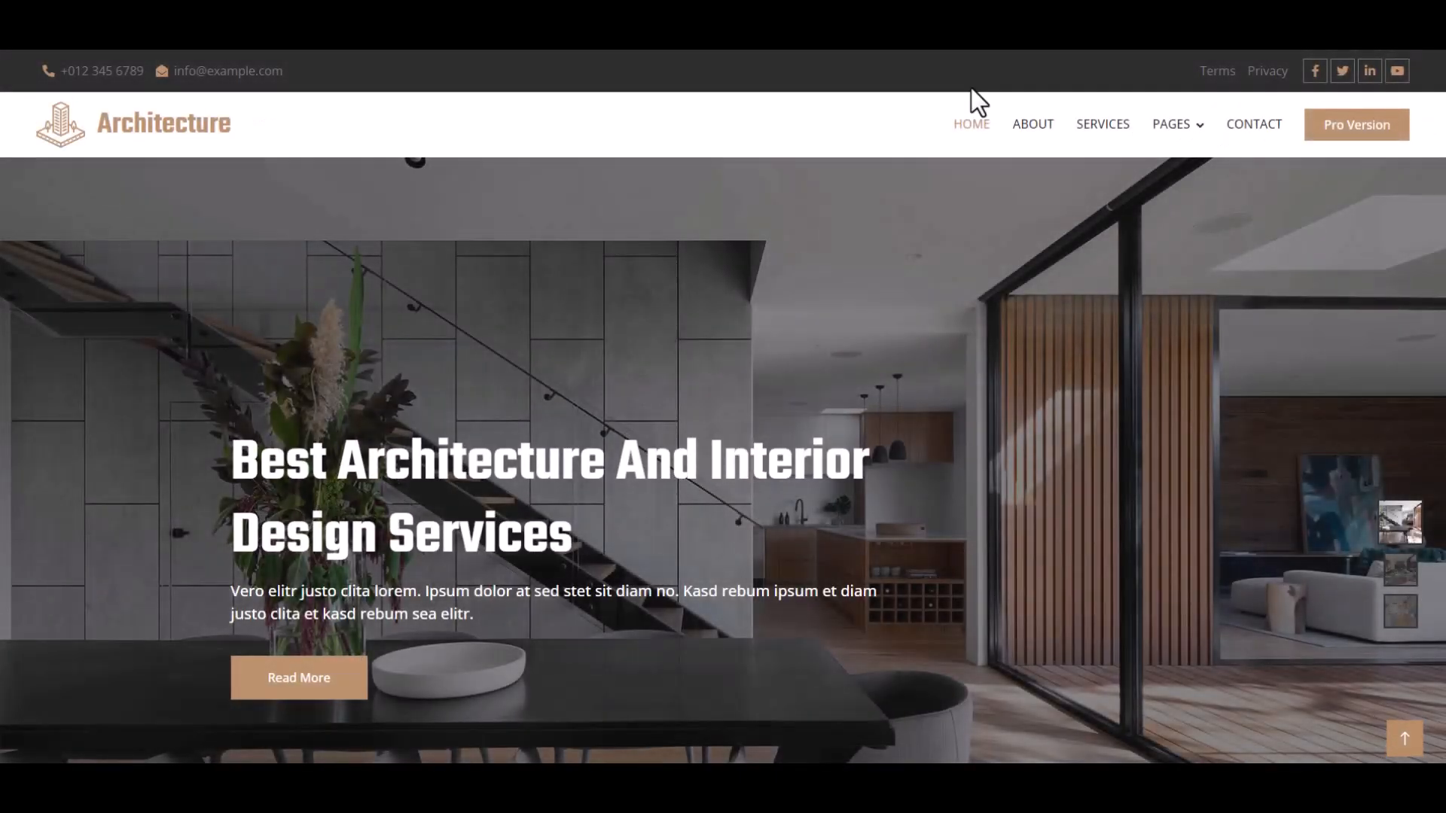
scroll("down", 3)
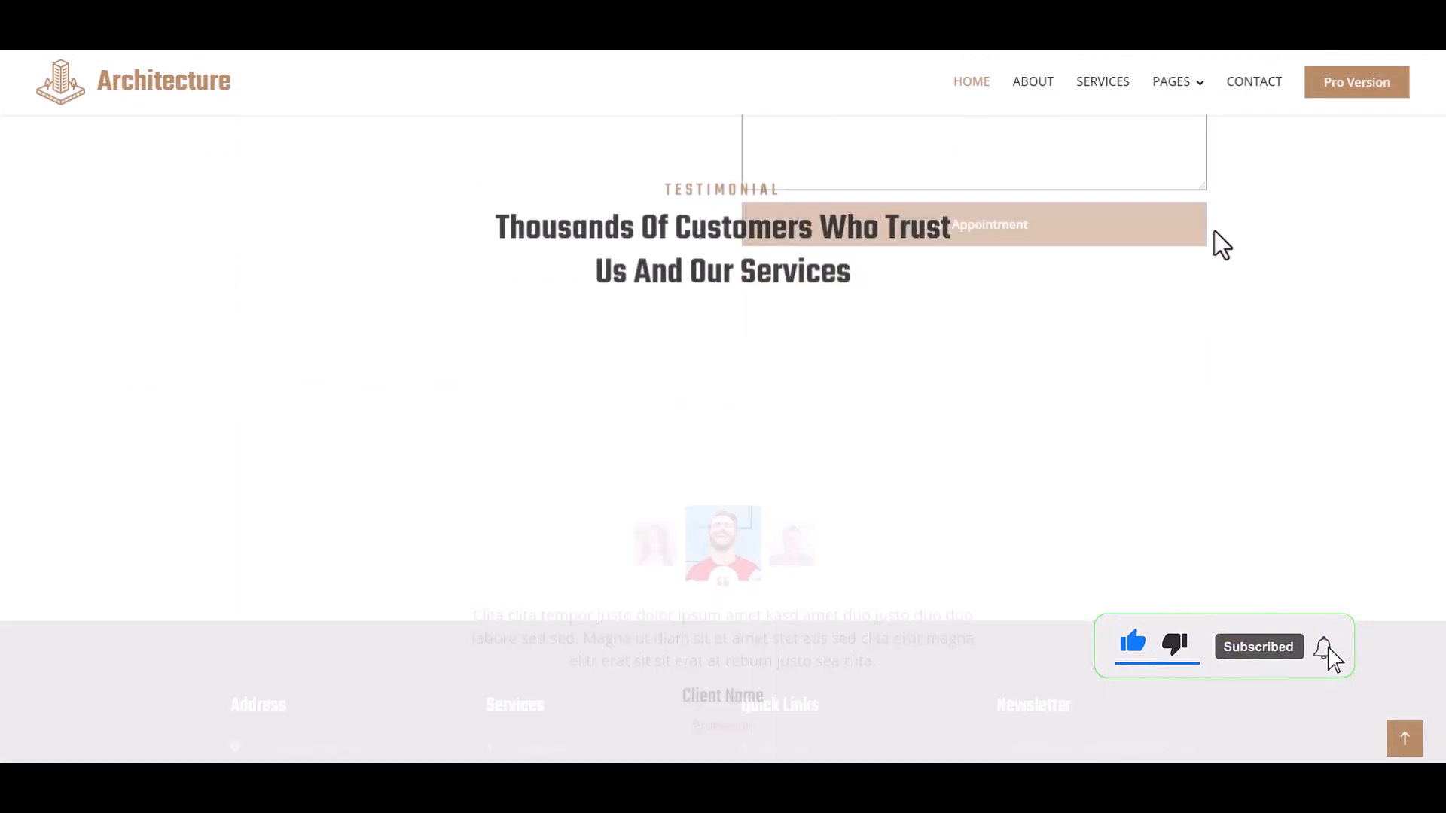
scroll("up", 3)
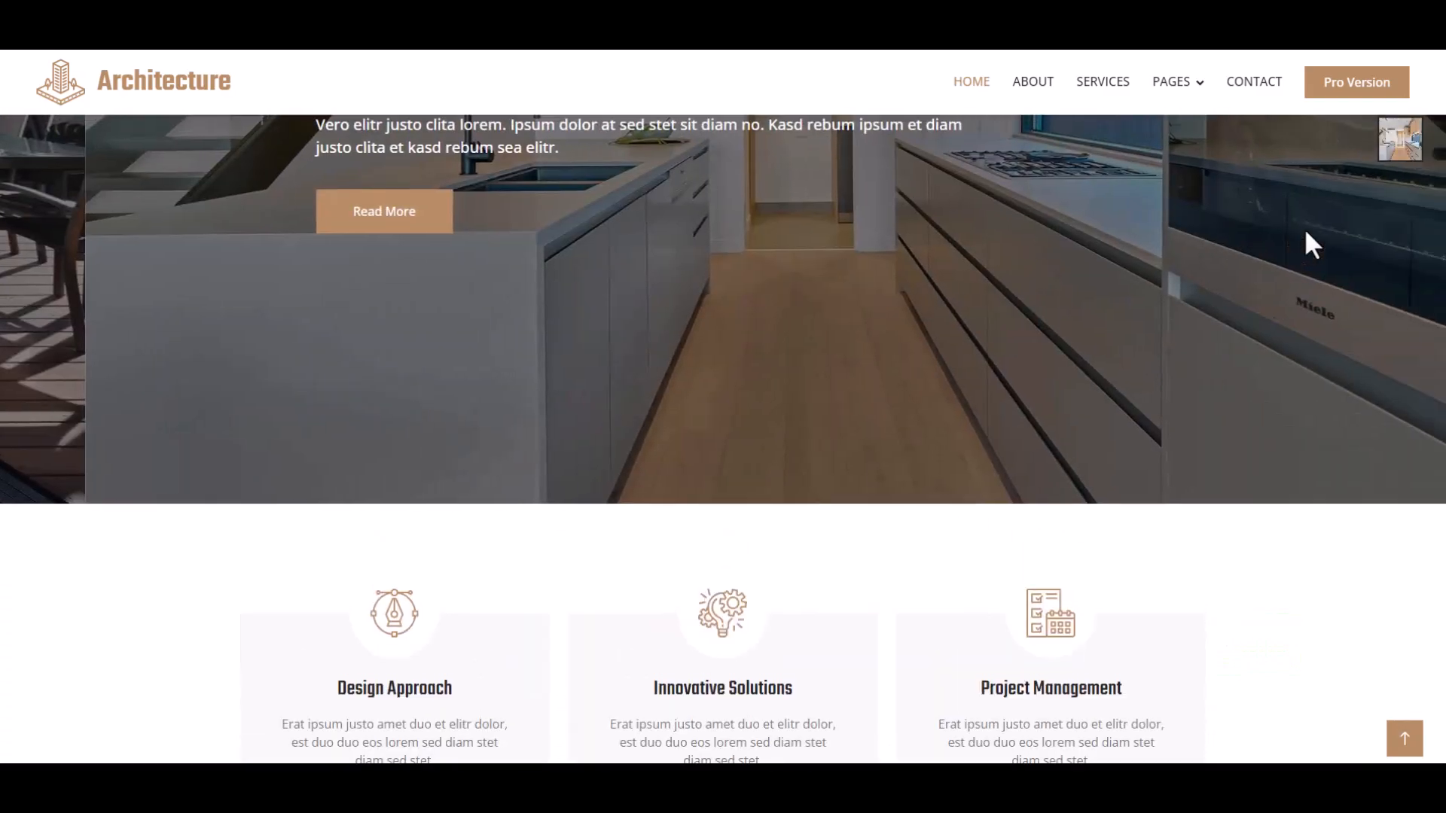
scroll("up", 3)
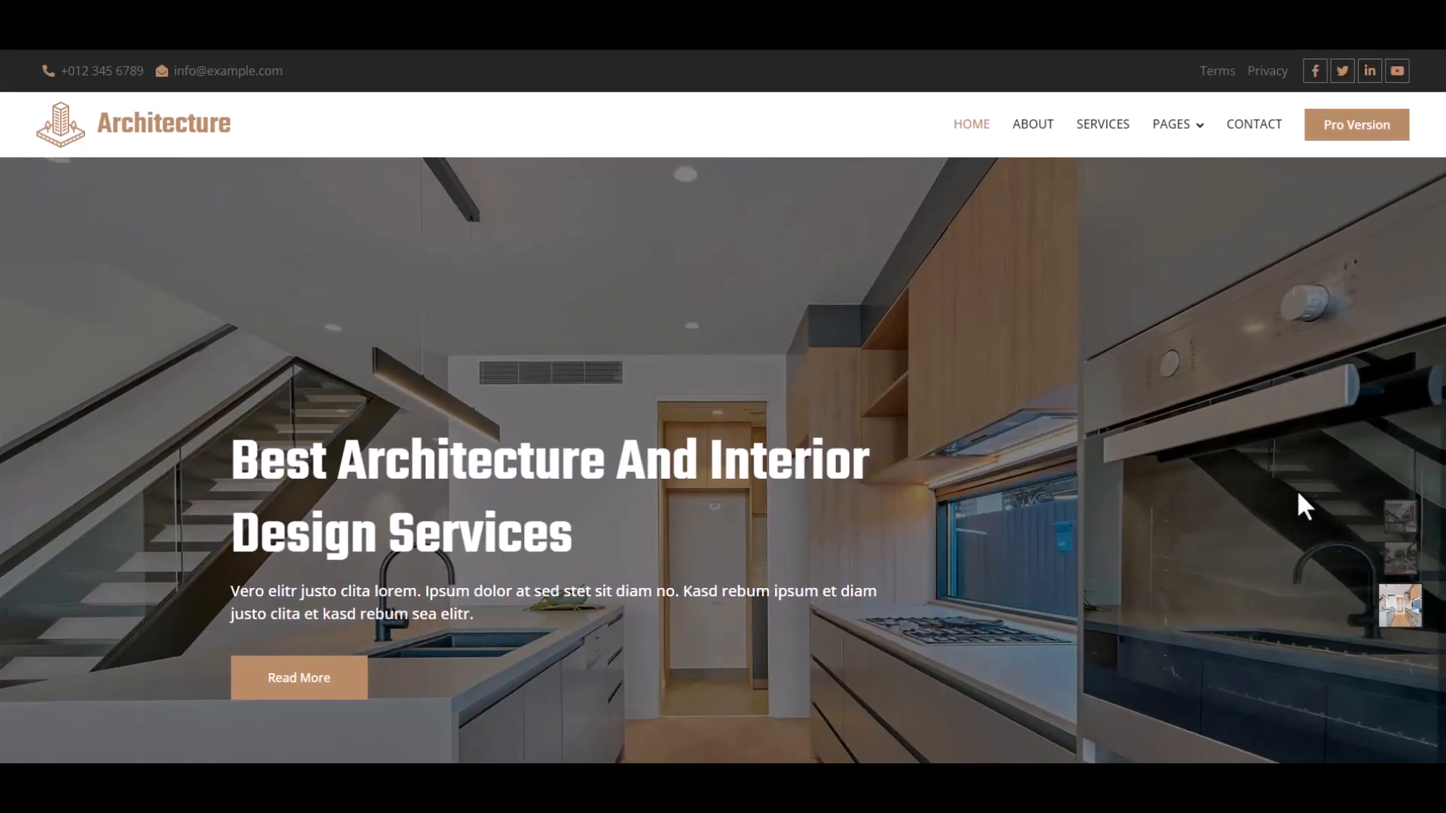
key("F12")
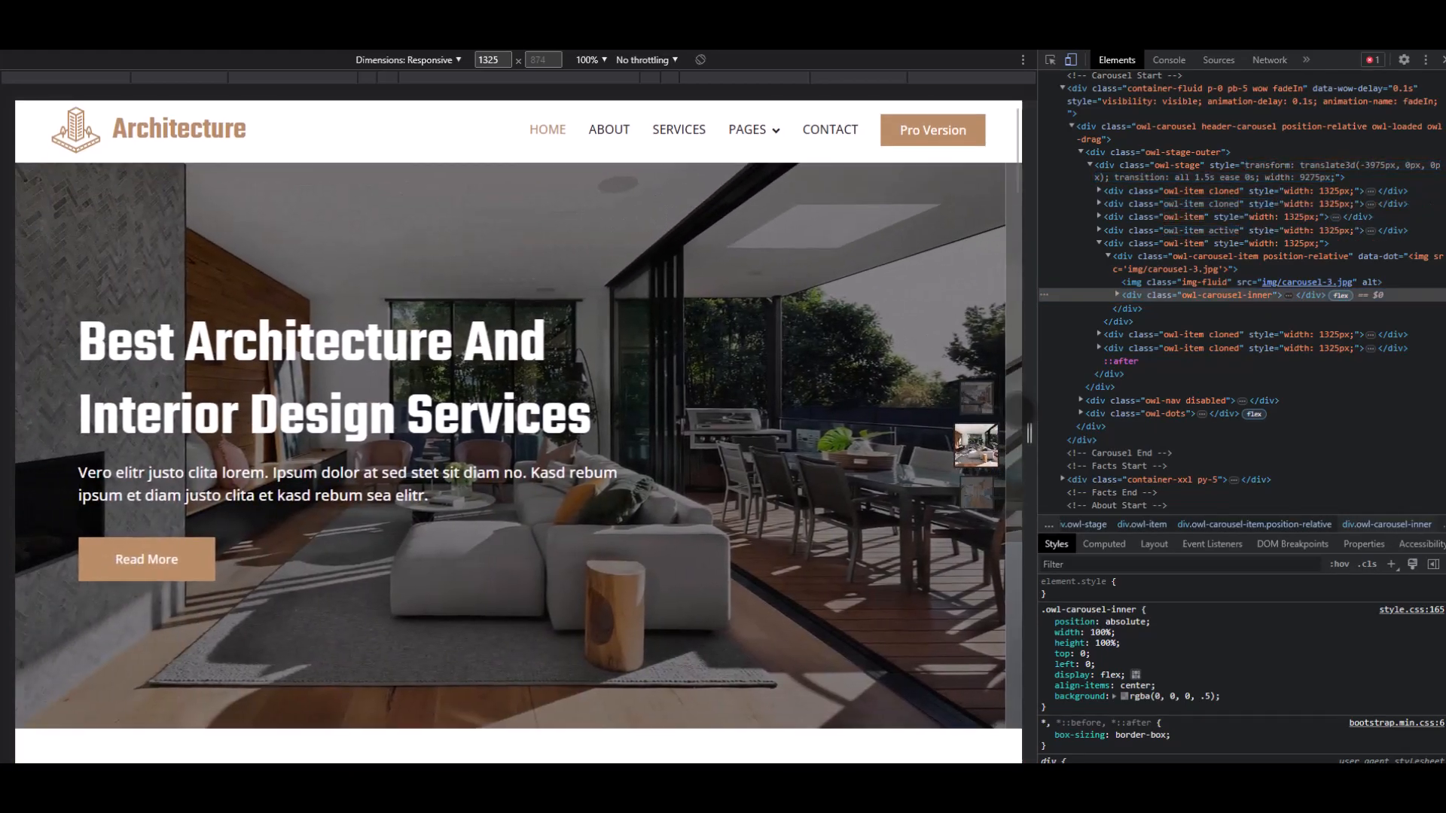
Scroll the home page at 1325 px responsive width down to the footer and back up.
scroll("down", 3)
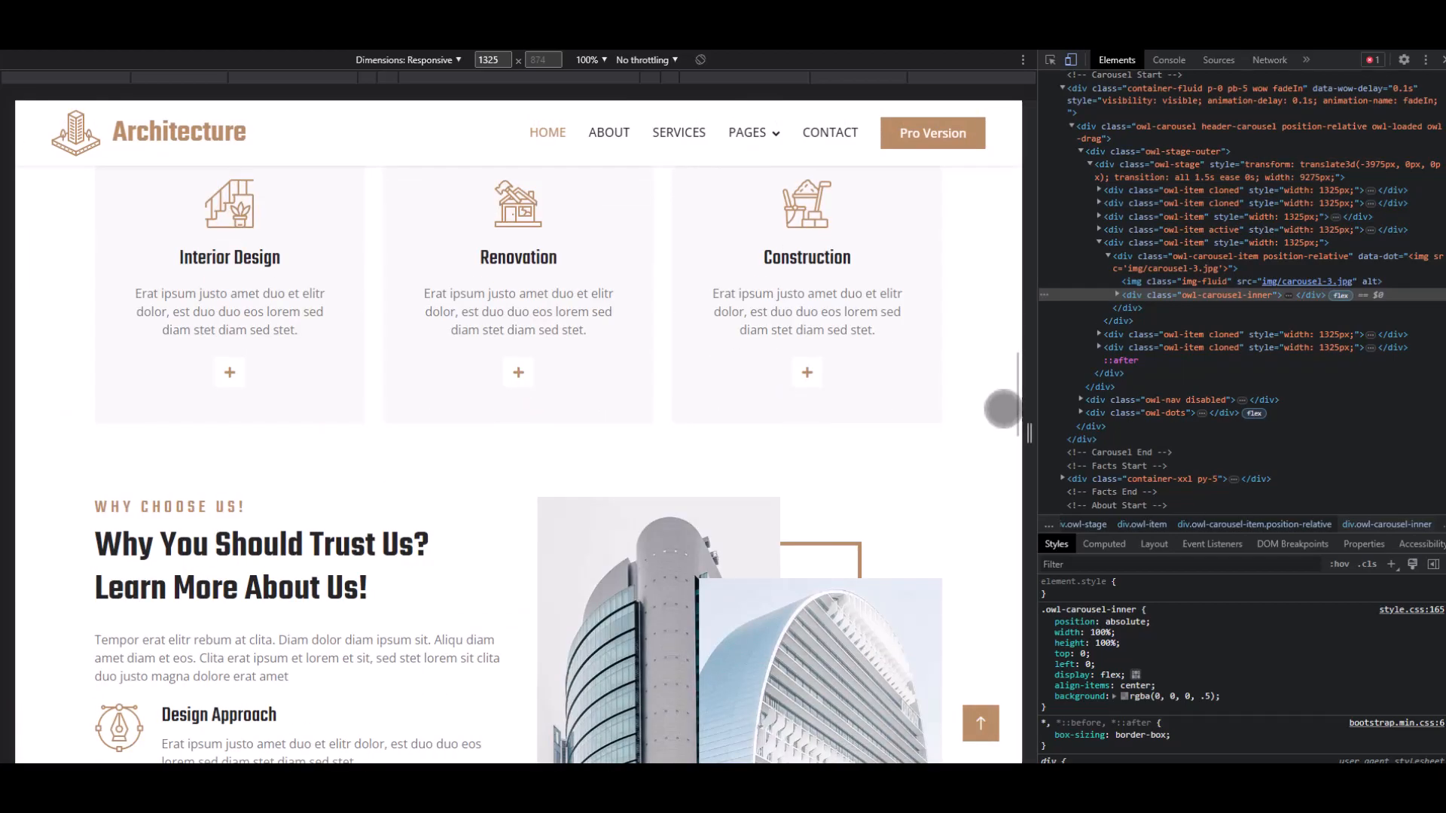
scroll("down", 3)
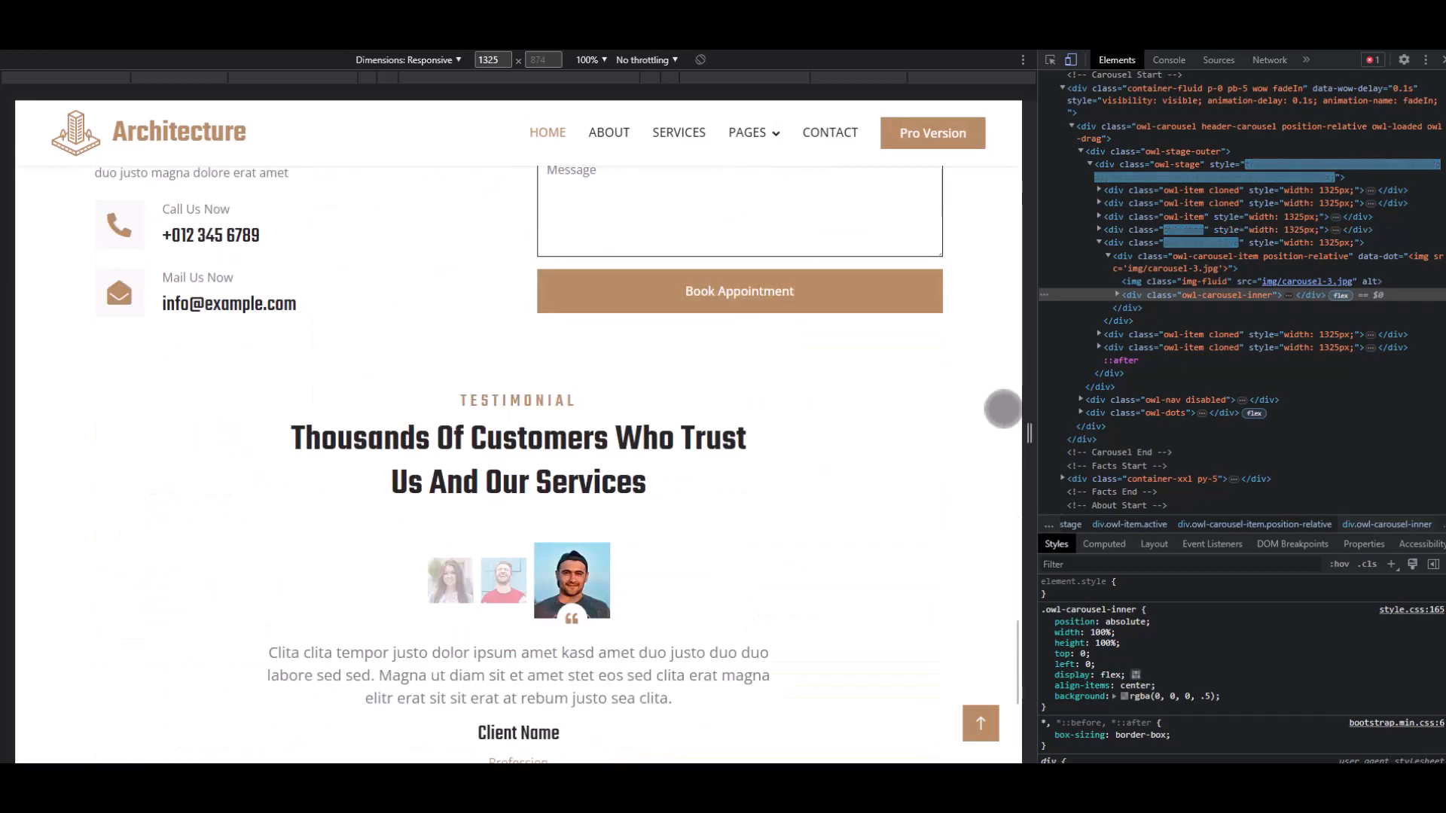
scroll("down", 3)
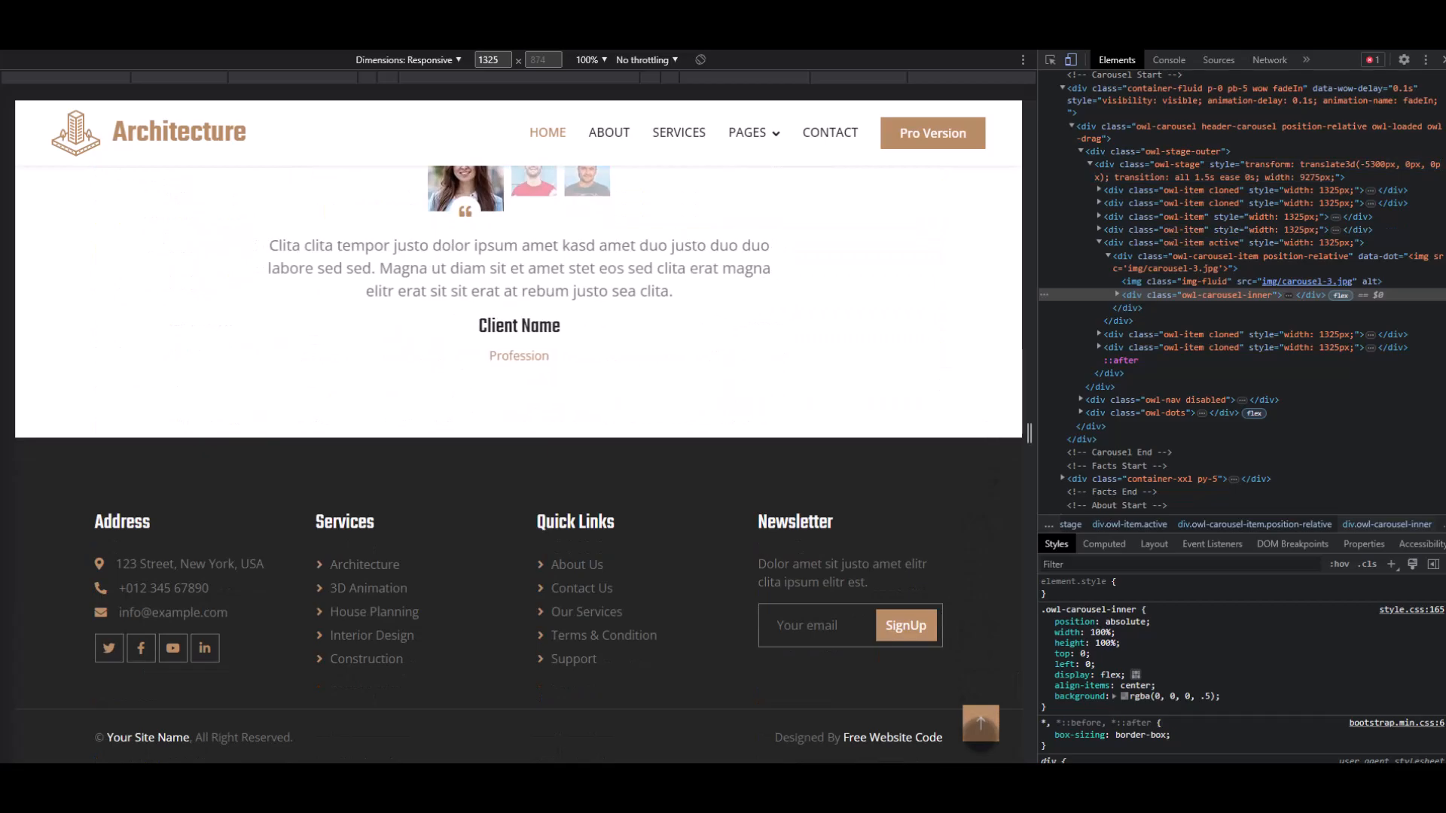
scroll("up", 3)
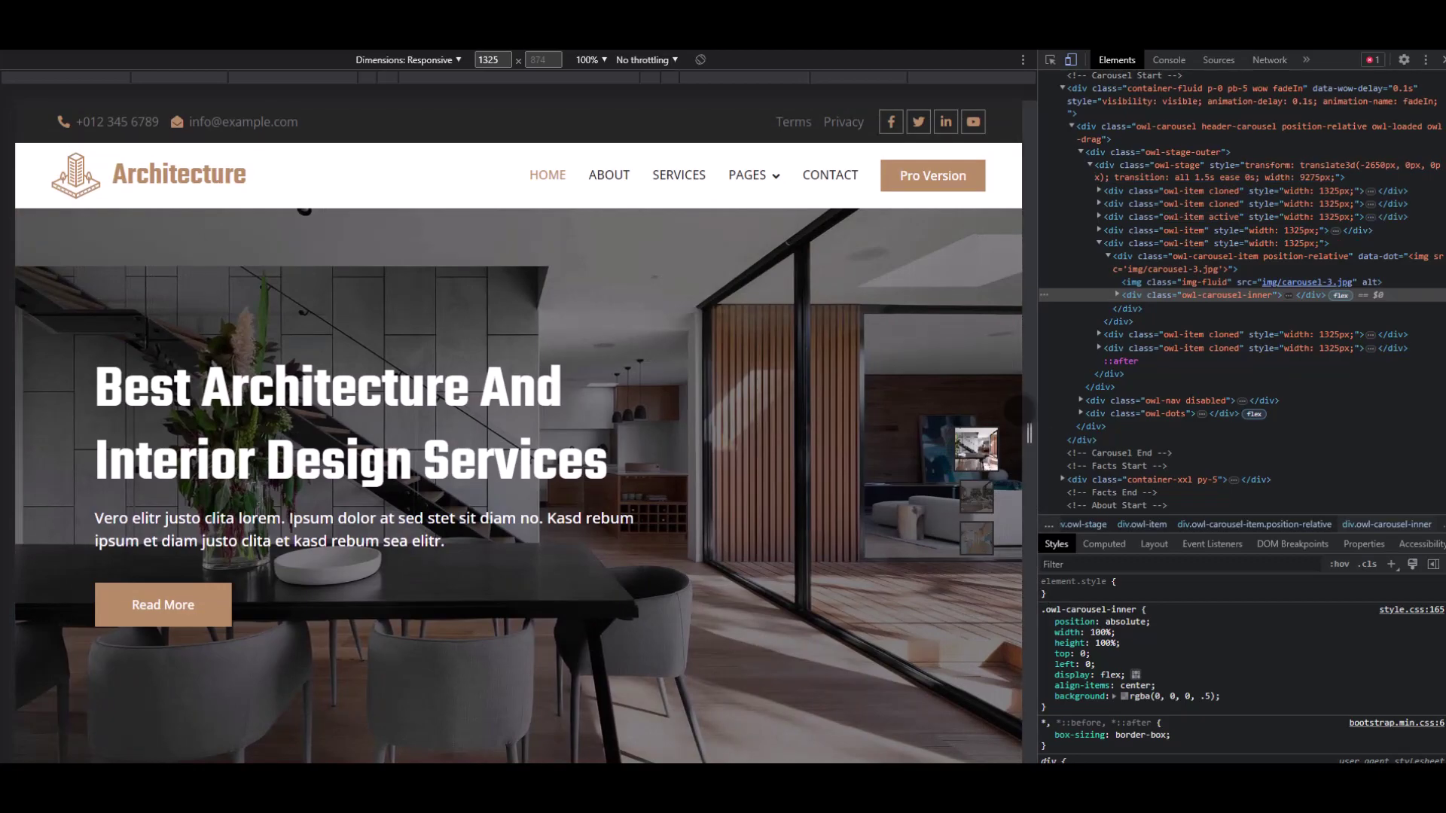
left_click(747, 174)
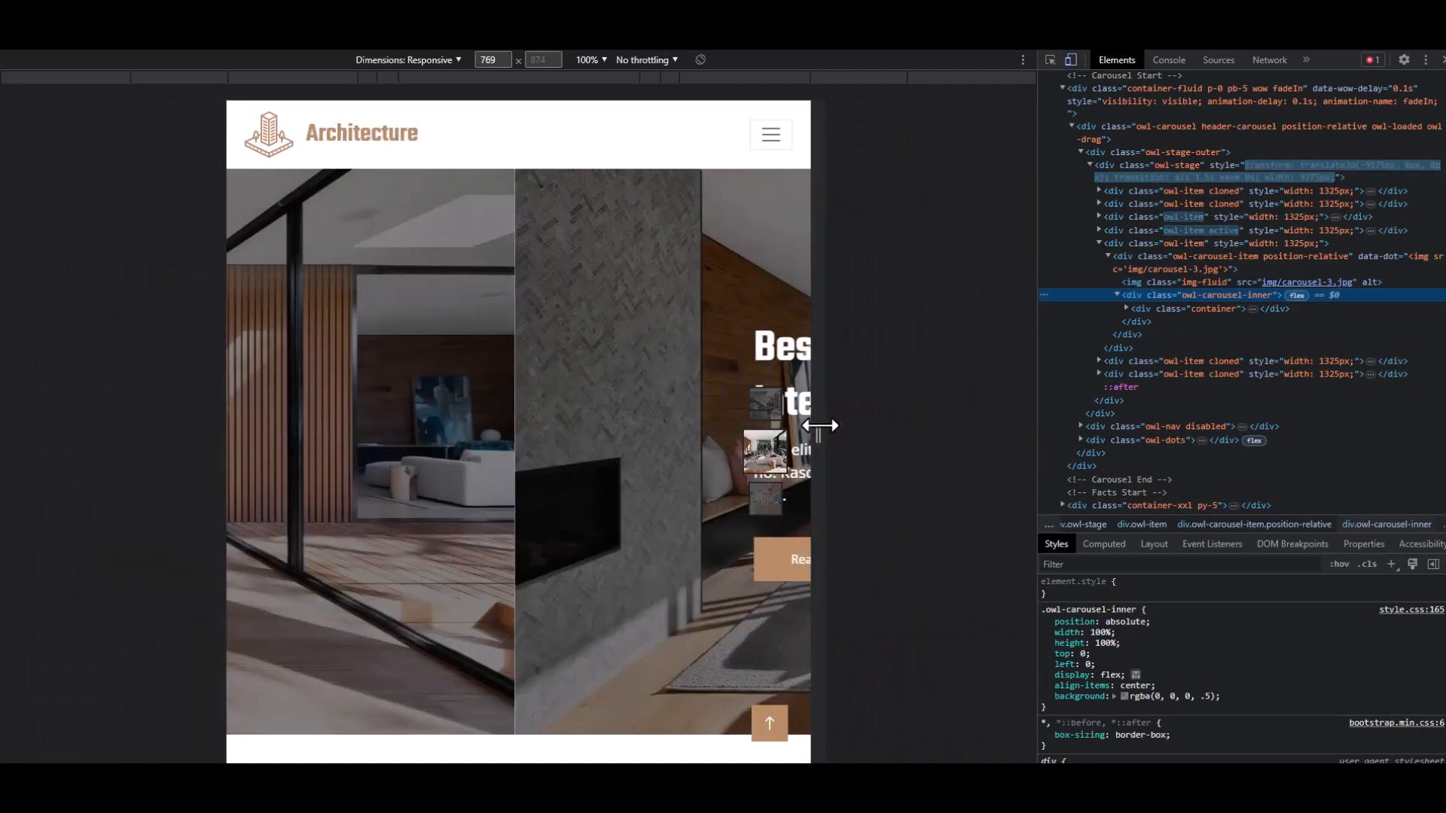
Resize the responsive preview to 819 px wide and scroll down to the footer.
left_click_drag(820, 426, 835, 433)
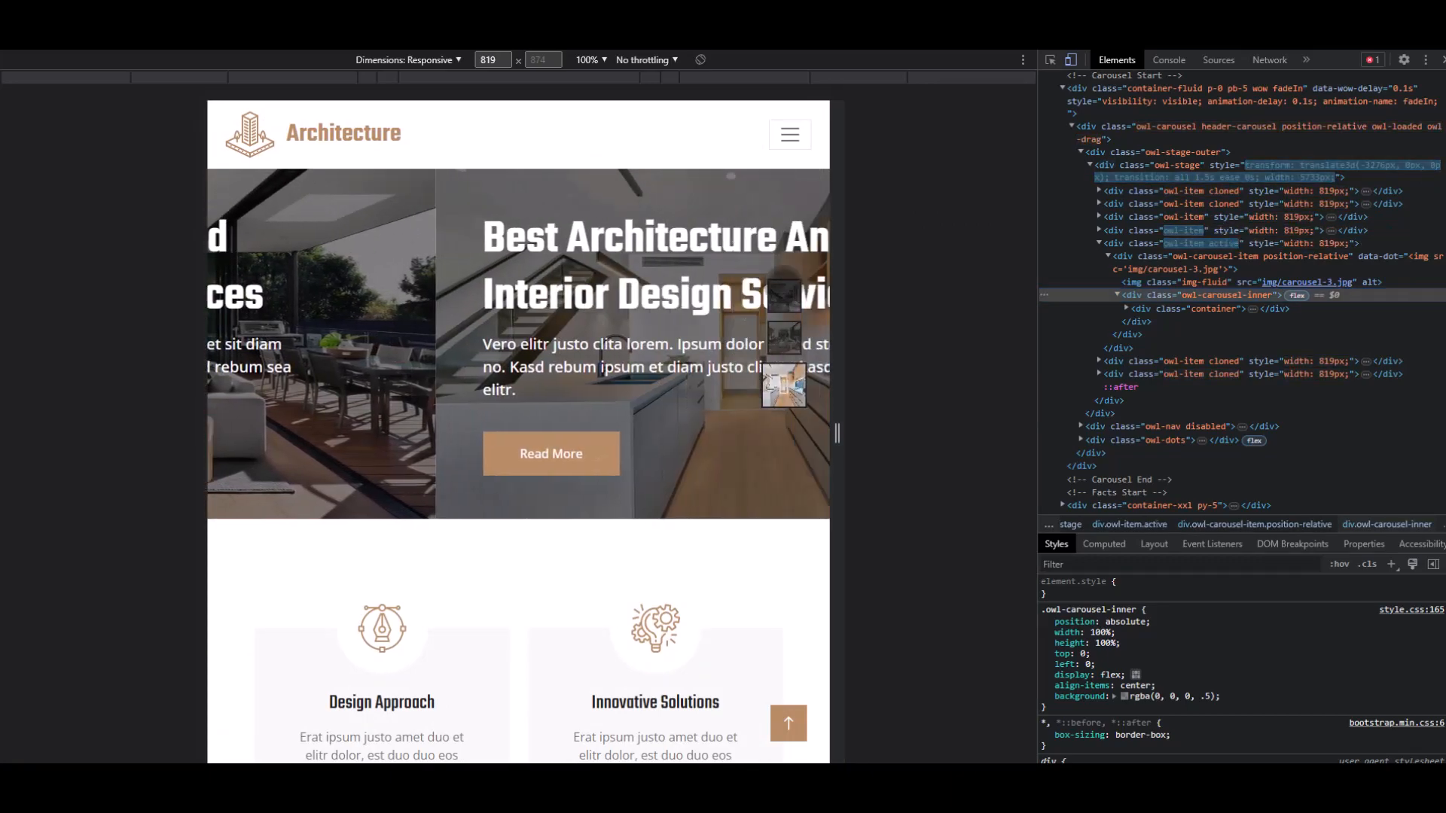
left_click(789, 135)
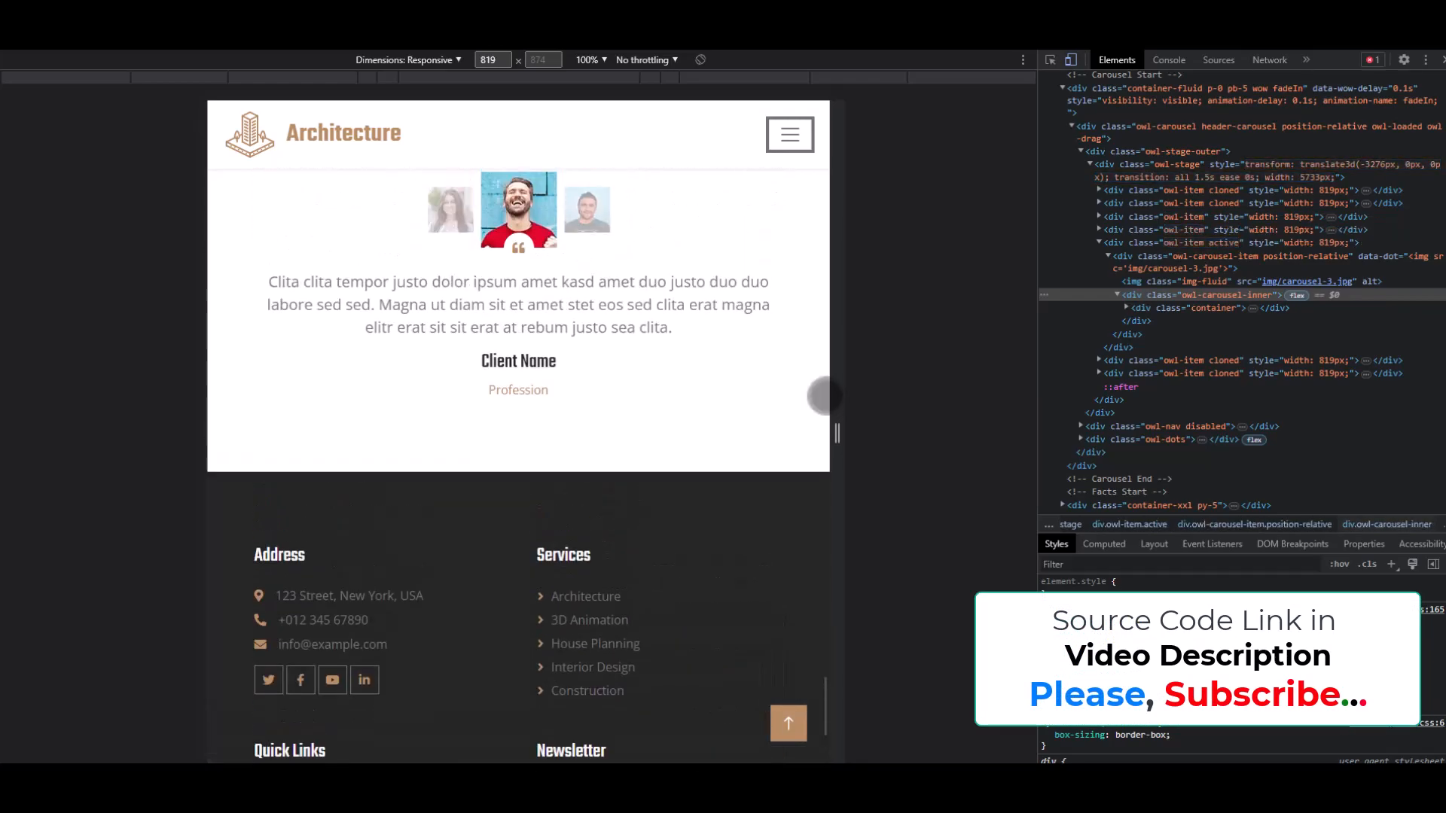
scroll("down", 3)
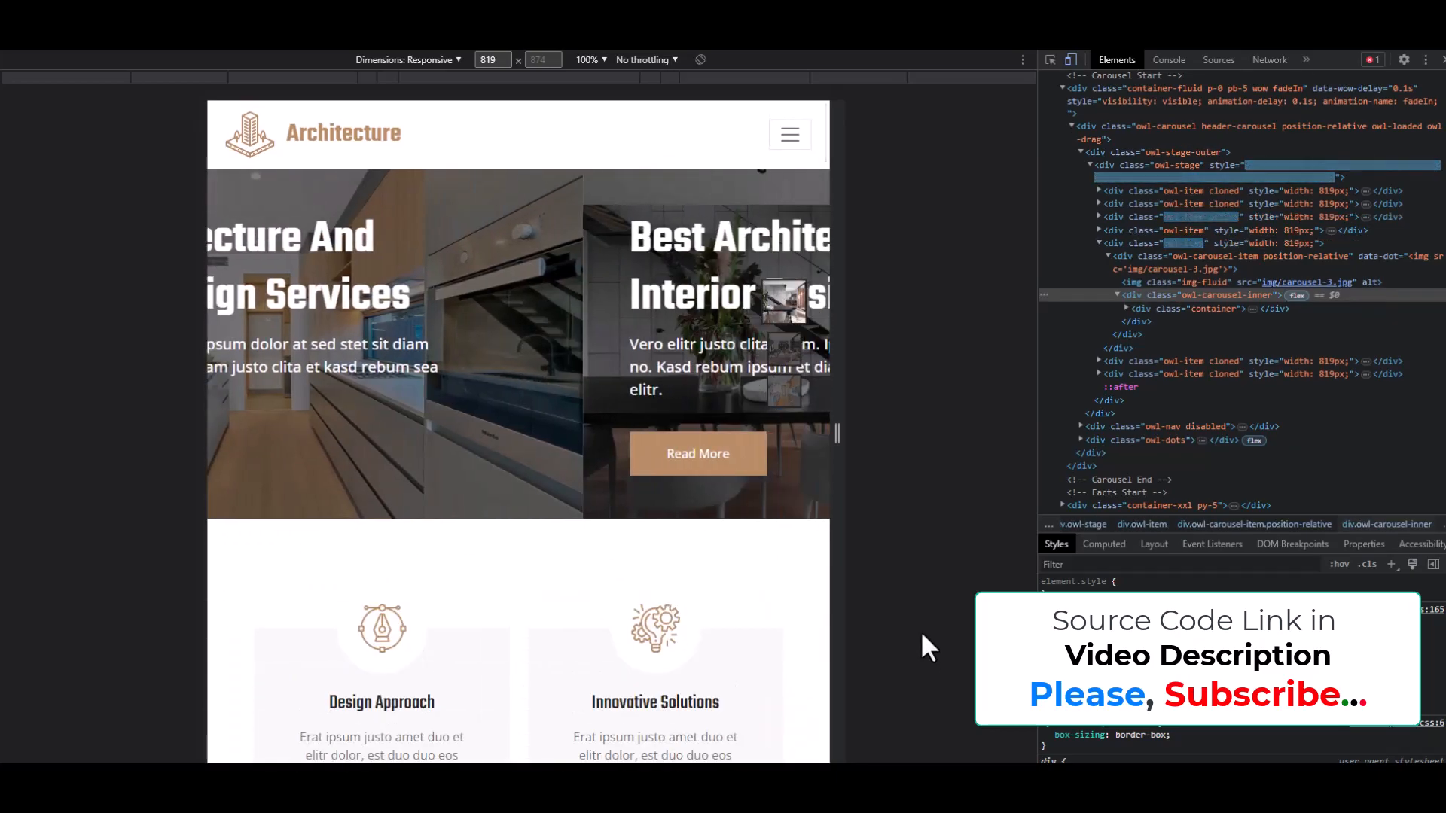
left_click_drag(834, 433, 690, 441)
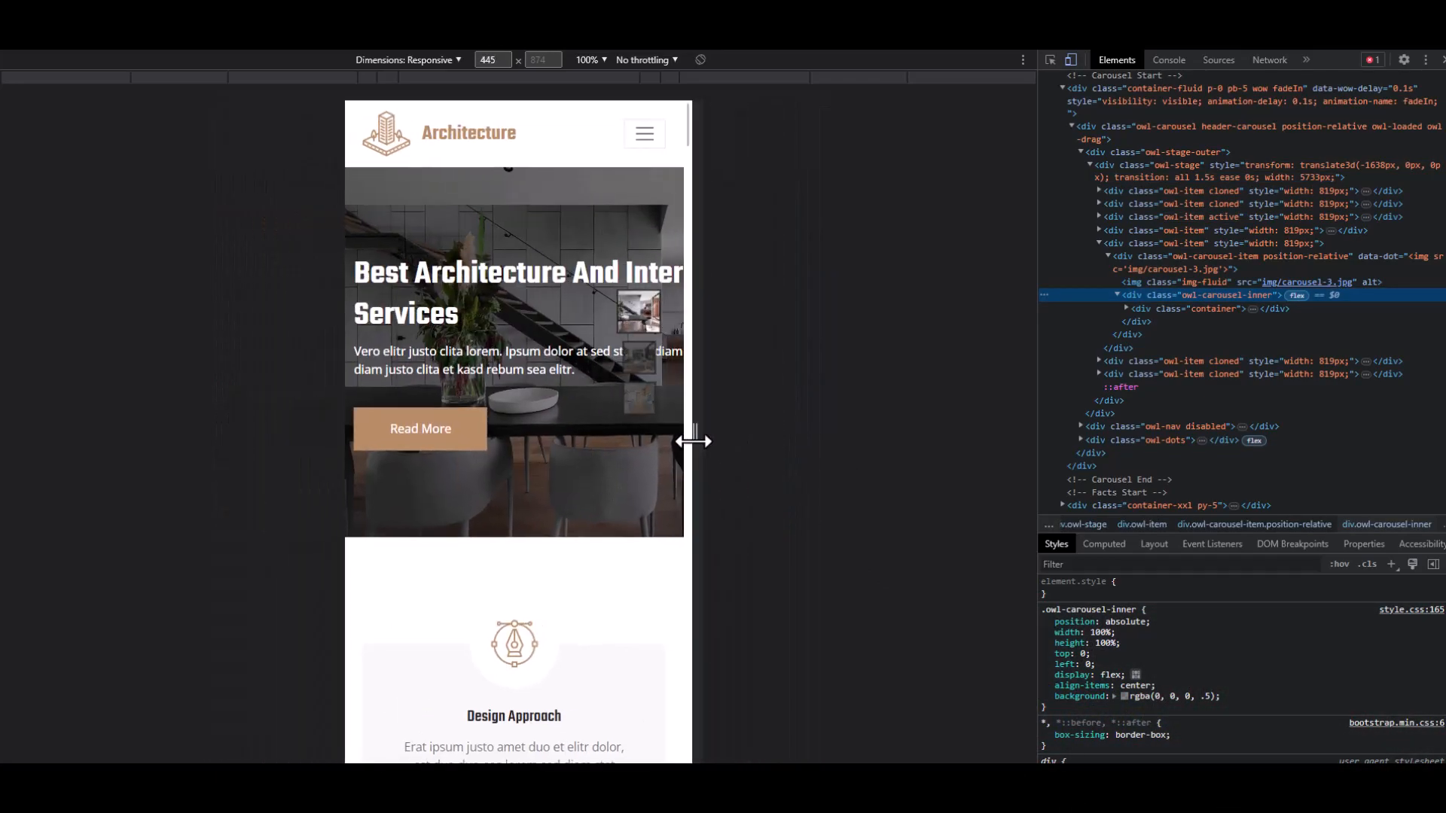
Narrow the preview to 431 px, scroll through services, team and testimonials, then widen it back.
left_click_drag(694, 440, 689, 433)
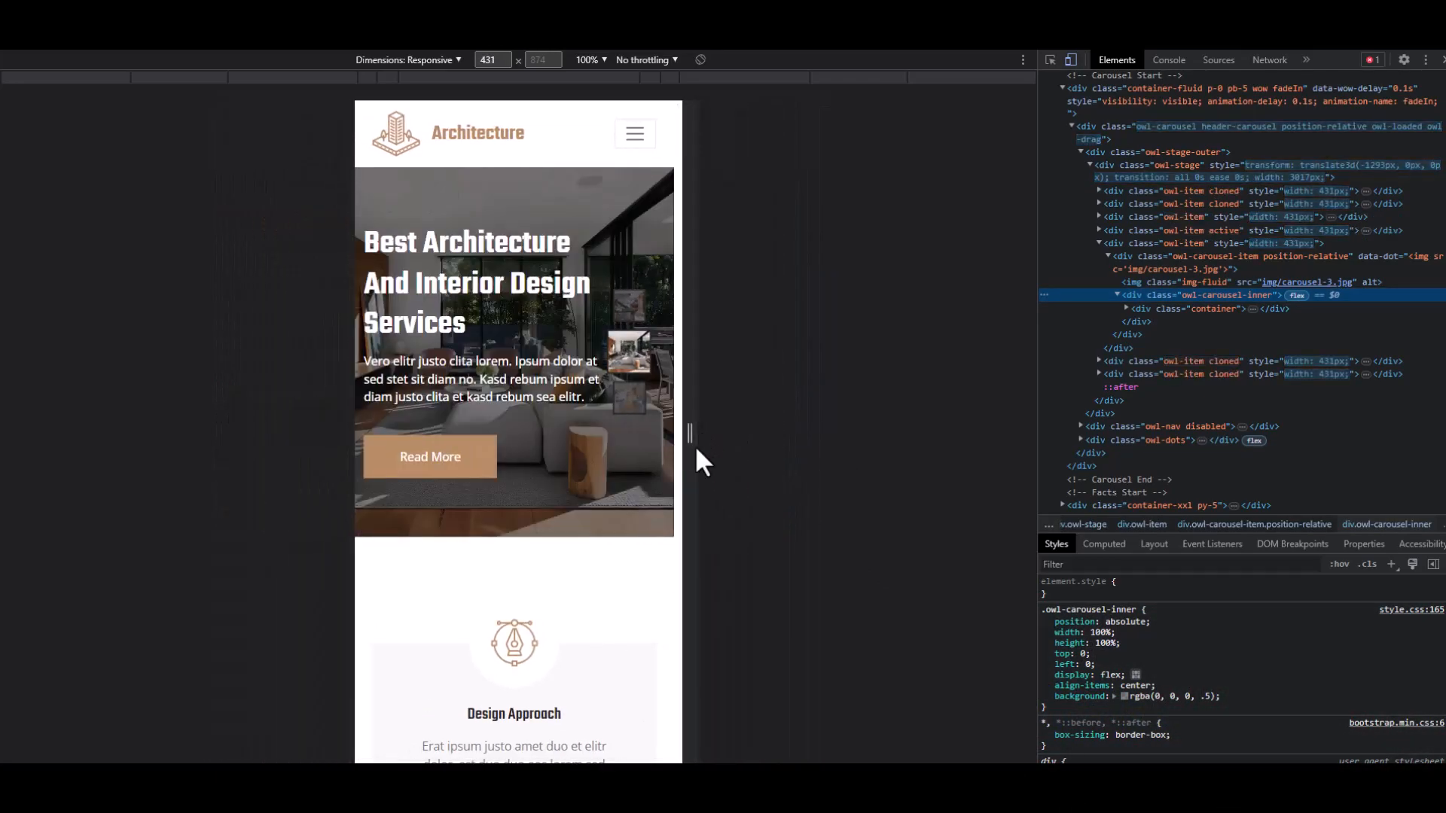
scroll("down", 3)
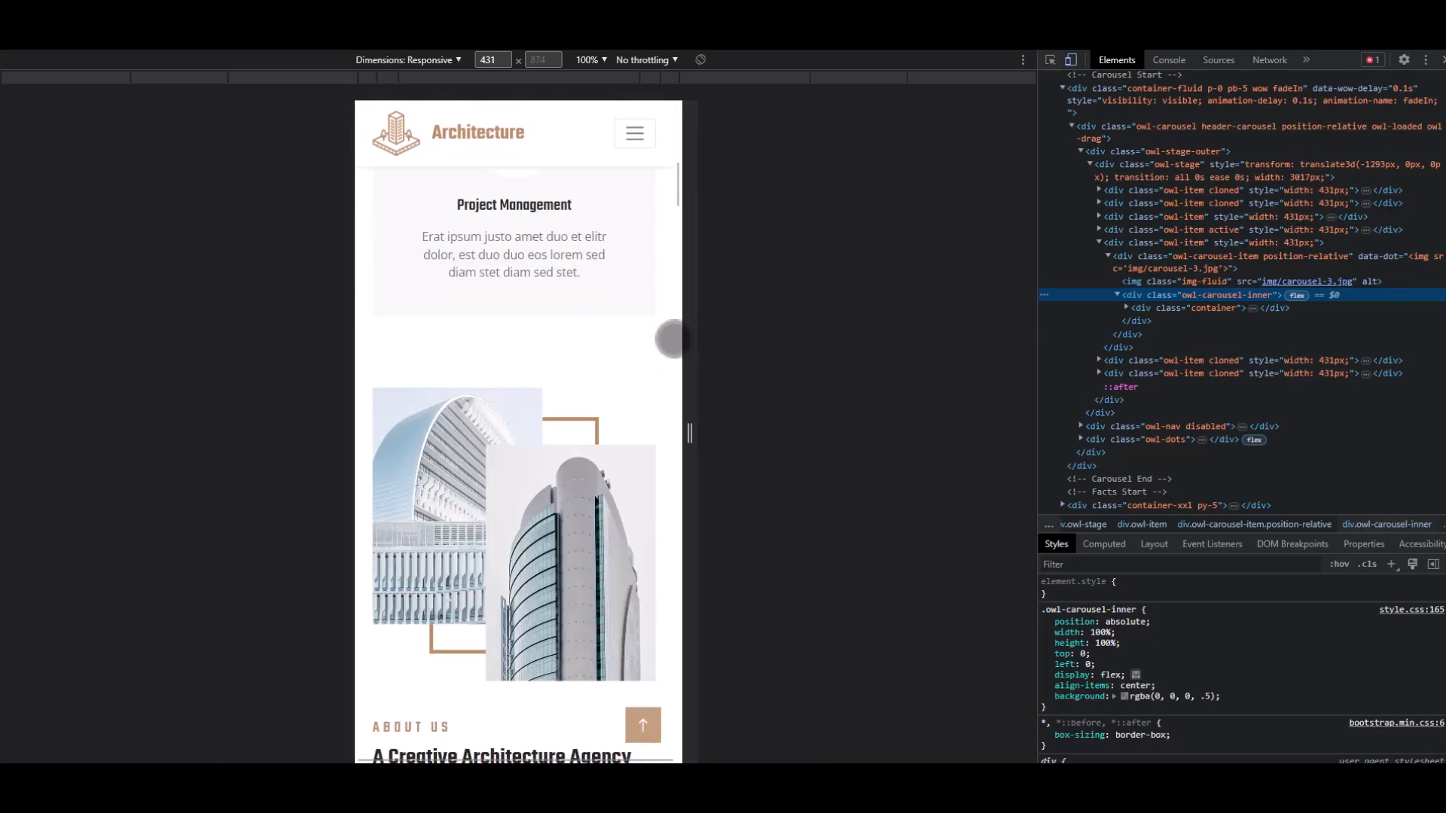
scroll("down", 3)
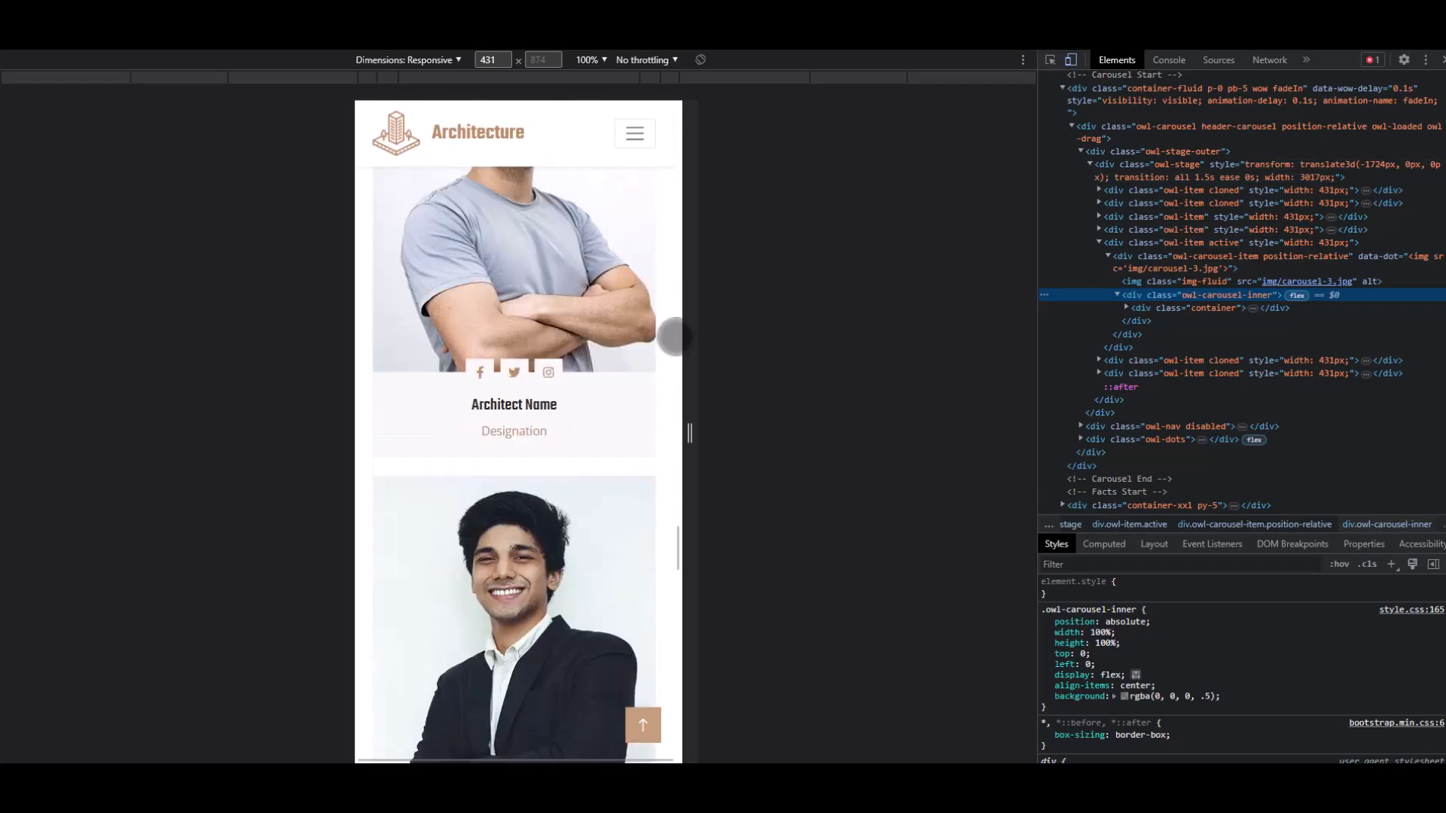
scroll("down", 3)
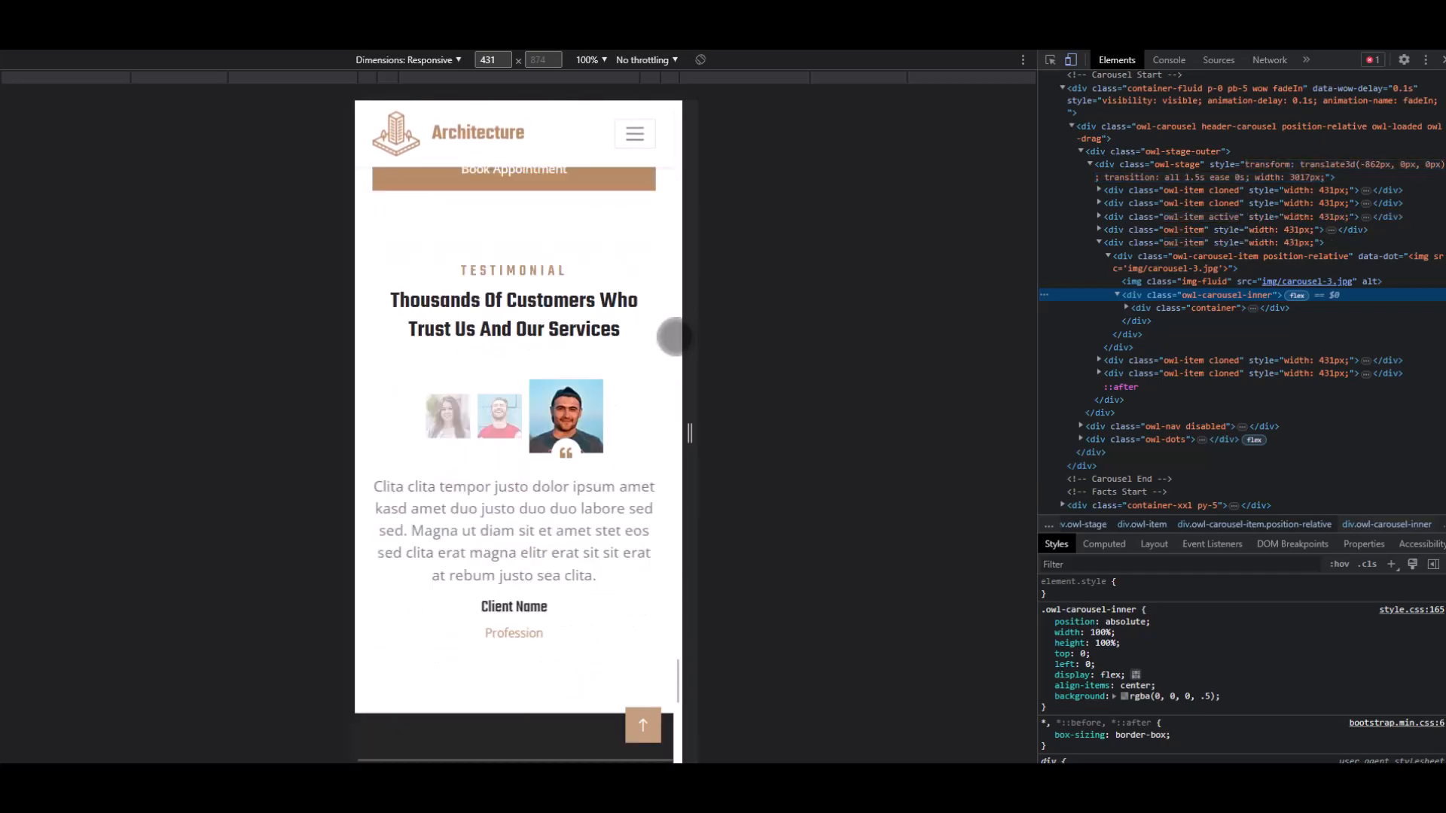
scroll("down", 3)
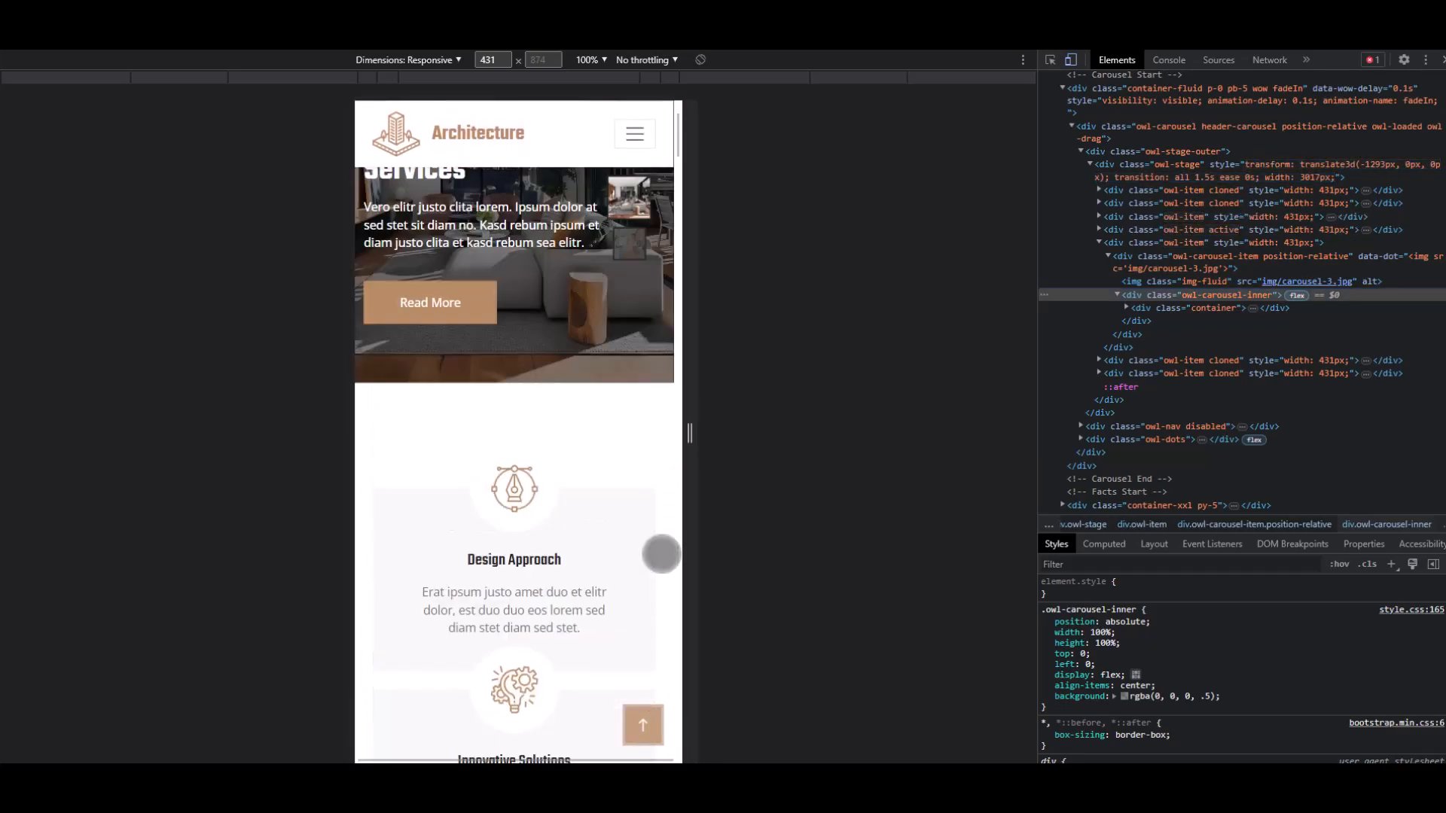
left_click(633, 134)
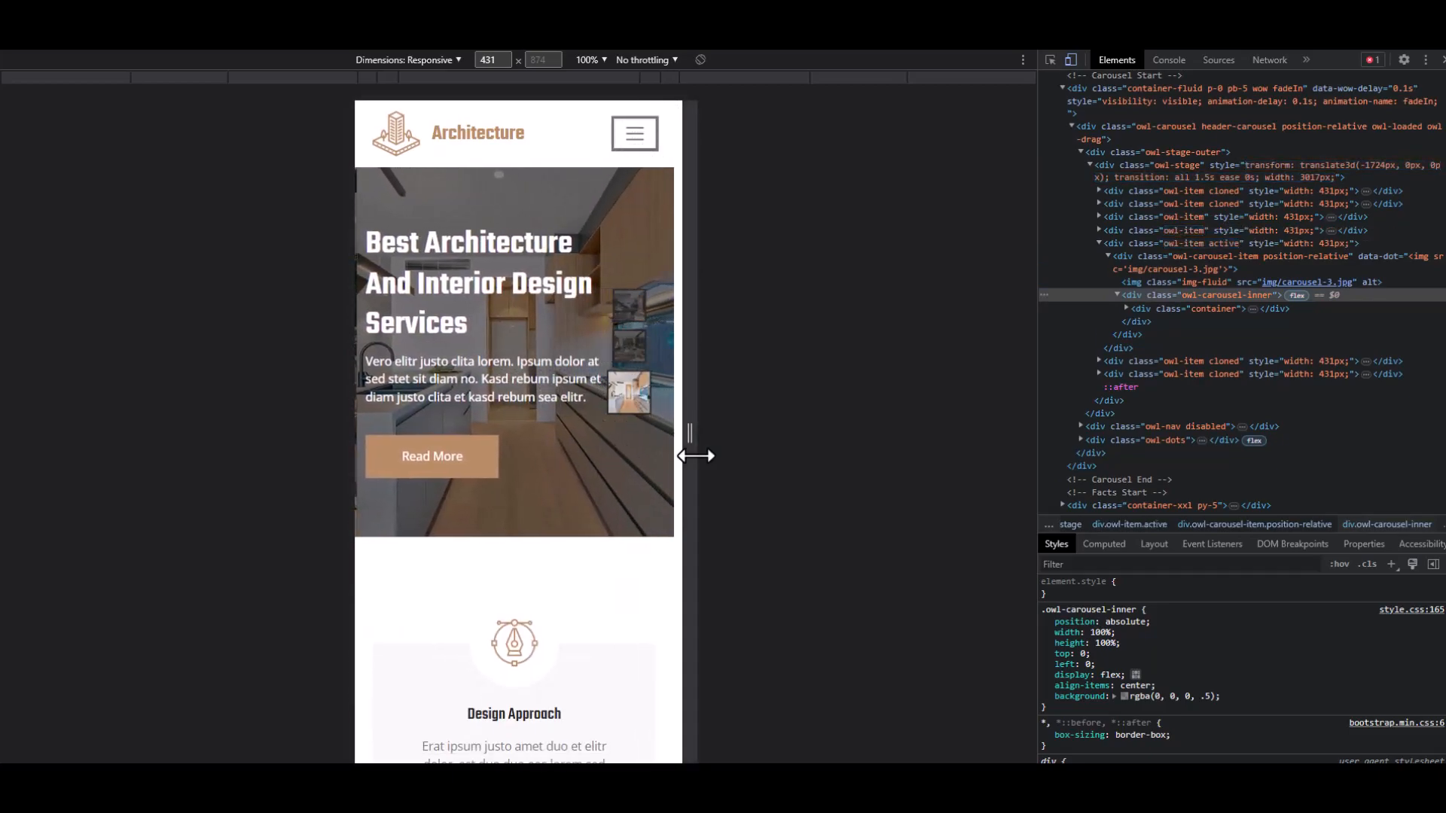
left_click_drag(690, 434, 1072, 456)
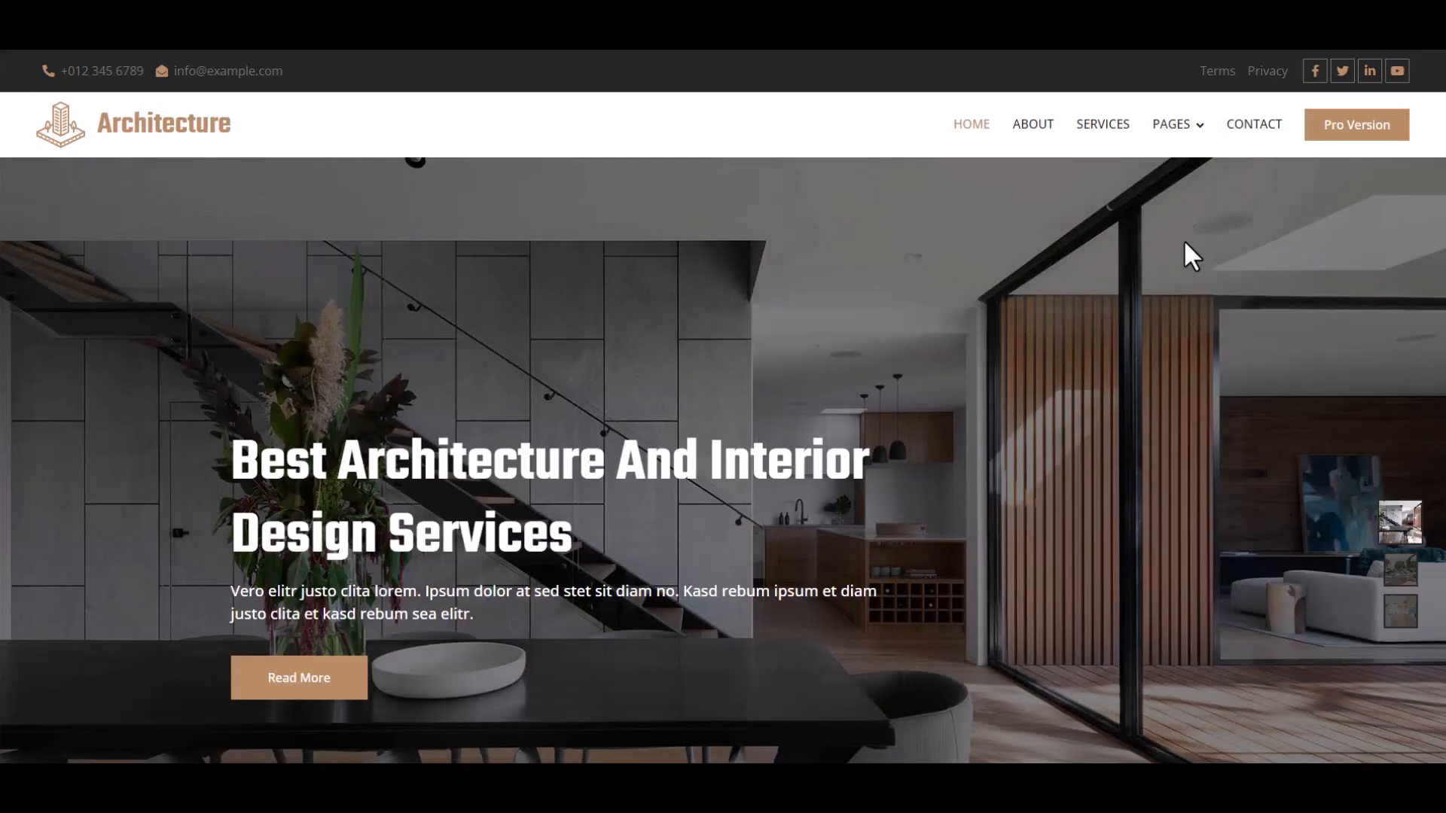
mouse_move(1415, 320)
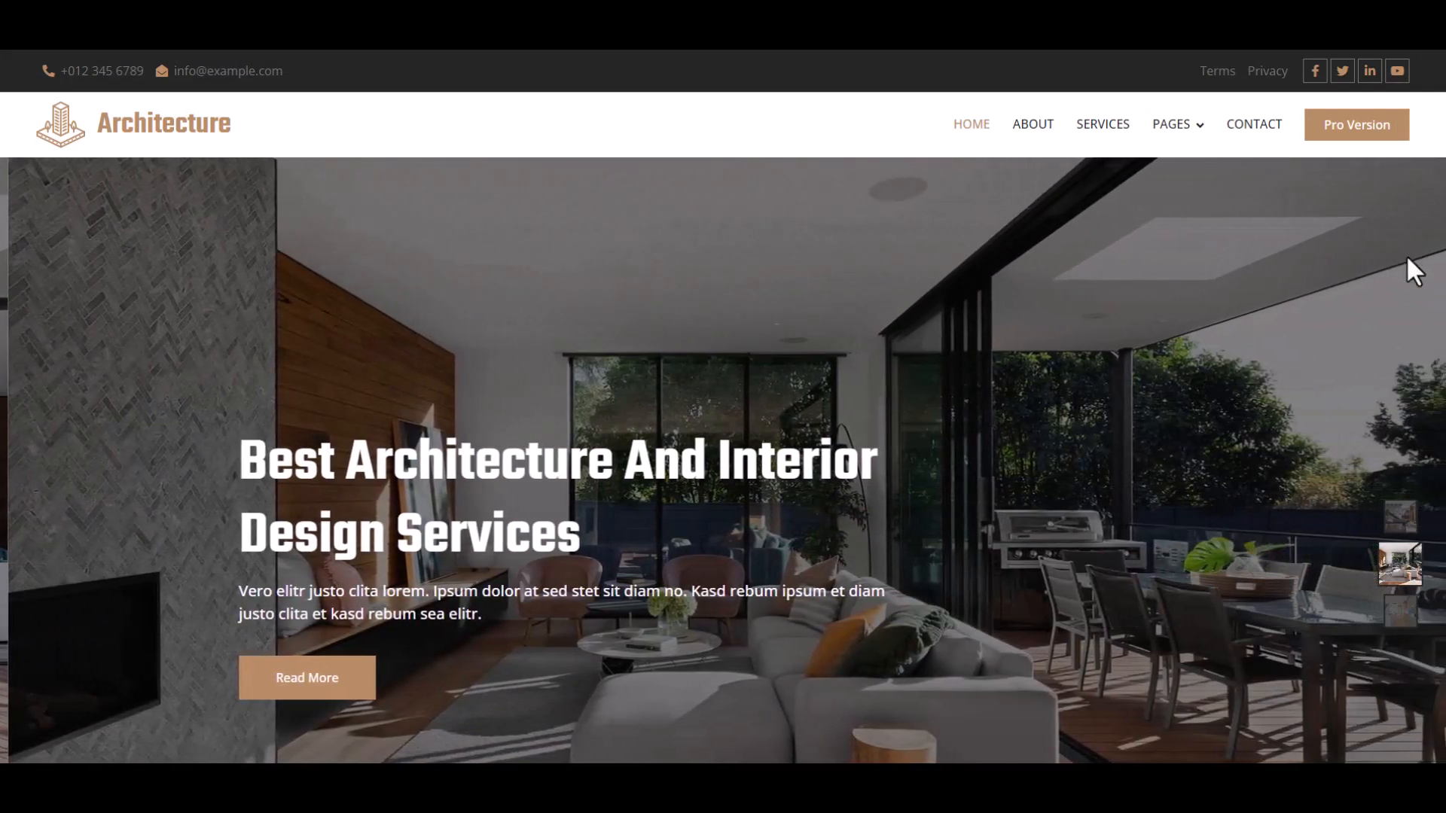
scroll("down", 3)
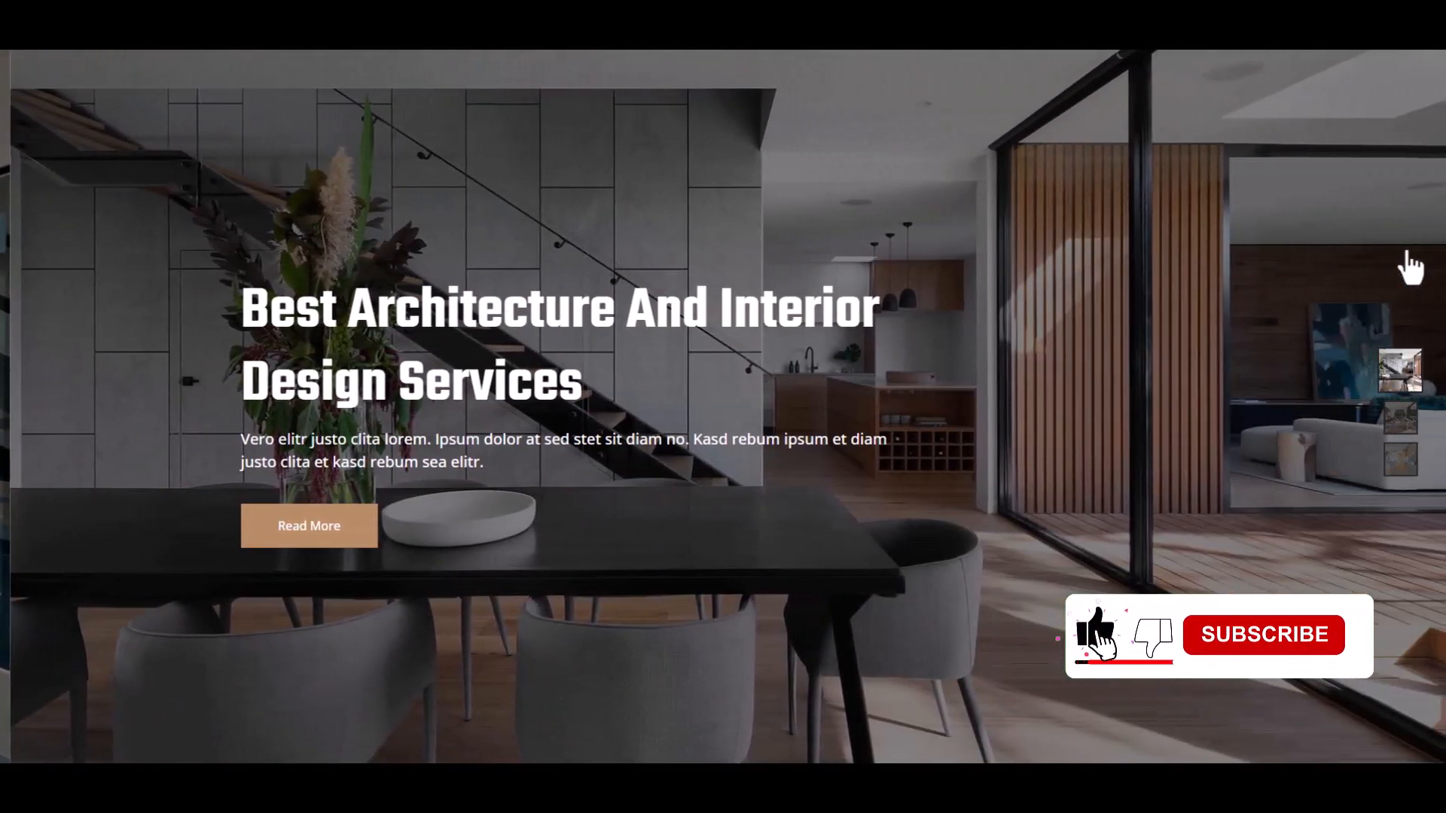
left_click(1264, 634)
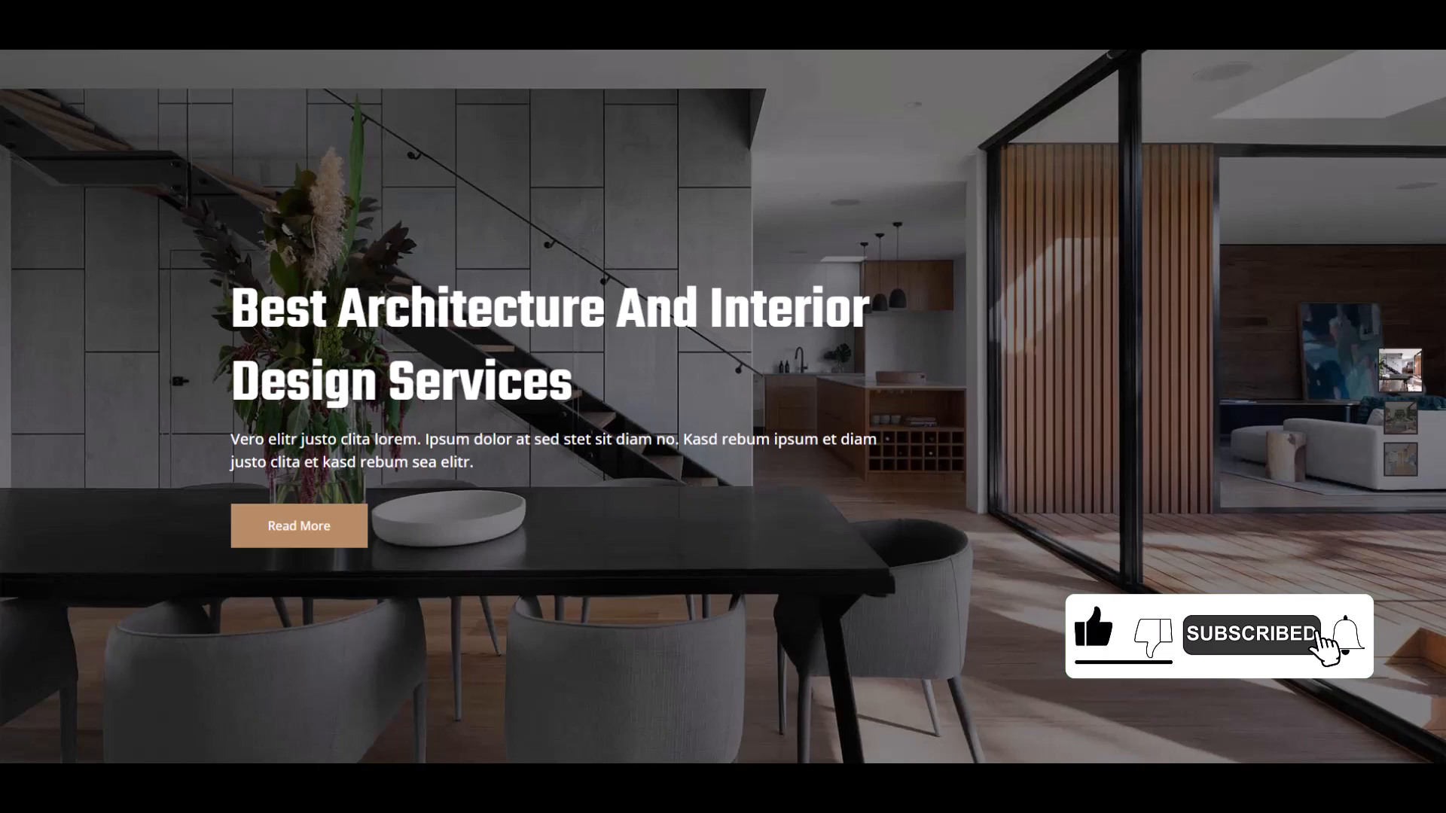